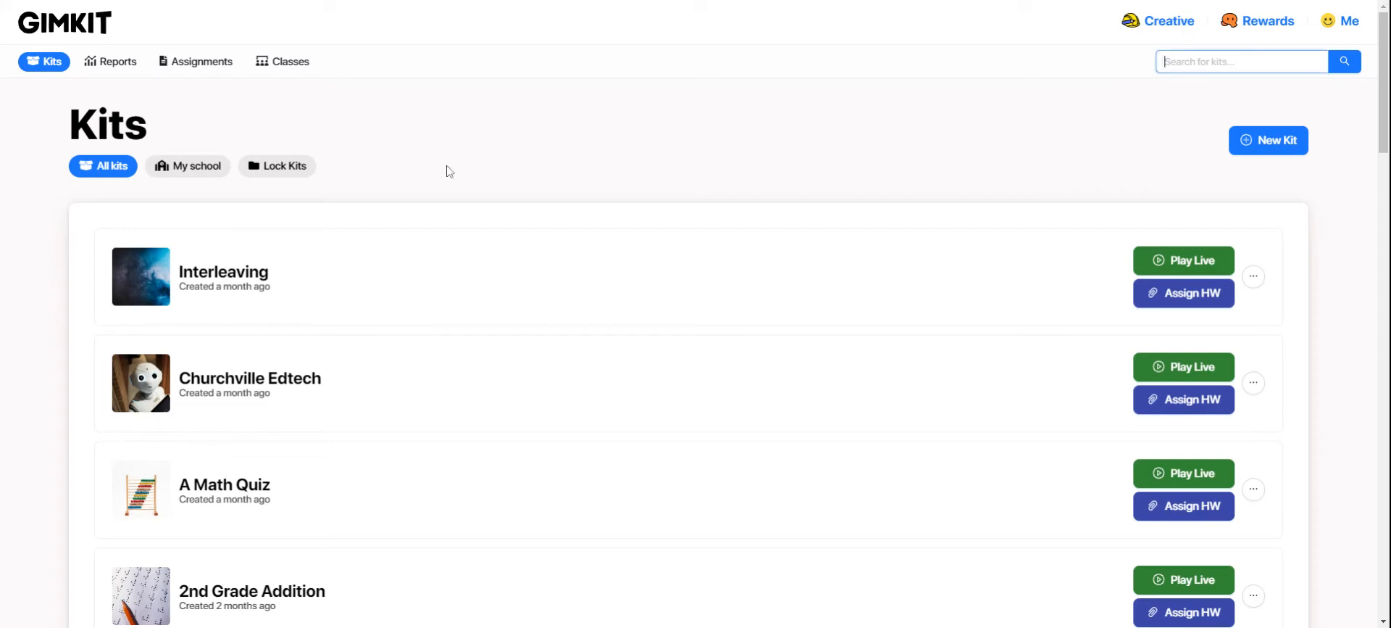
mouse_move(493, 184)
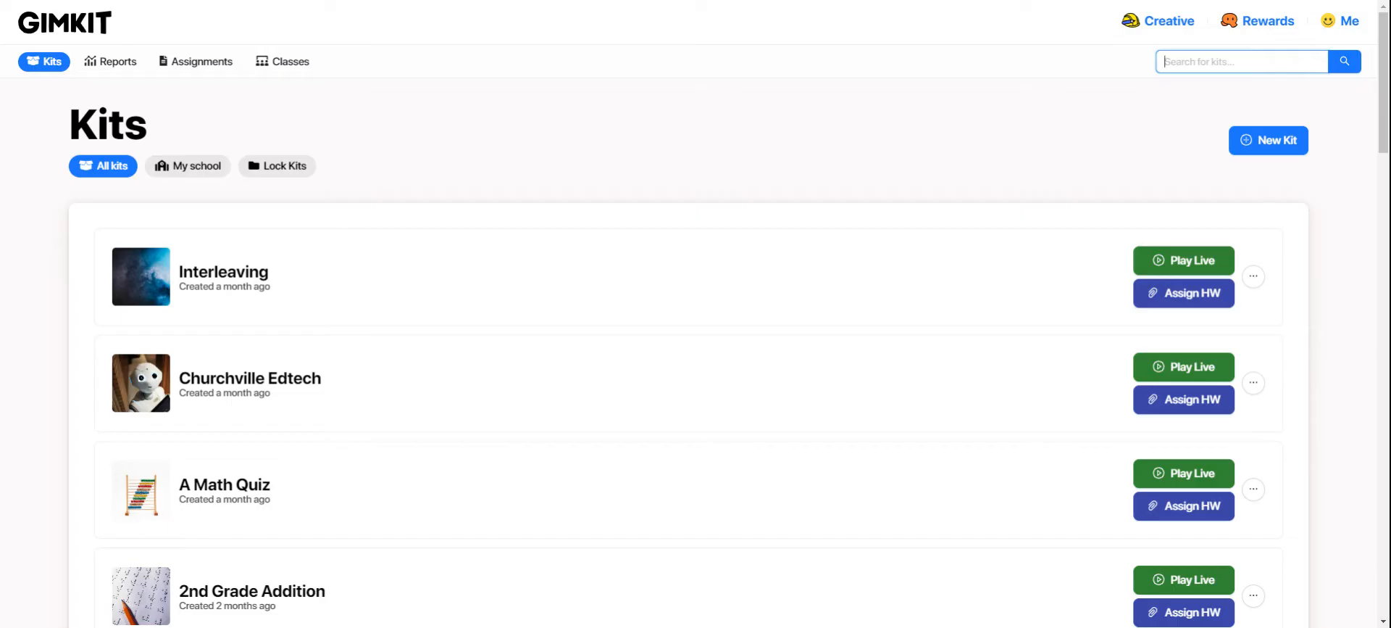
mouse_move(1275, 175)
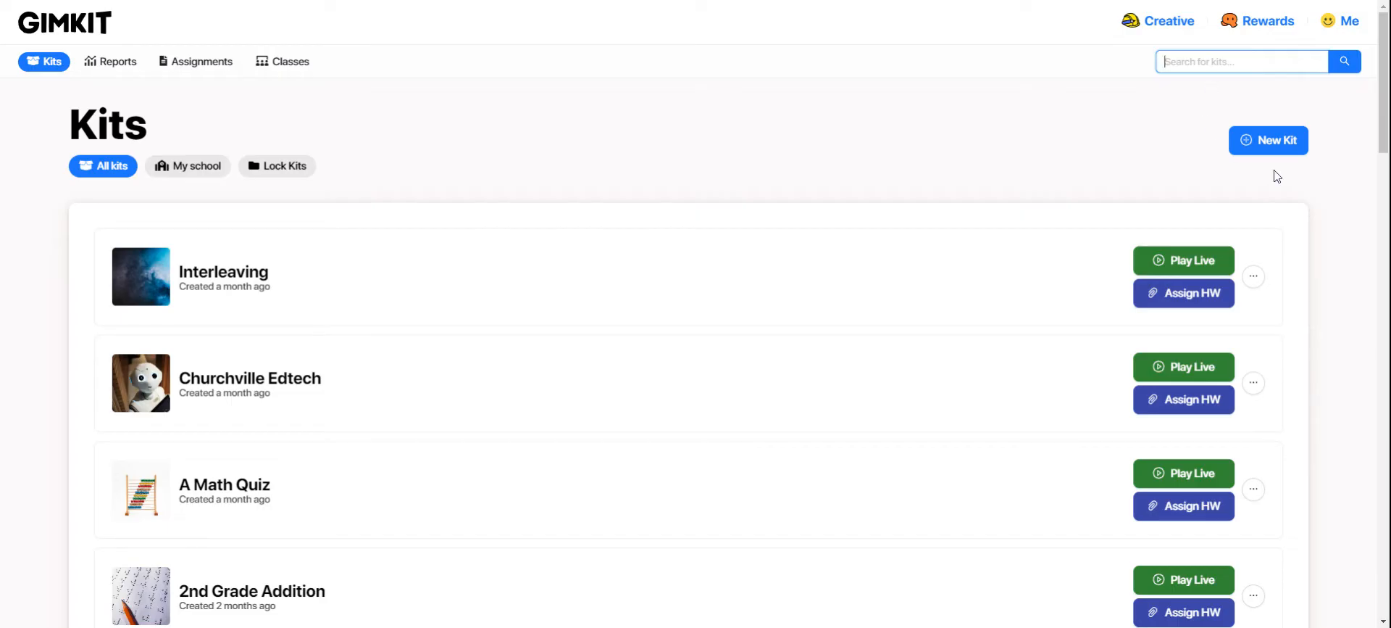
mouse_move(1107, 145)
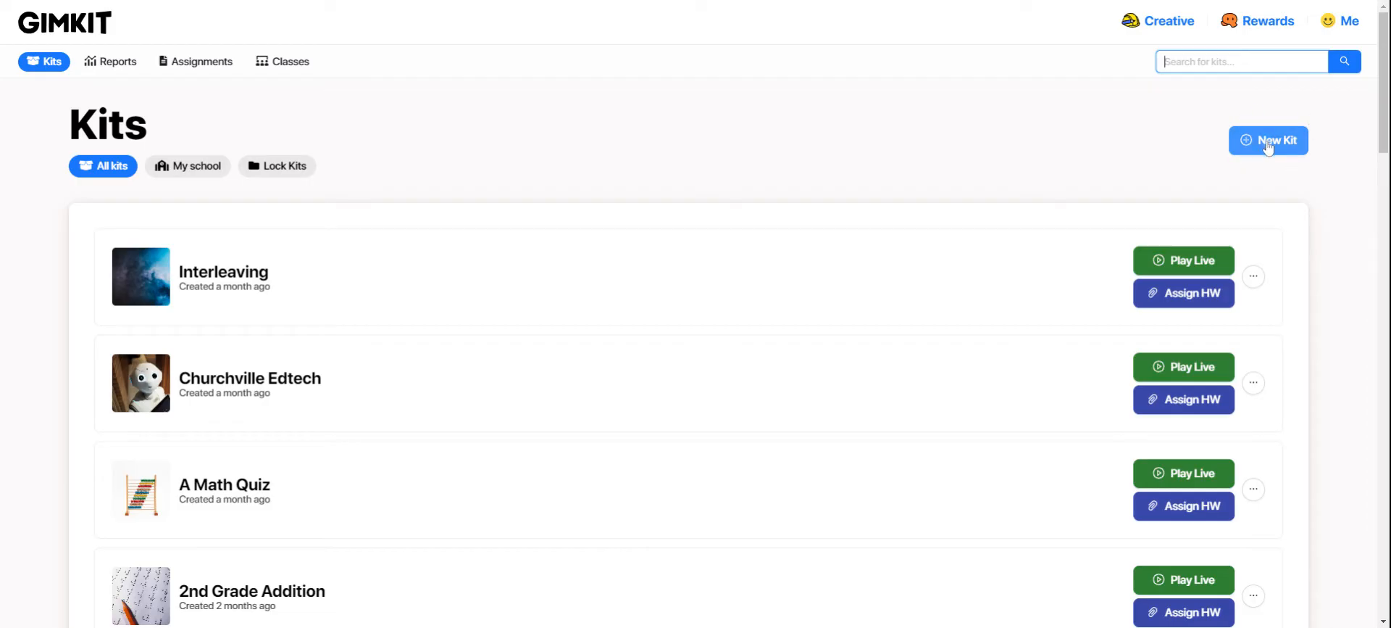
Start a new kit named 'Example Math Kit' and search Unsplash covers for 'math'.
left_click(1268, 140)
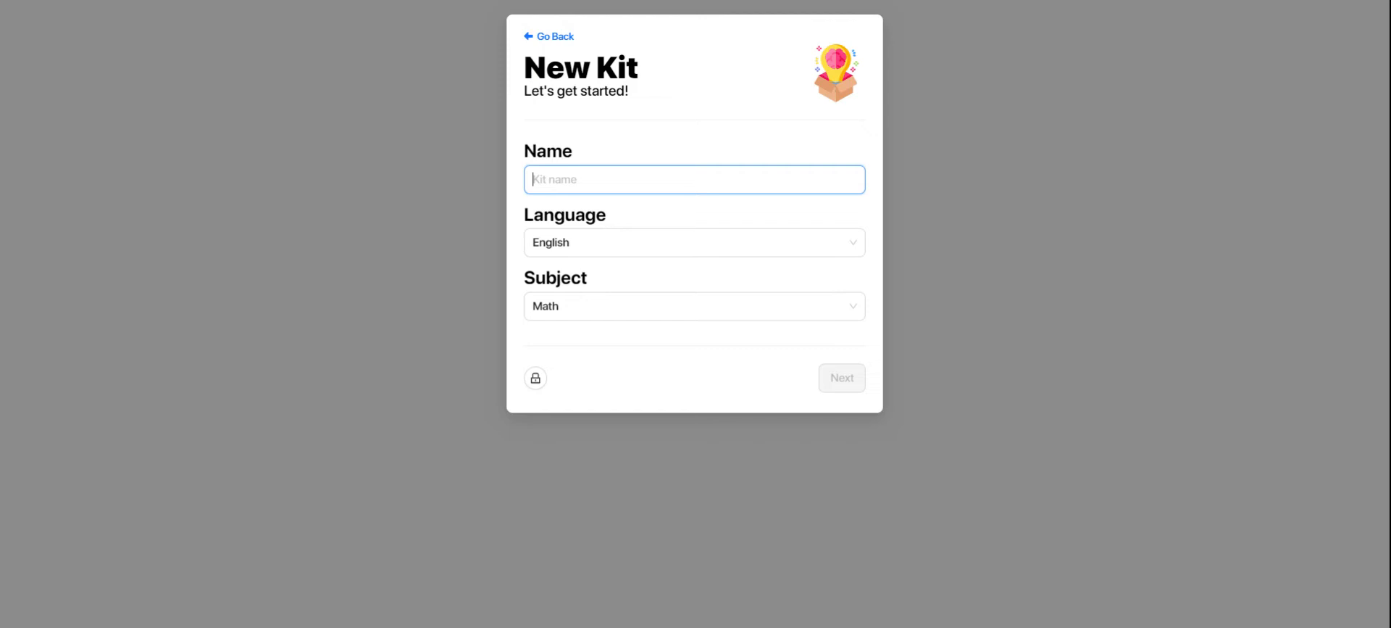
type("Example M")
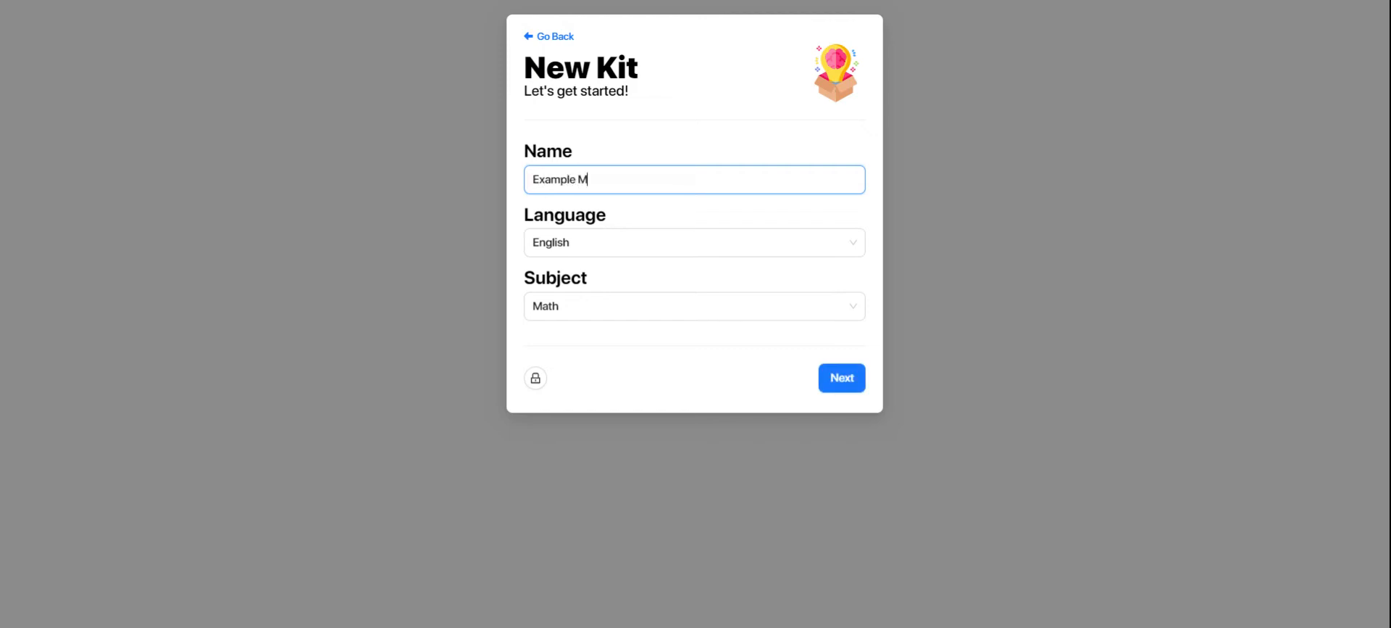
type("ath Kit")
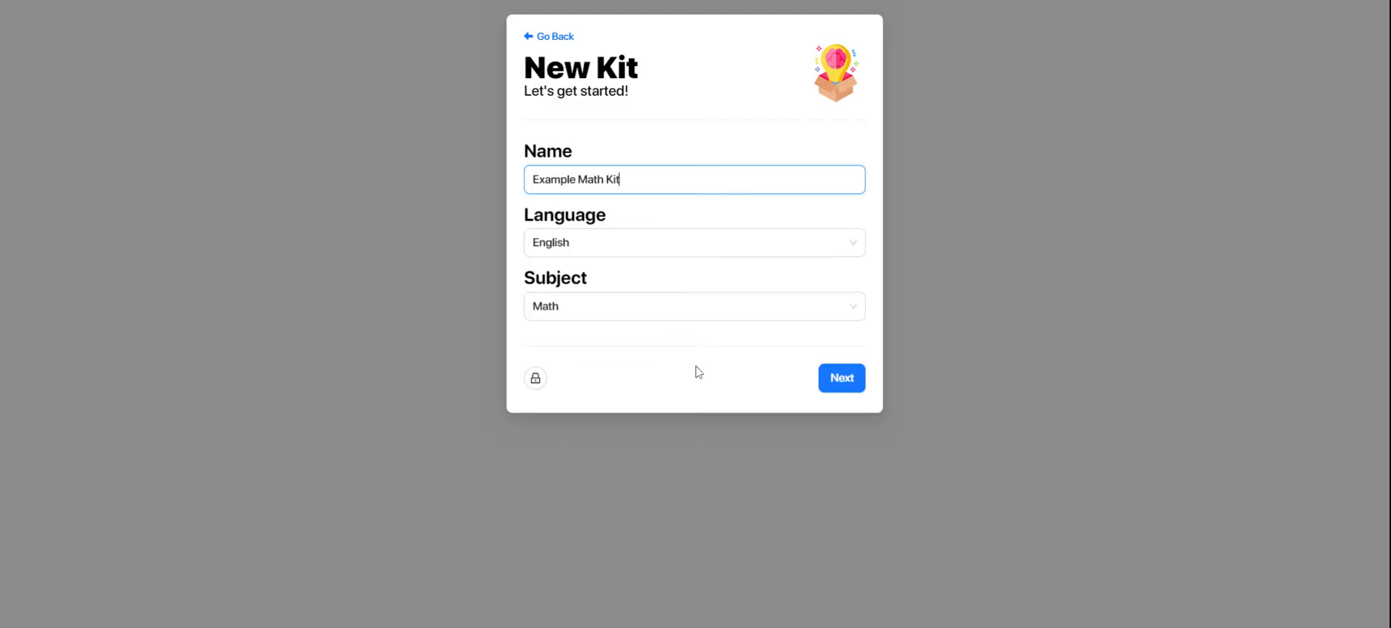
left_click(839, 377)
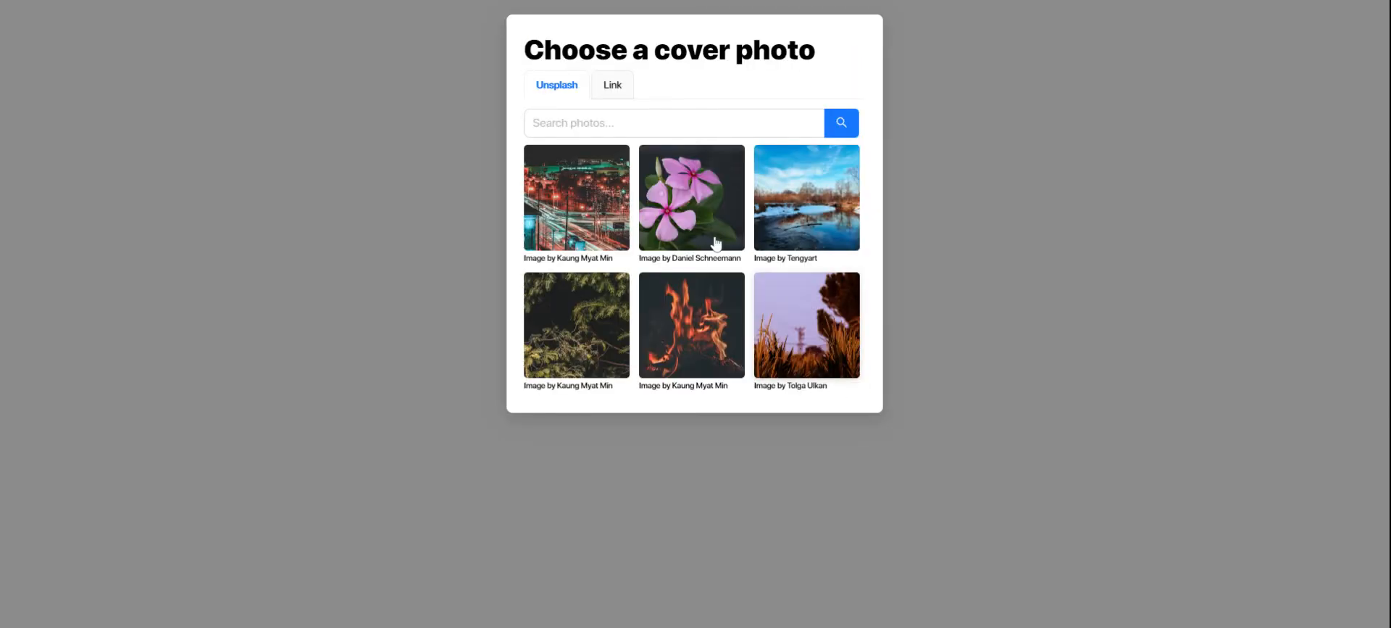
type("math")
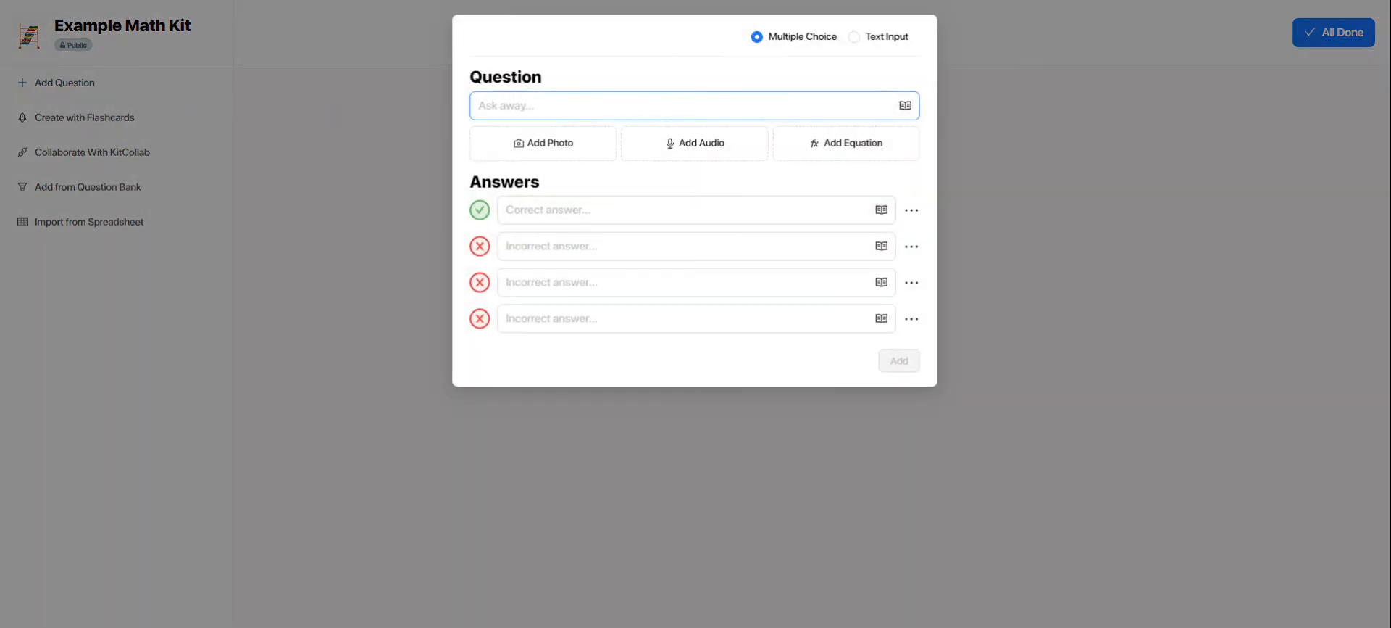
Enter the question text 'true or false:' and leave only one answer marked correct.
type("true or false:")
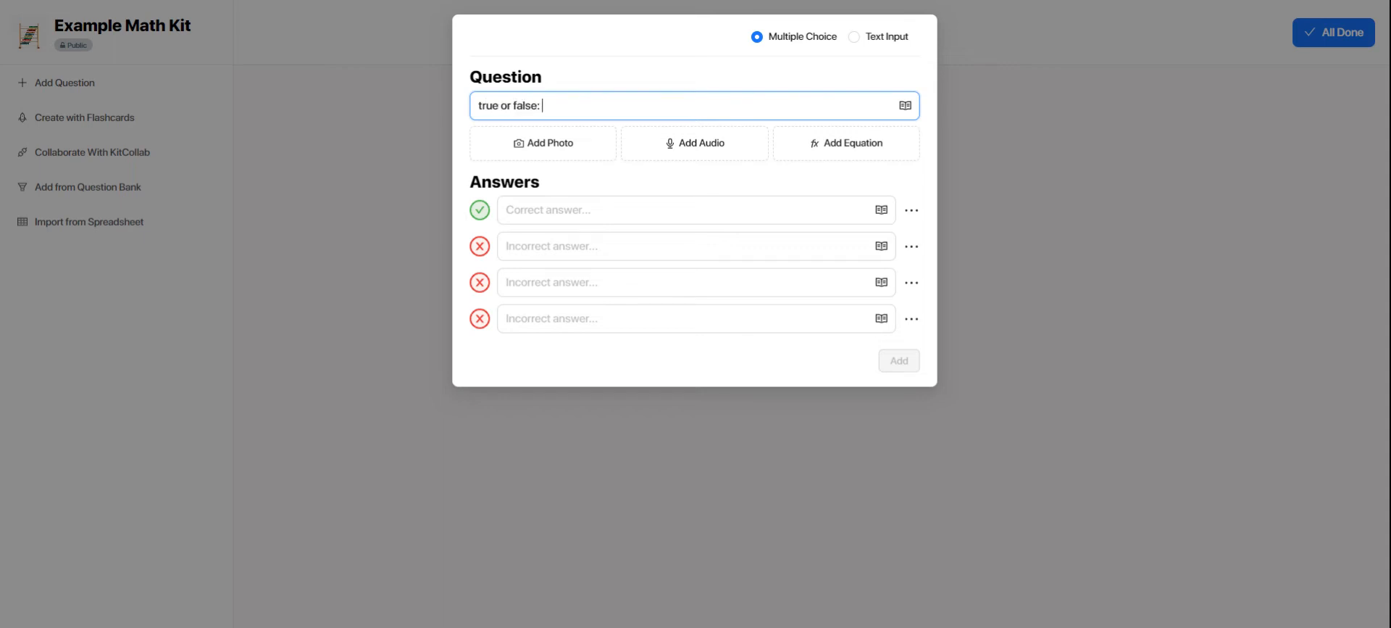
mouse_move(413, 123)
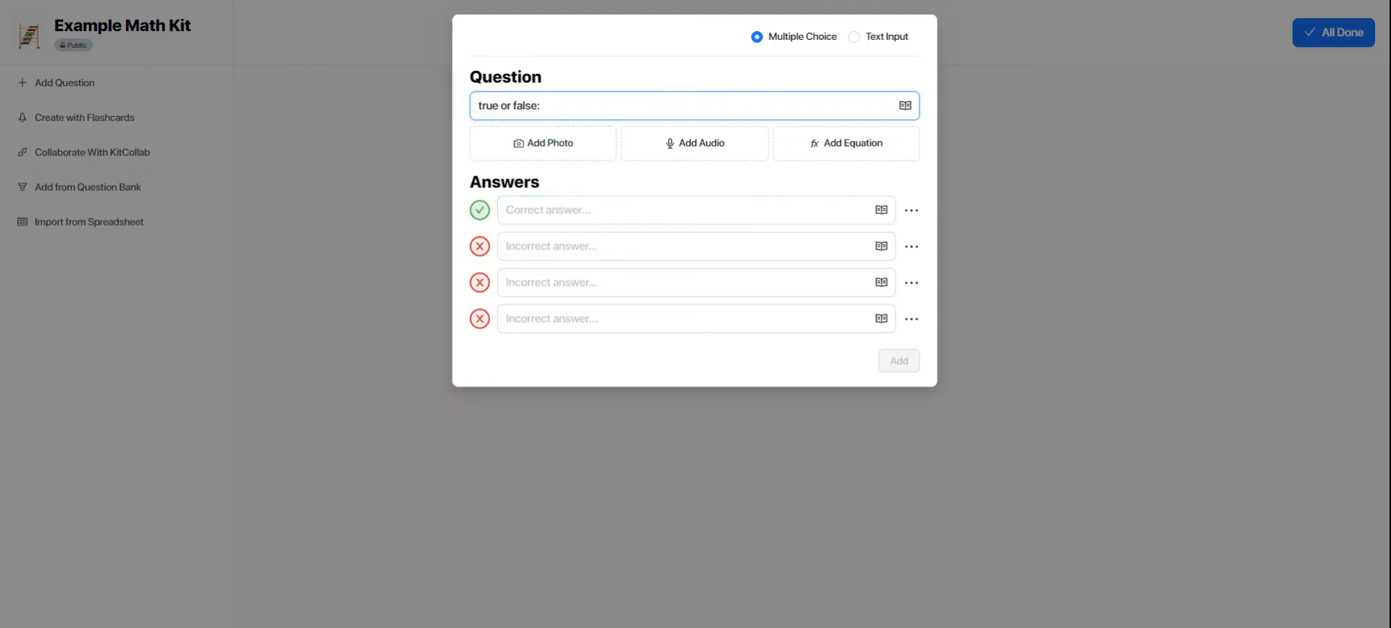
mouse_move(701, 381)
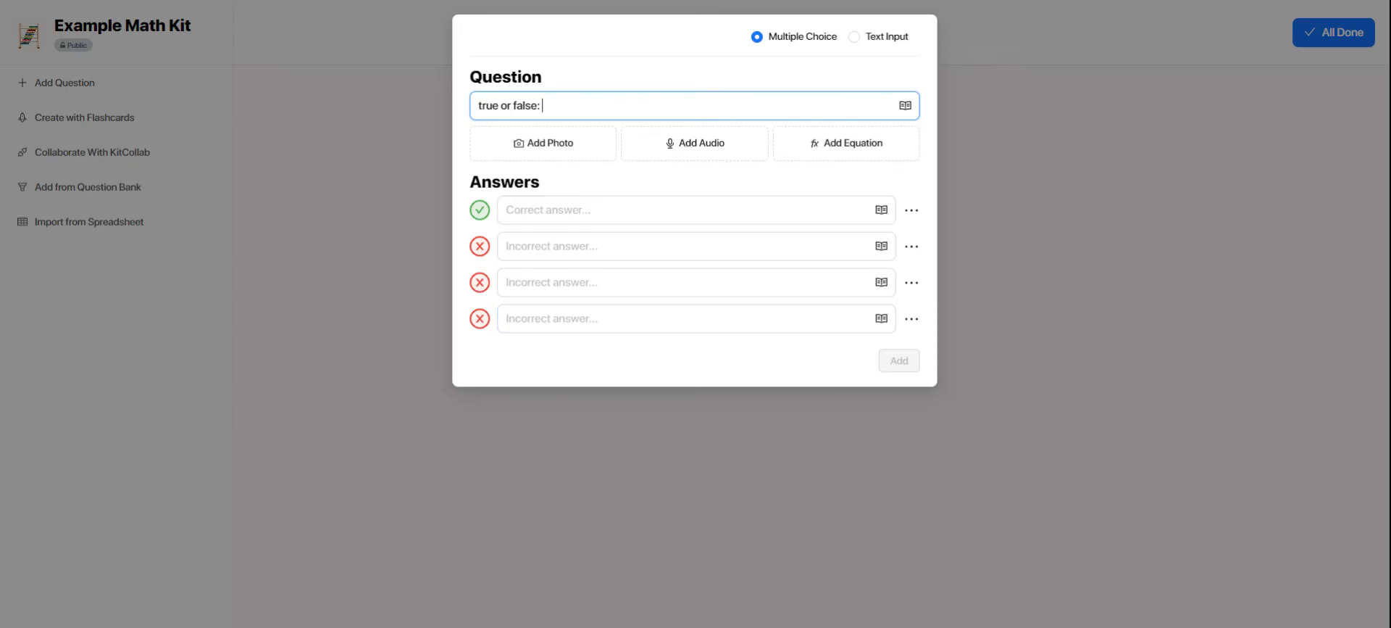
mouse_move(694, 143)
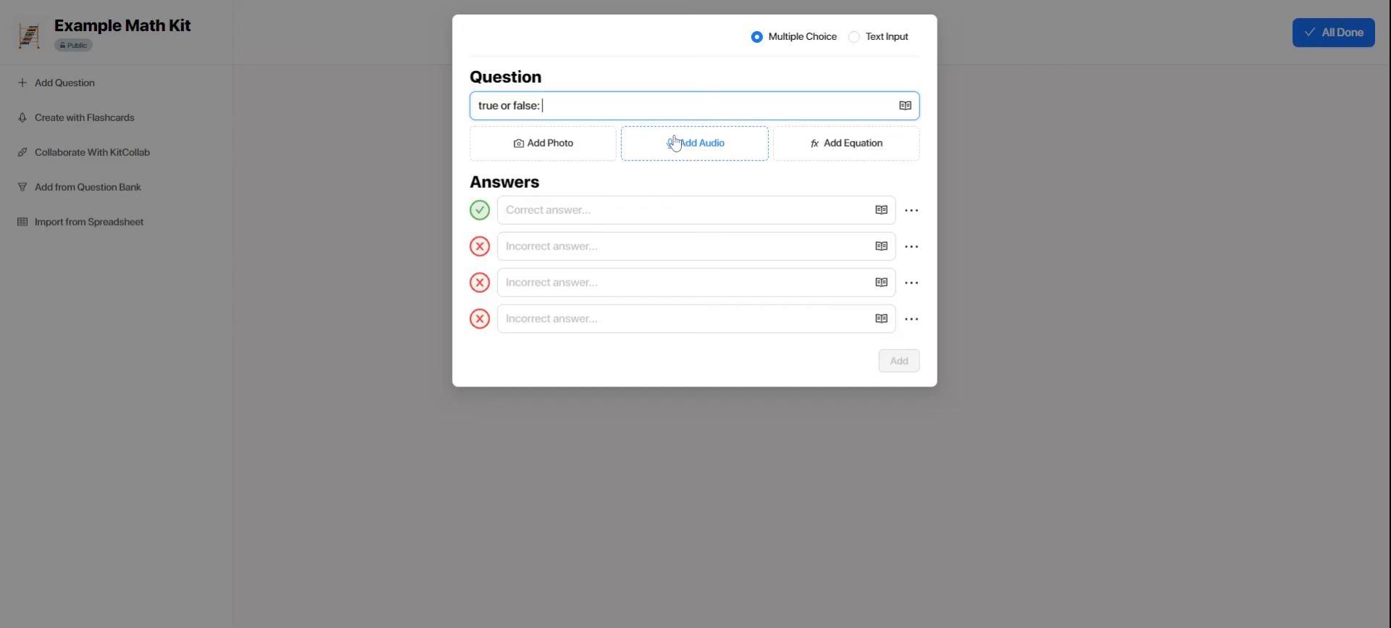
mouse_move(845, 143)
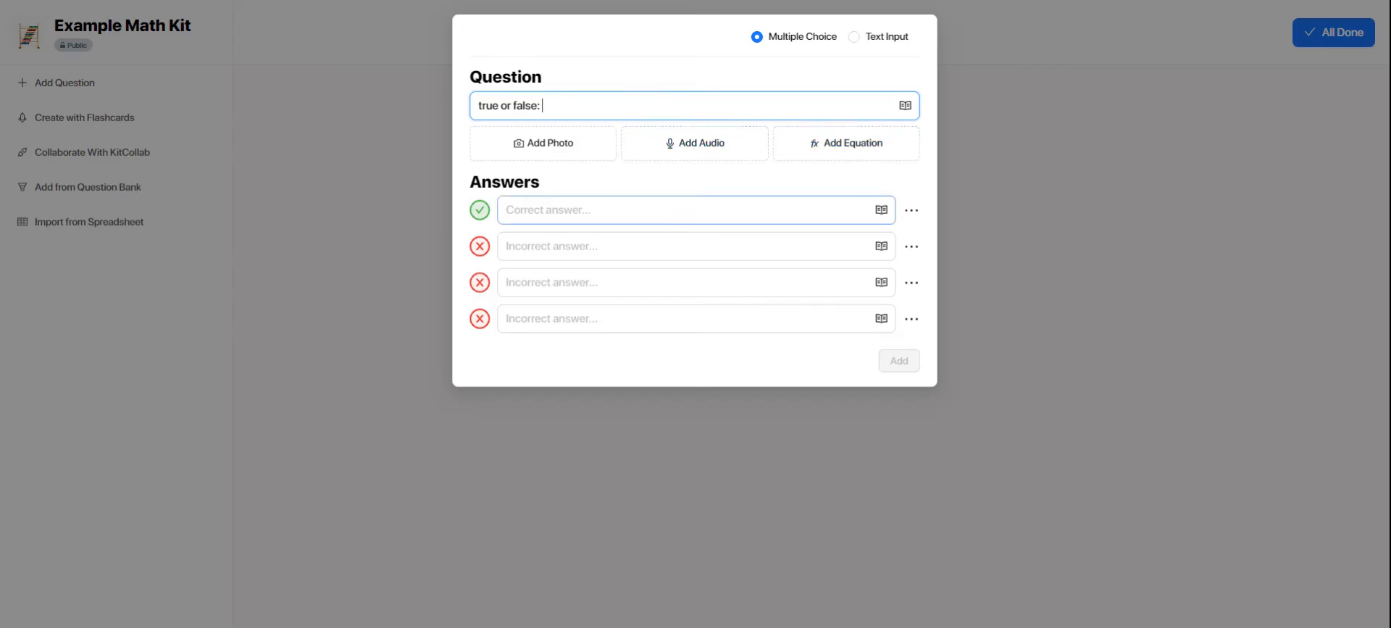
left_click(683, 210)
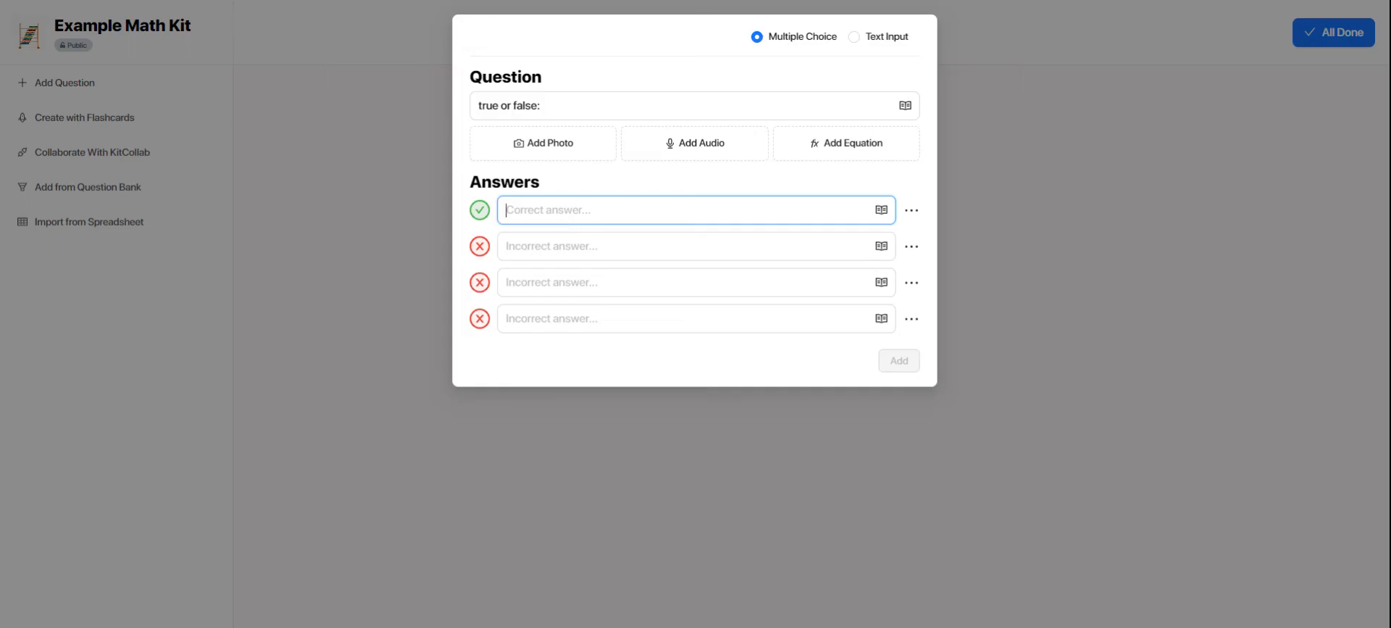
left_click(480, 246)
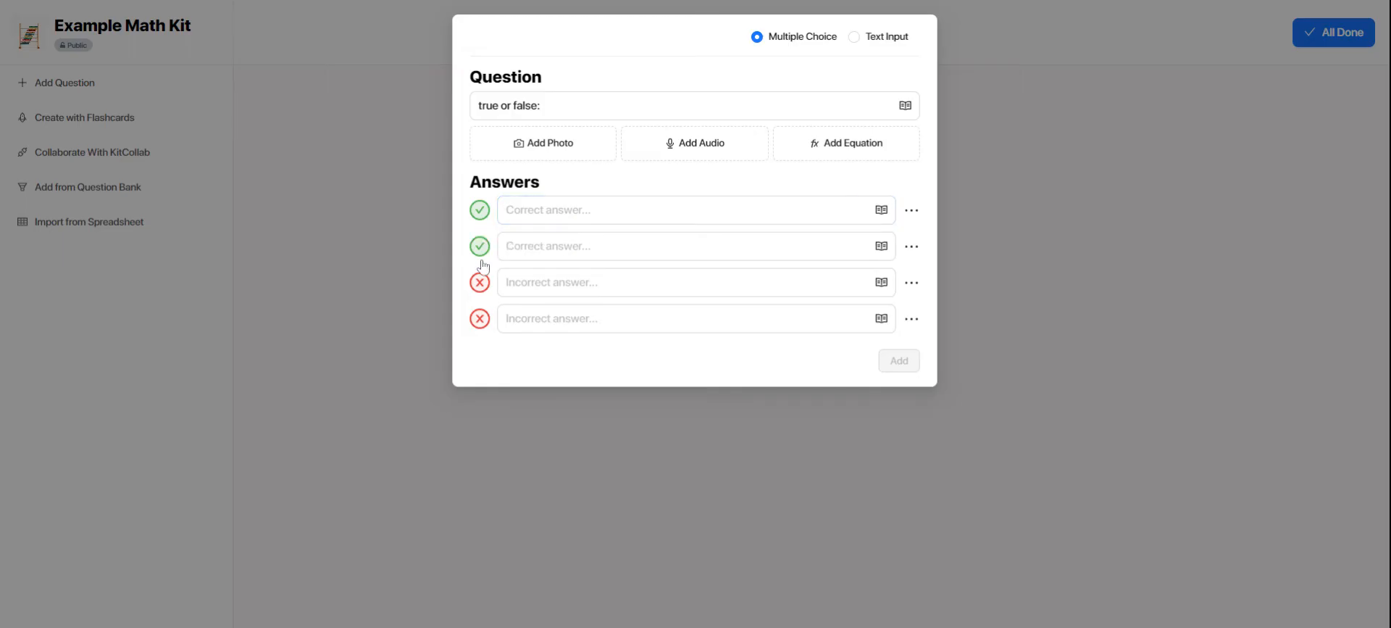
left_click(479, 283)
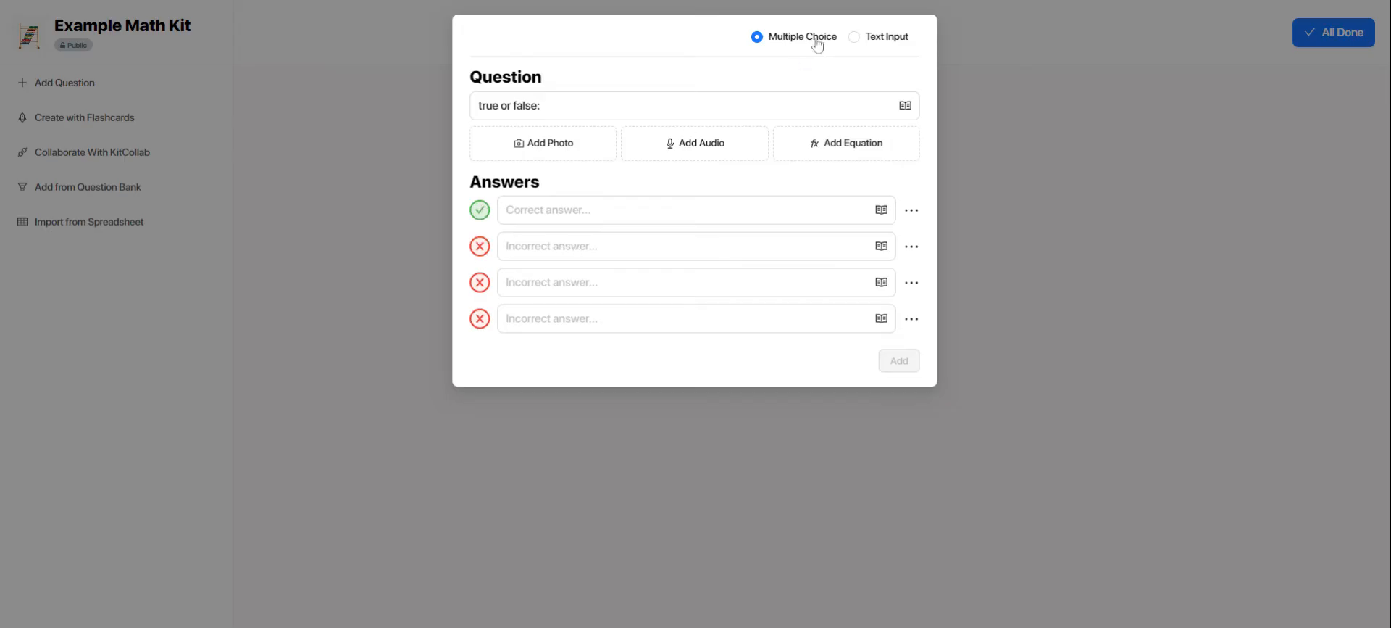
Switch the question to Text Input accepting the answers 'right' and 'correct'.
left_click(853, 36)
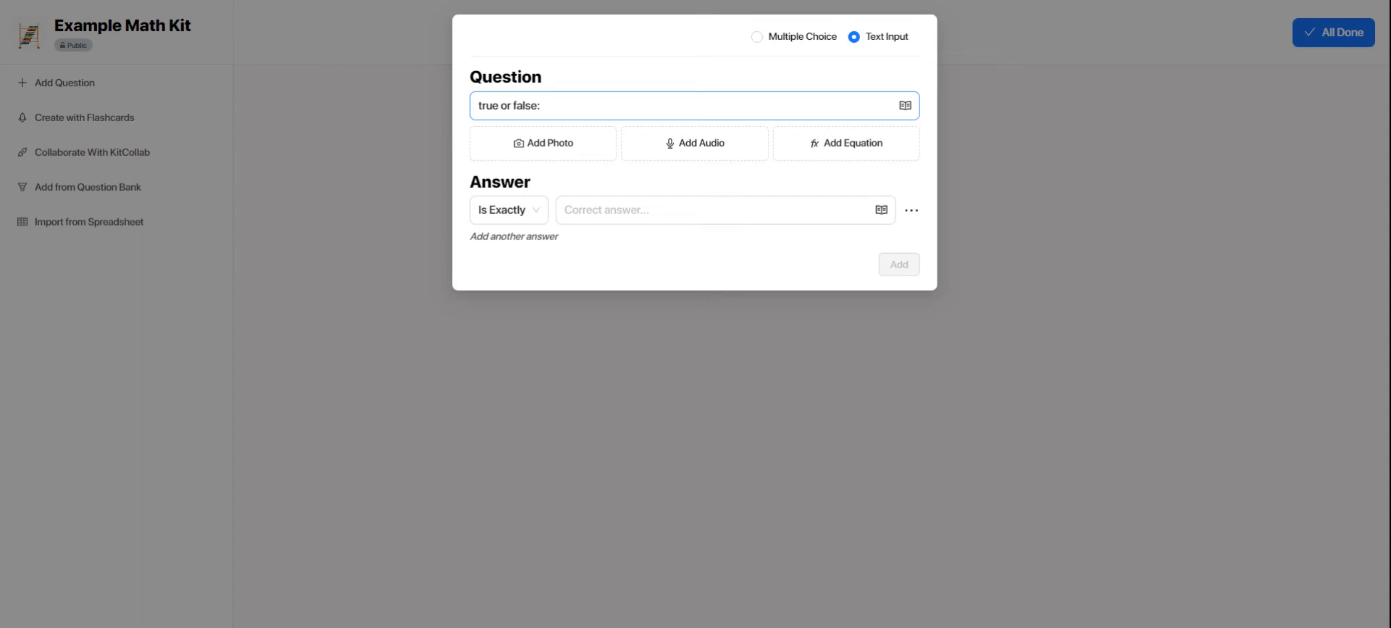
mouse_move(588, 158)
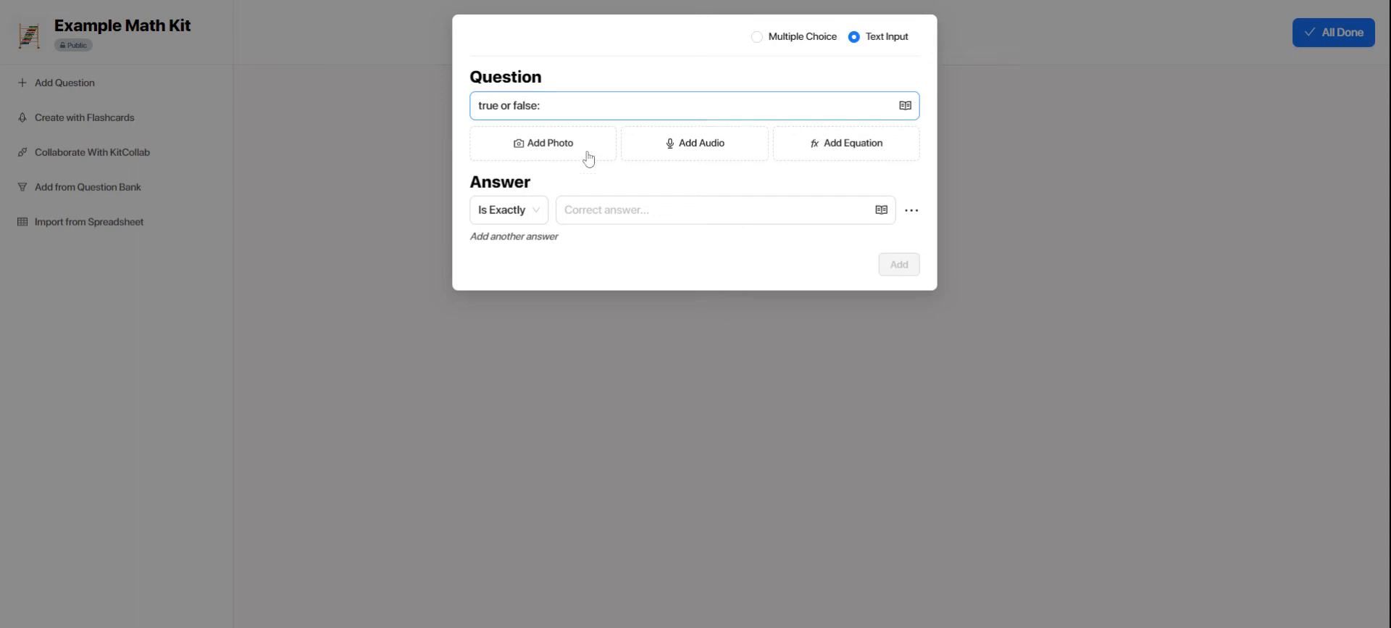
left_click(718, 211)
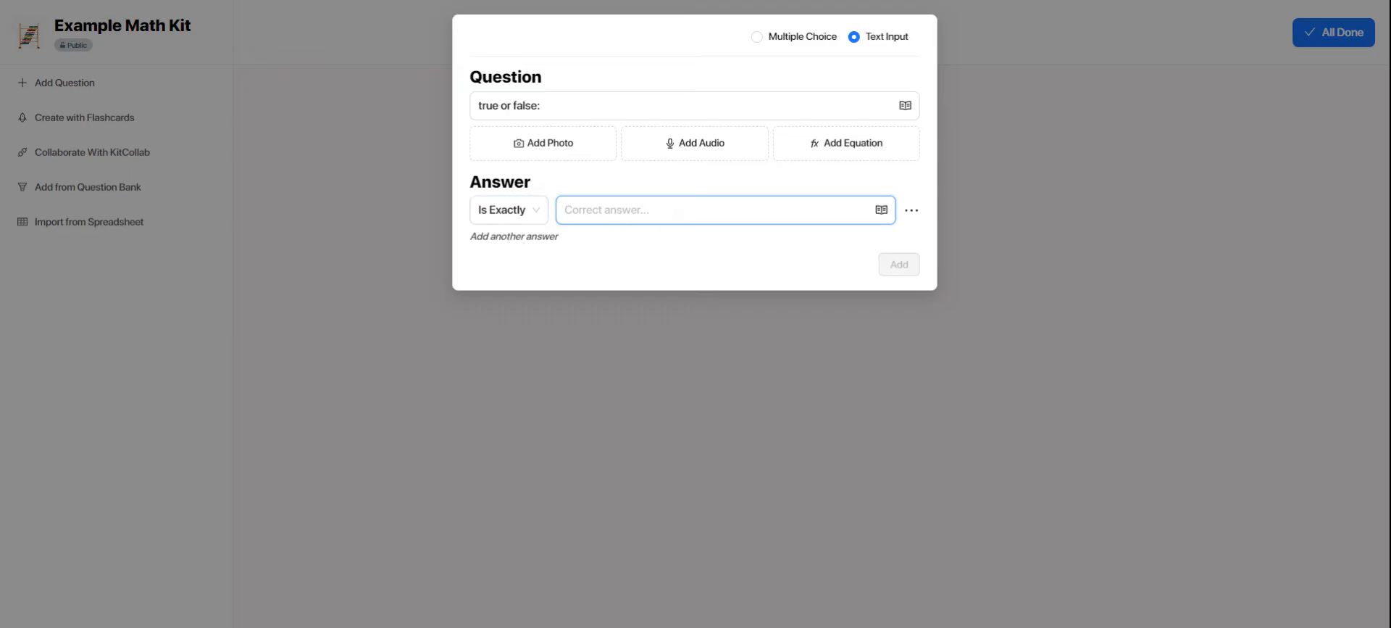
left_click(723, 210)
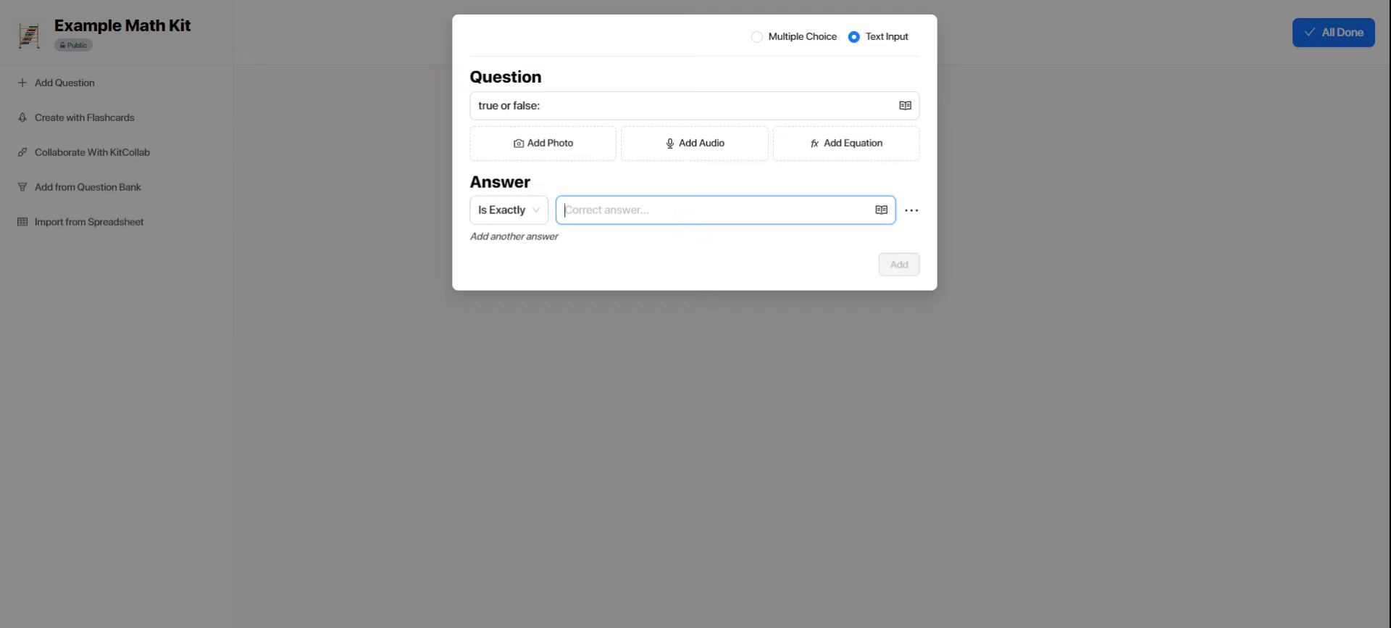
type("right")
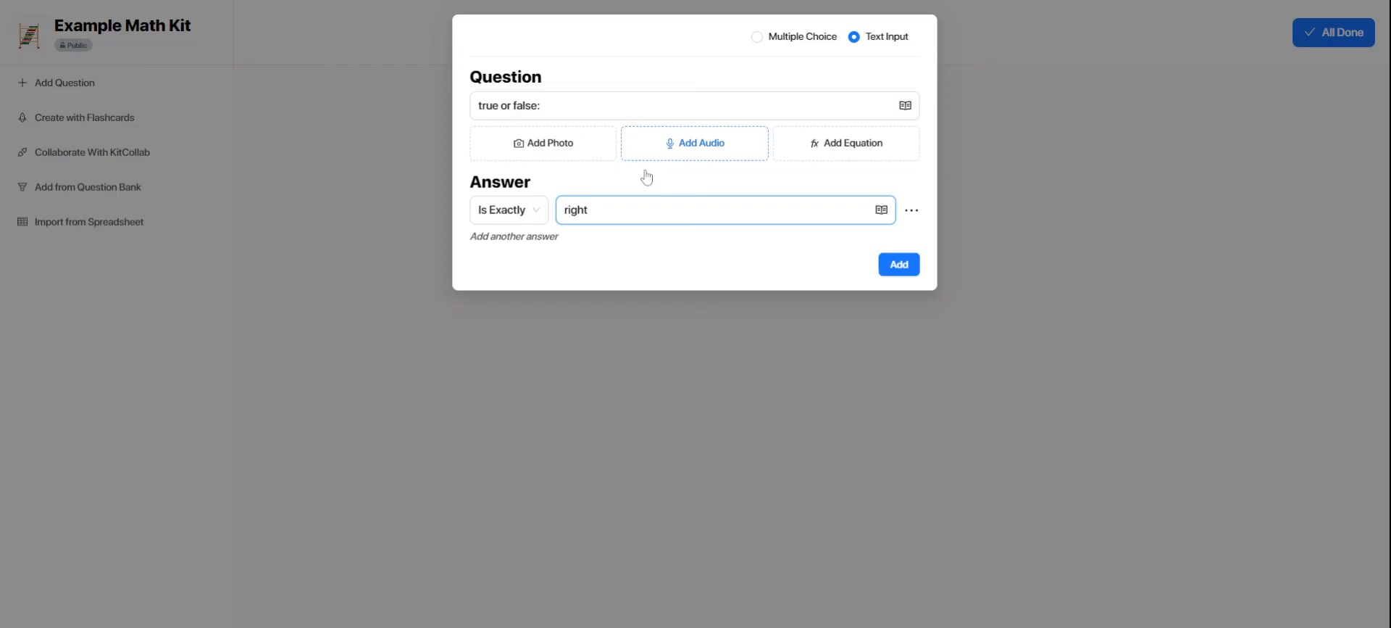
left_click(513, 236)
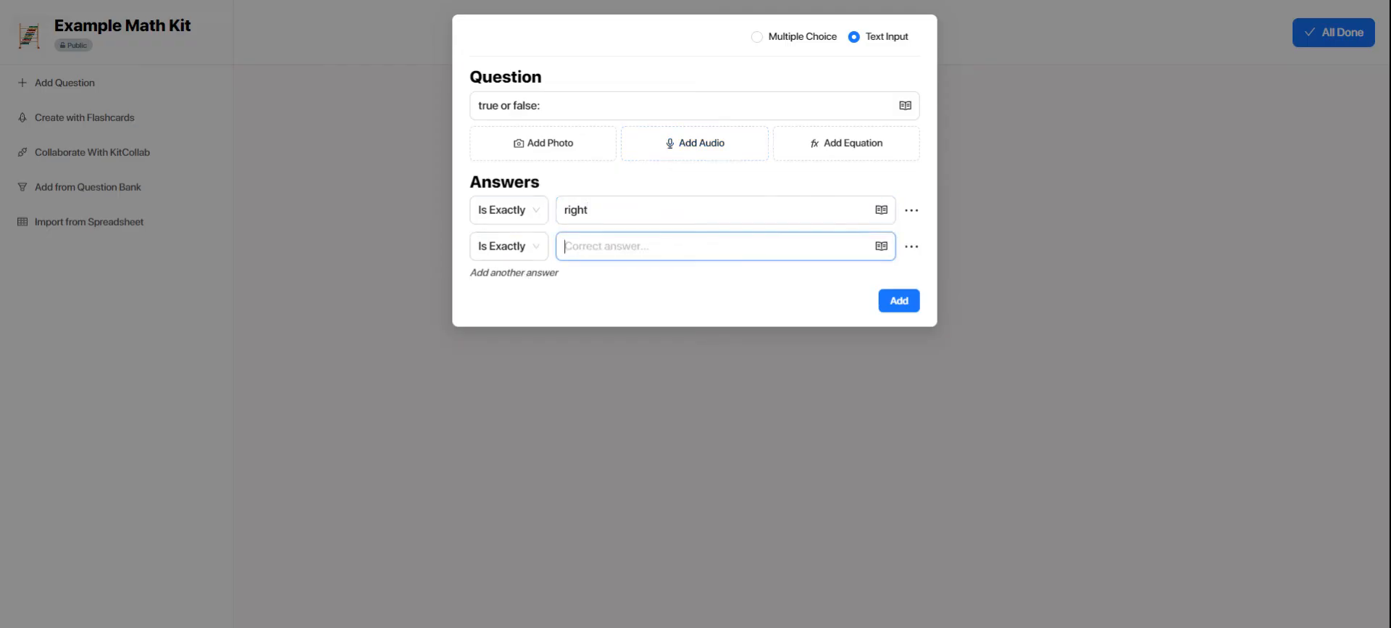
type("correct")
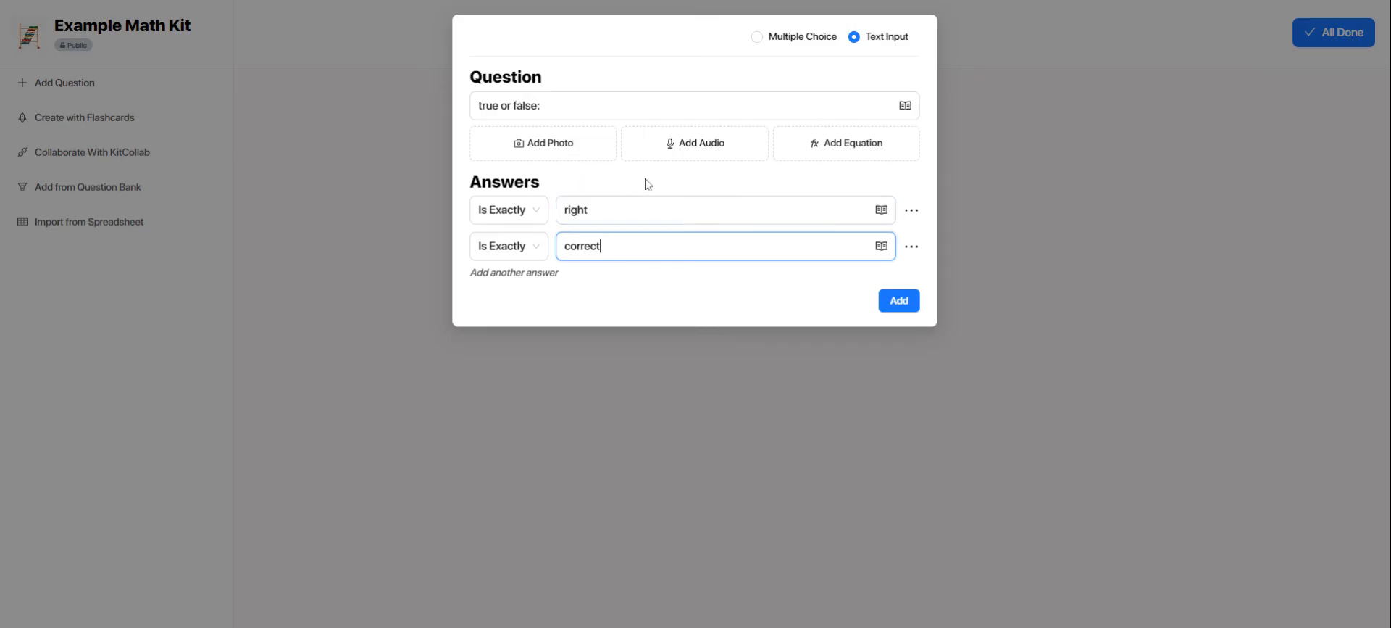
mouse_move(602, 278)
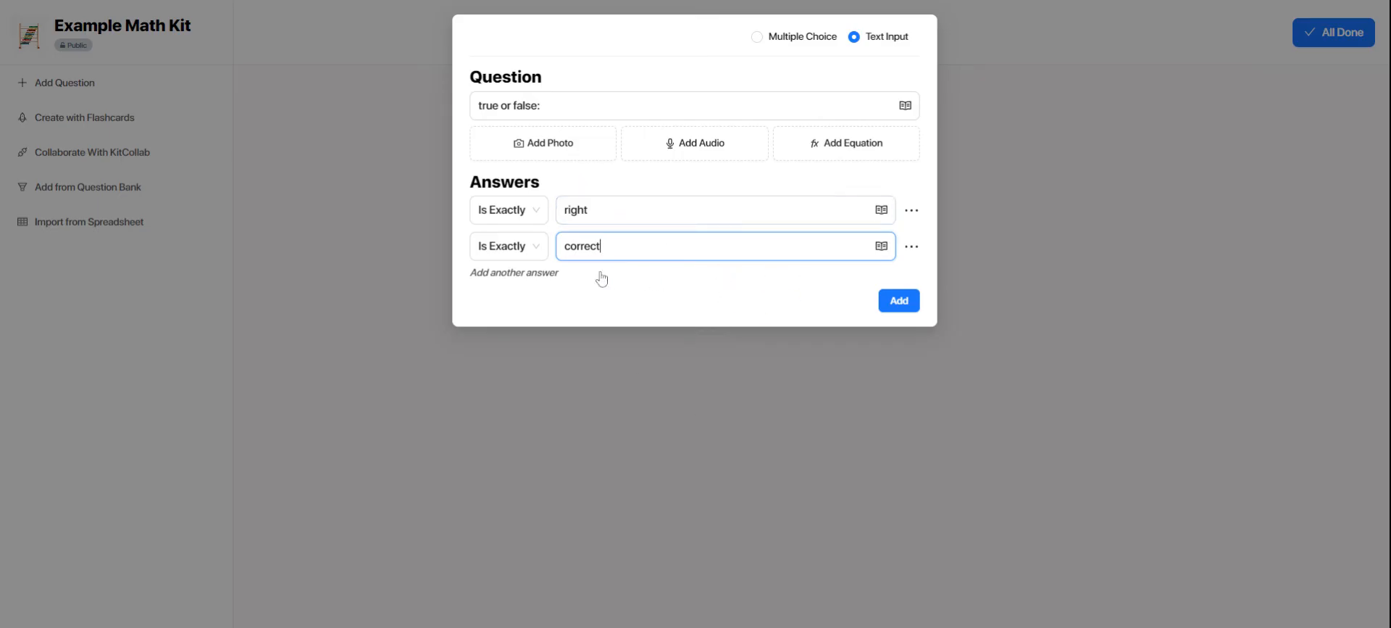
mouse_move(1024, 24)
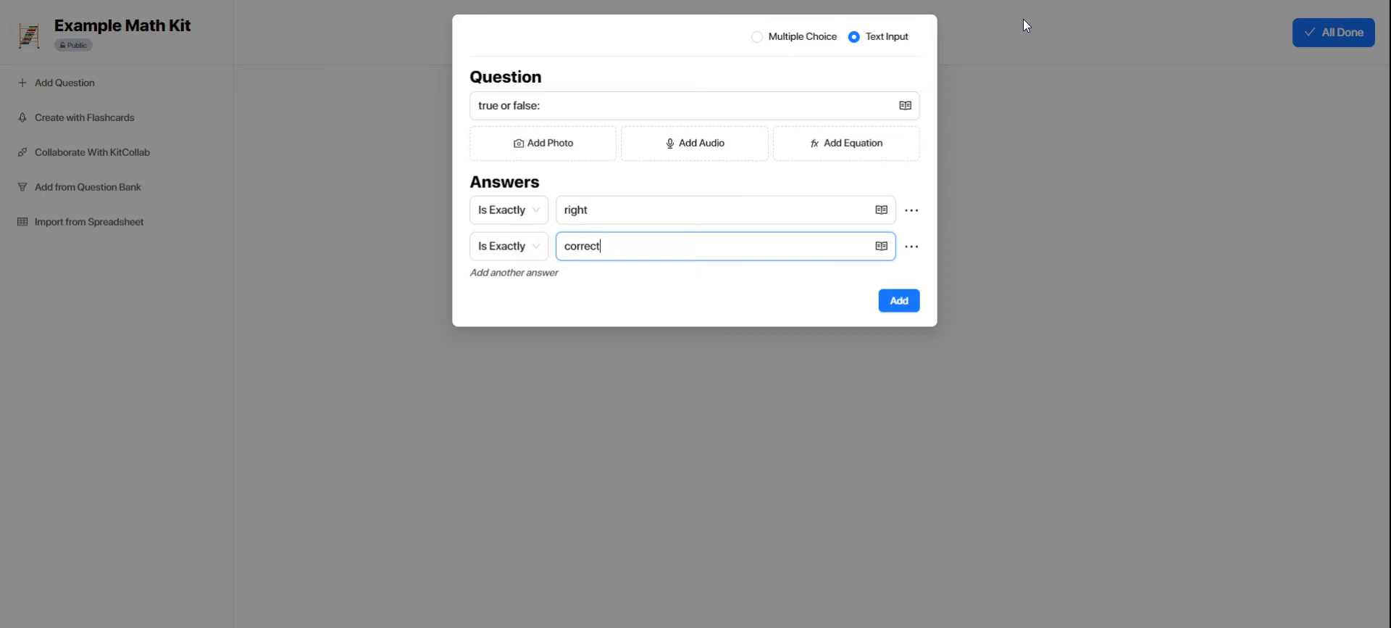
mouse_move(397, 142)
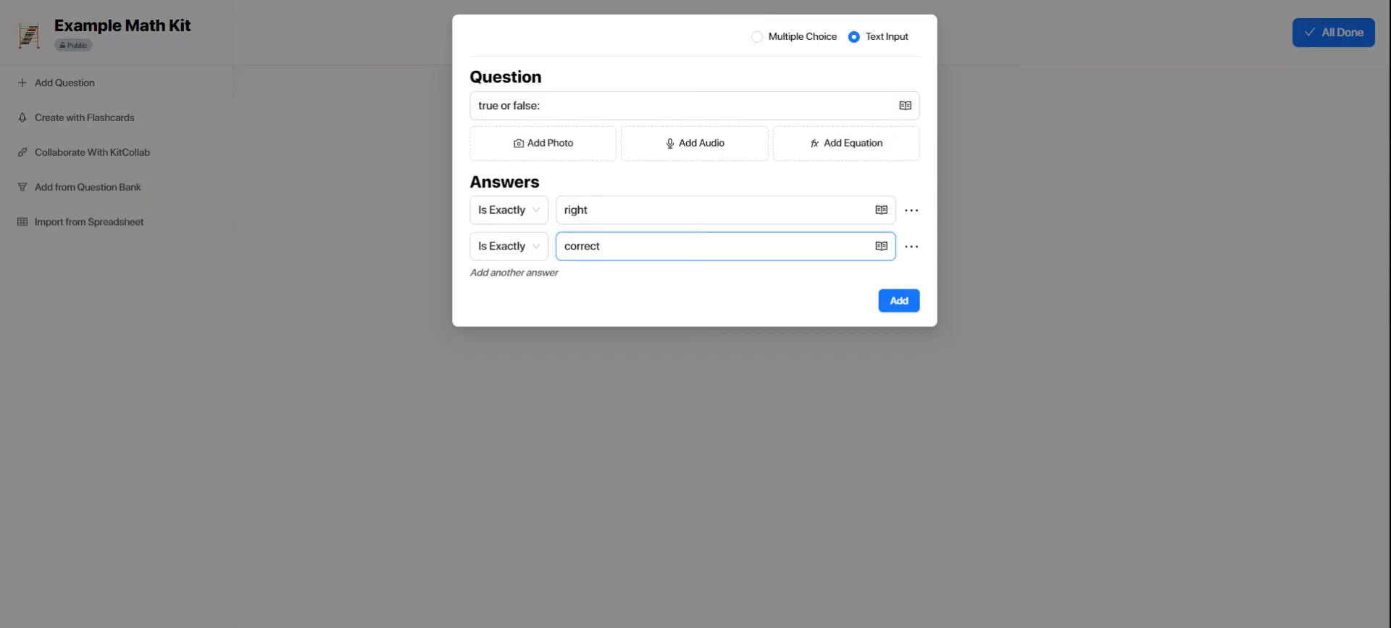
mouse_move(445, 213)
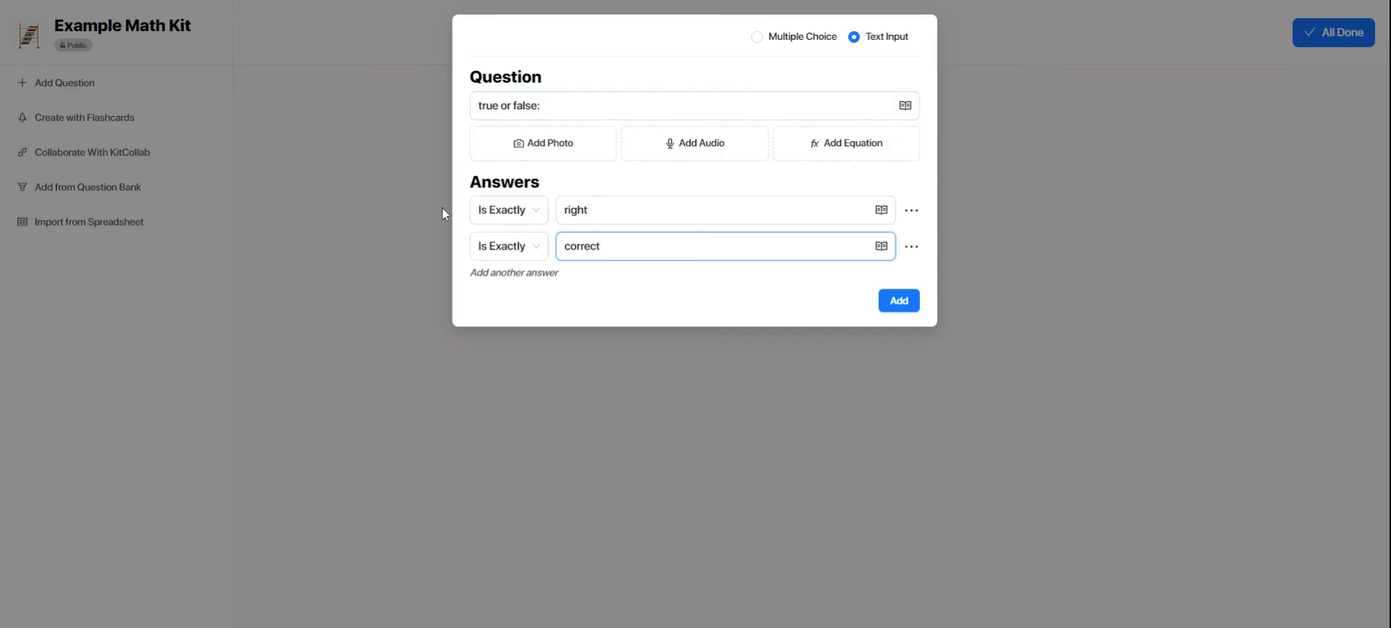
Add the true-or-false text-input question to the kit.
left_click(897, 300)
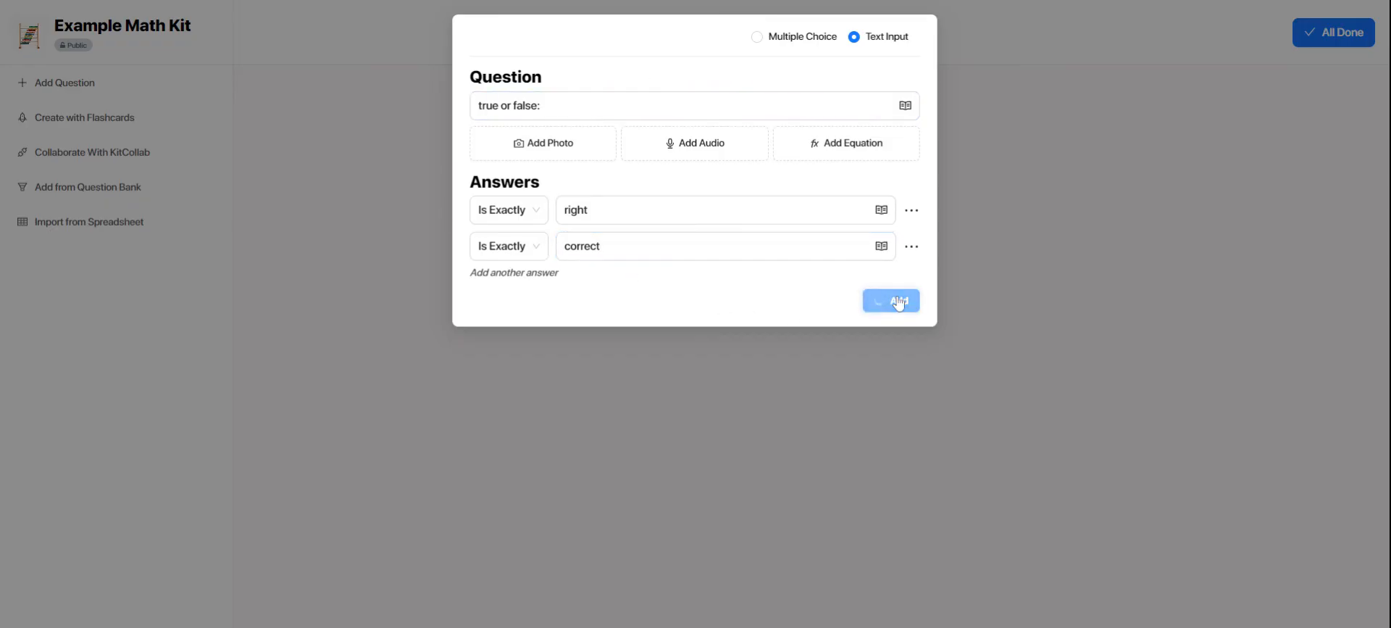
left_click(891, 300)
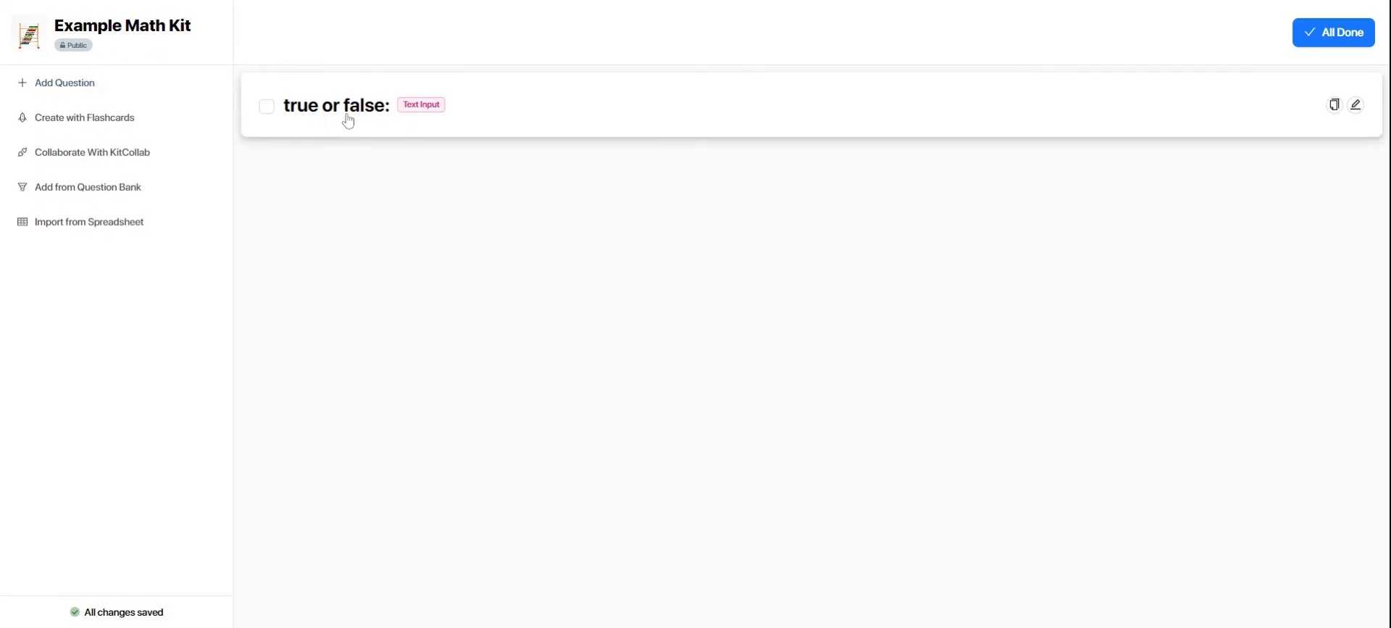
left_click(86, 118)
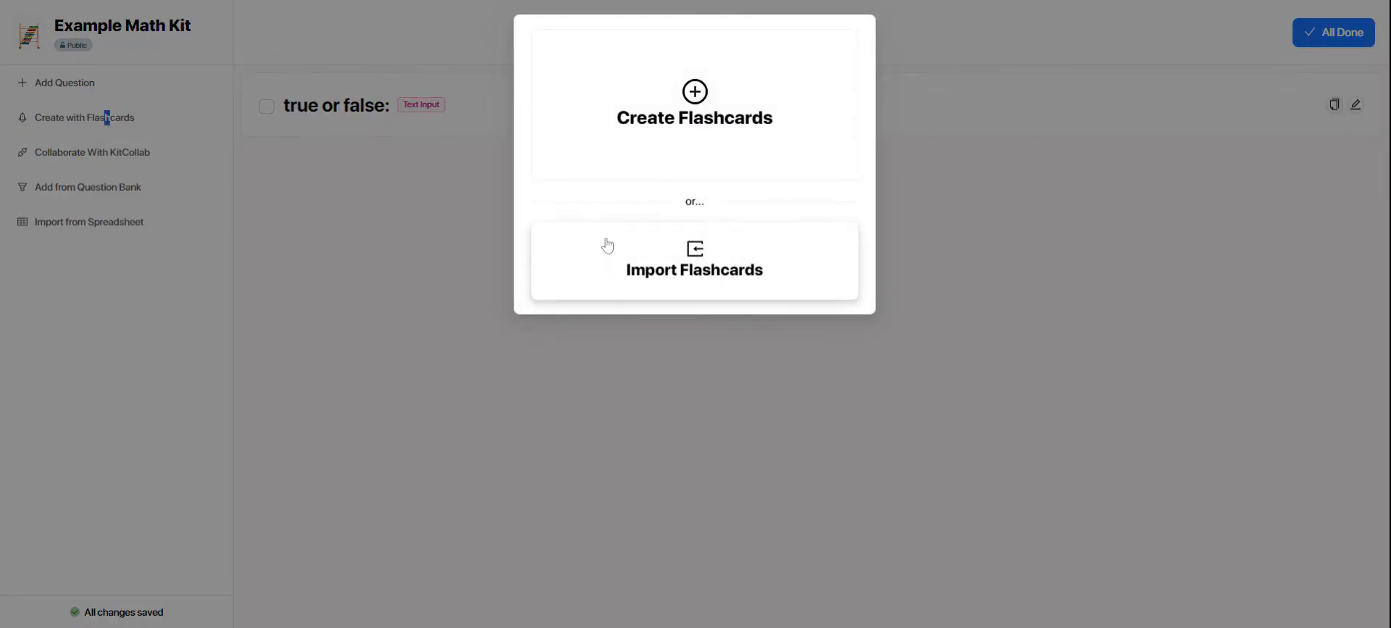
left_click(694, 101)
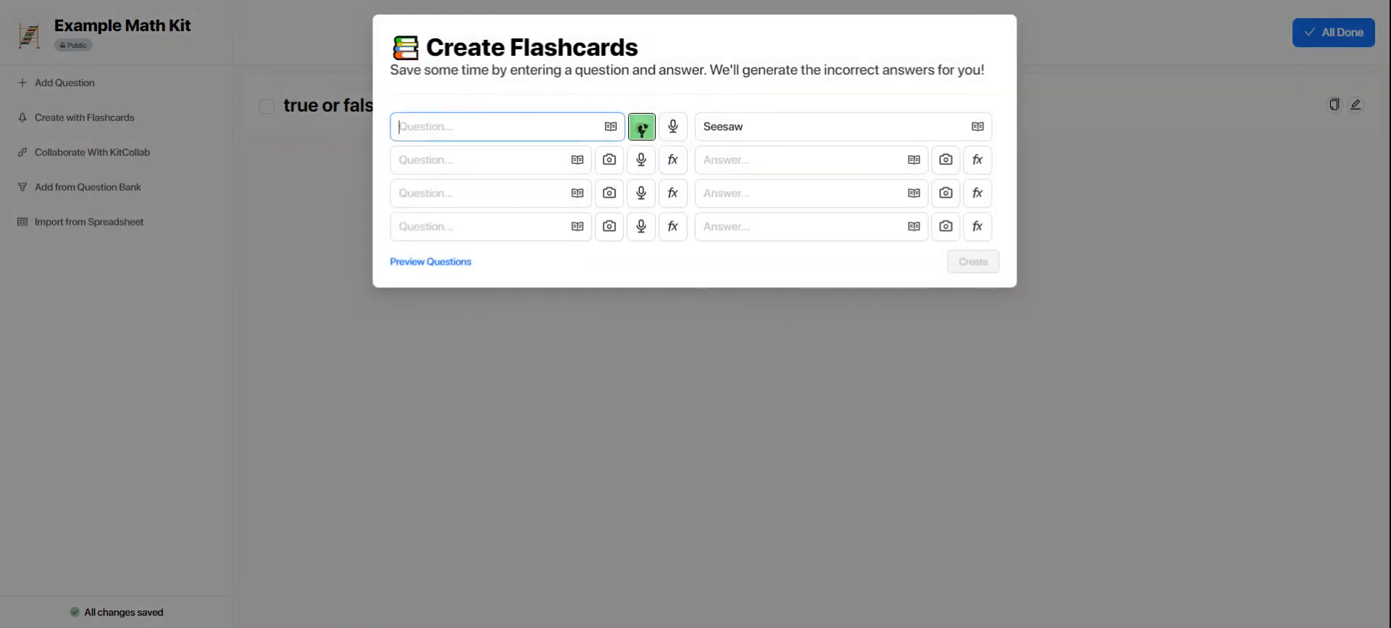
type("term")
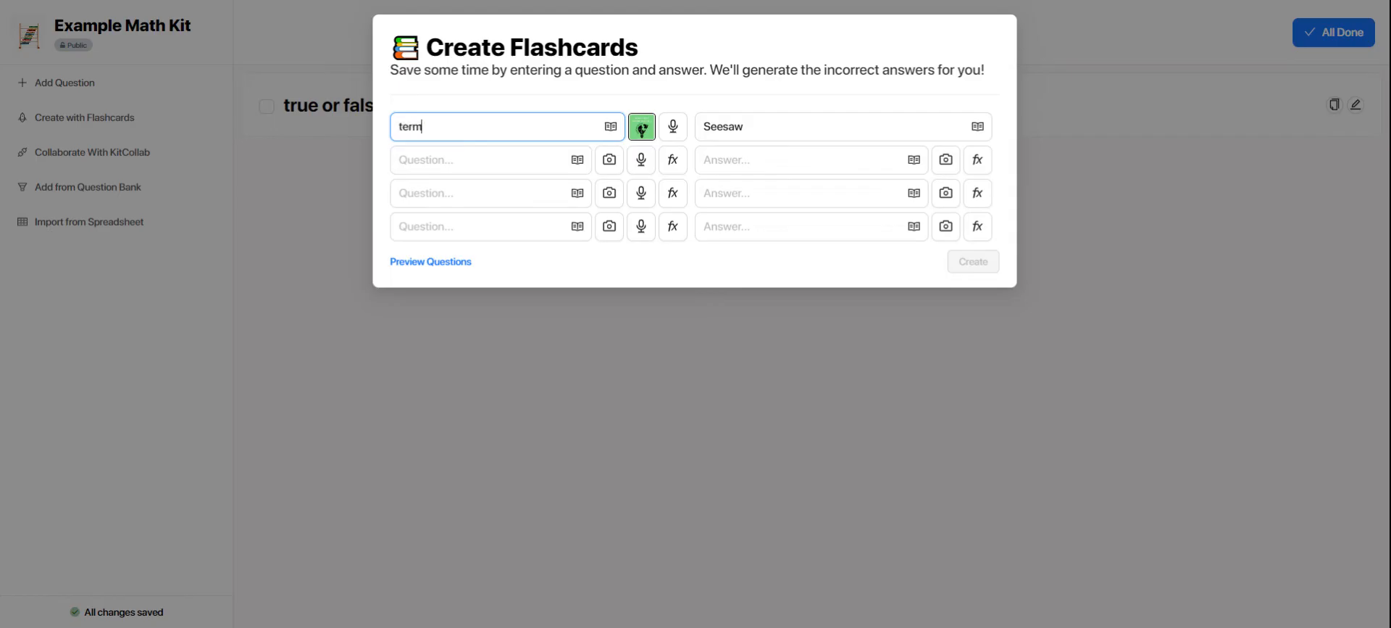
left_click(843, 126)
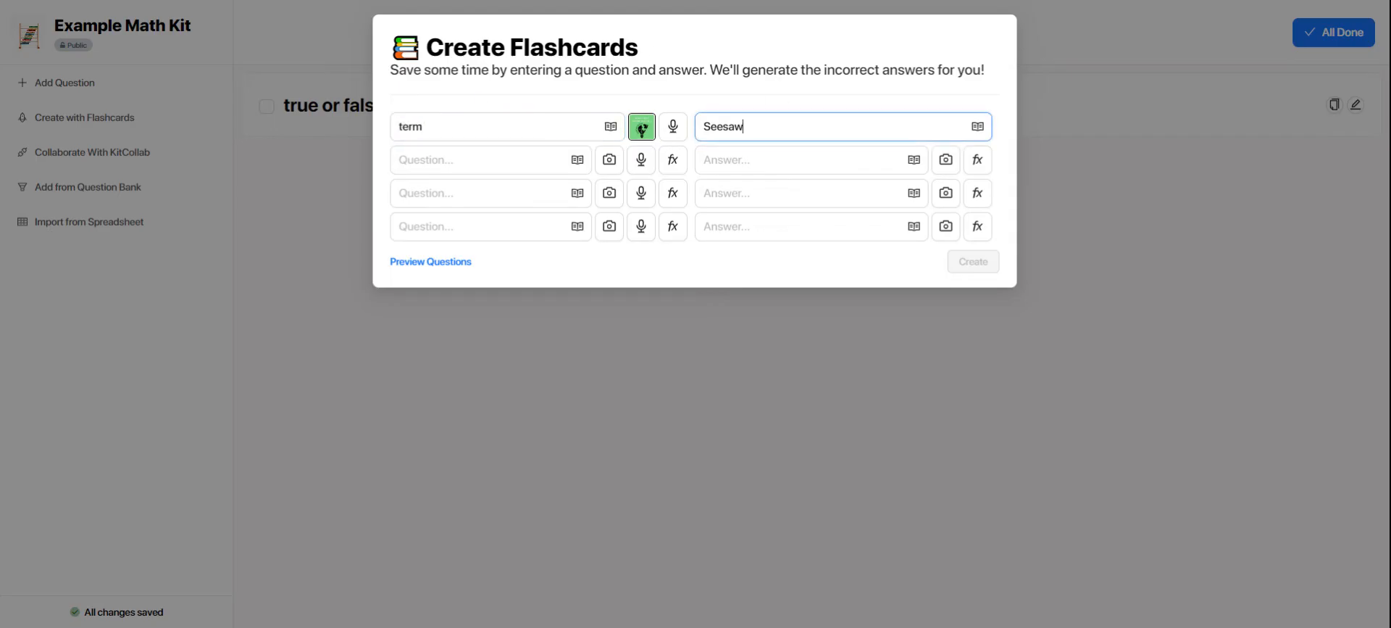
type("defomo")
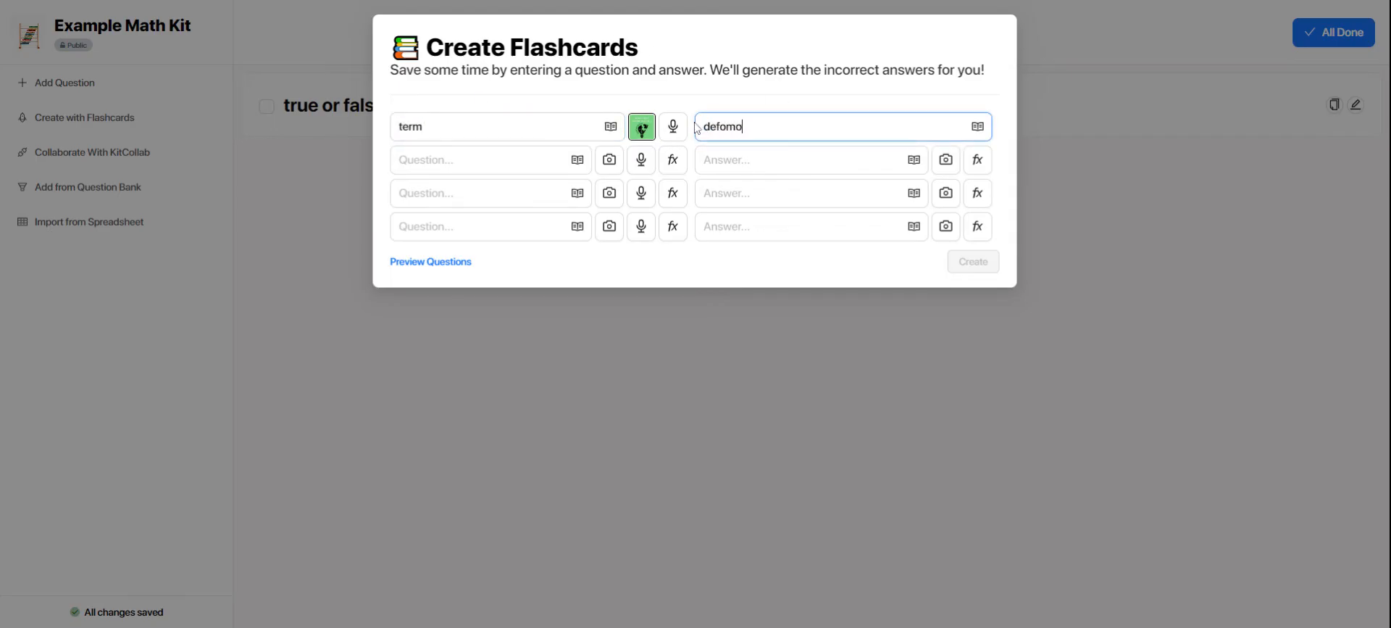
type("definition")
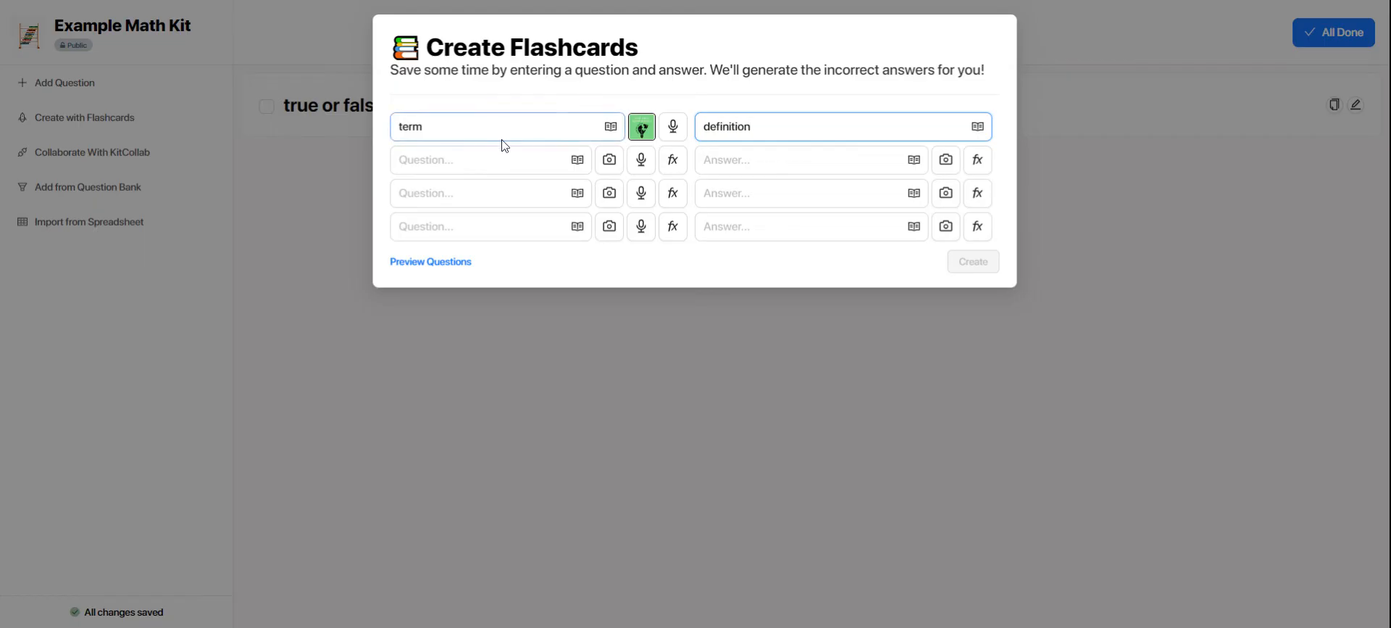
left_click(807, 193)
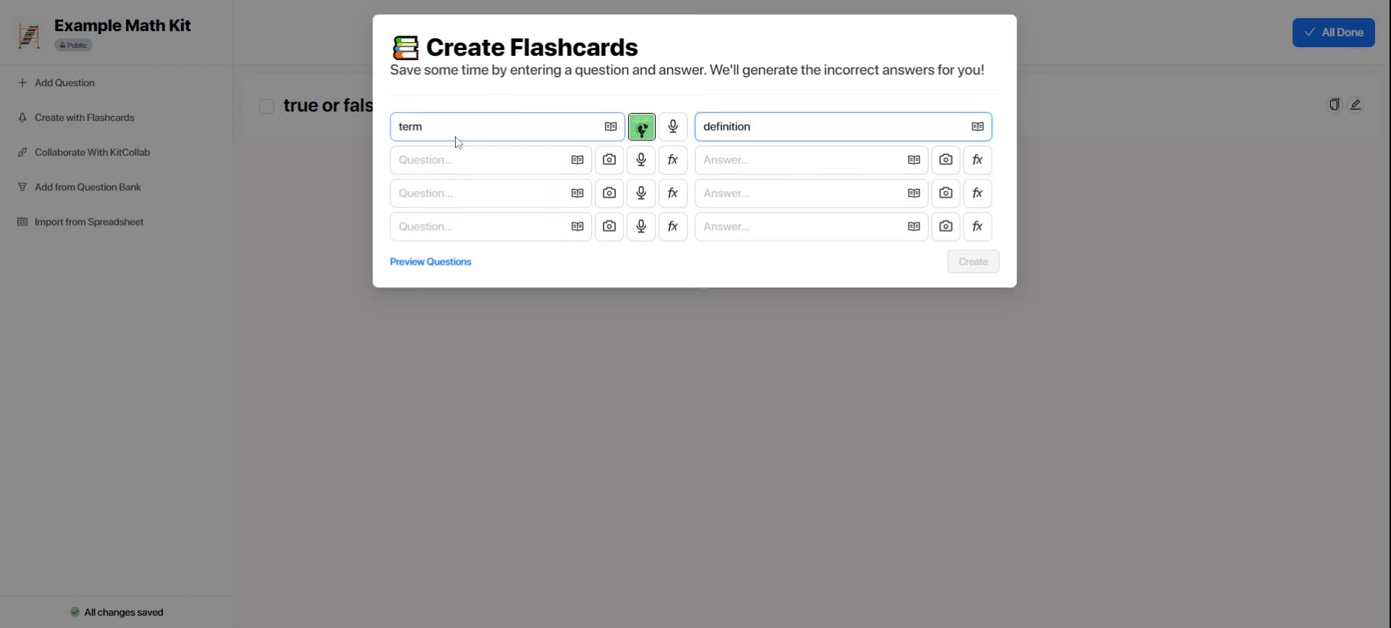
left_click(841, 126)
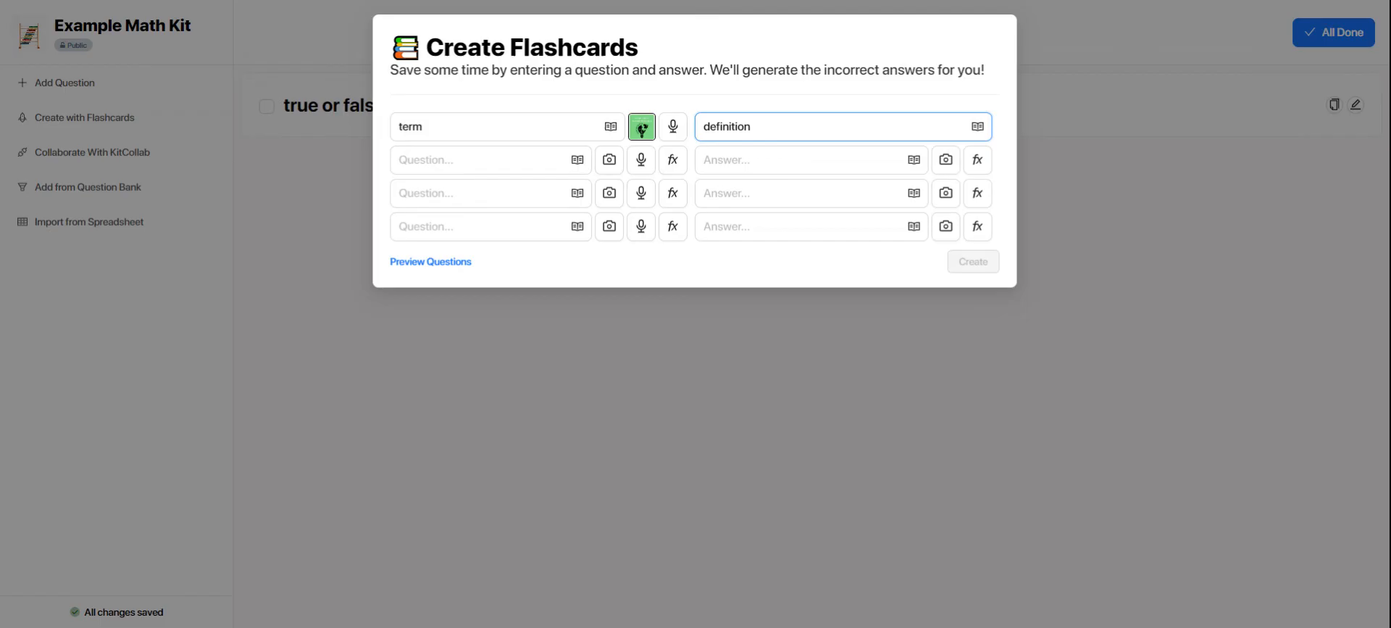
left_click(798, 226)
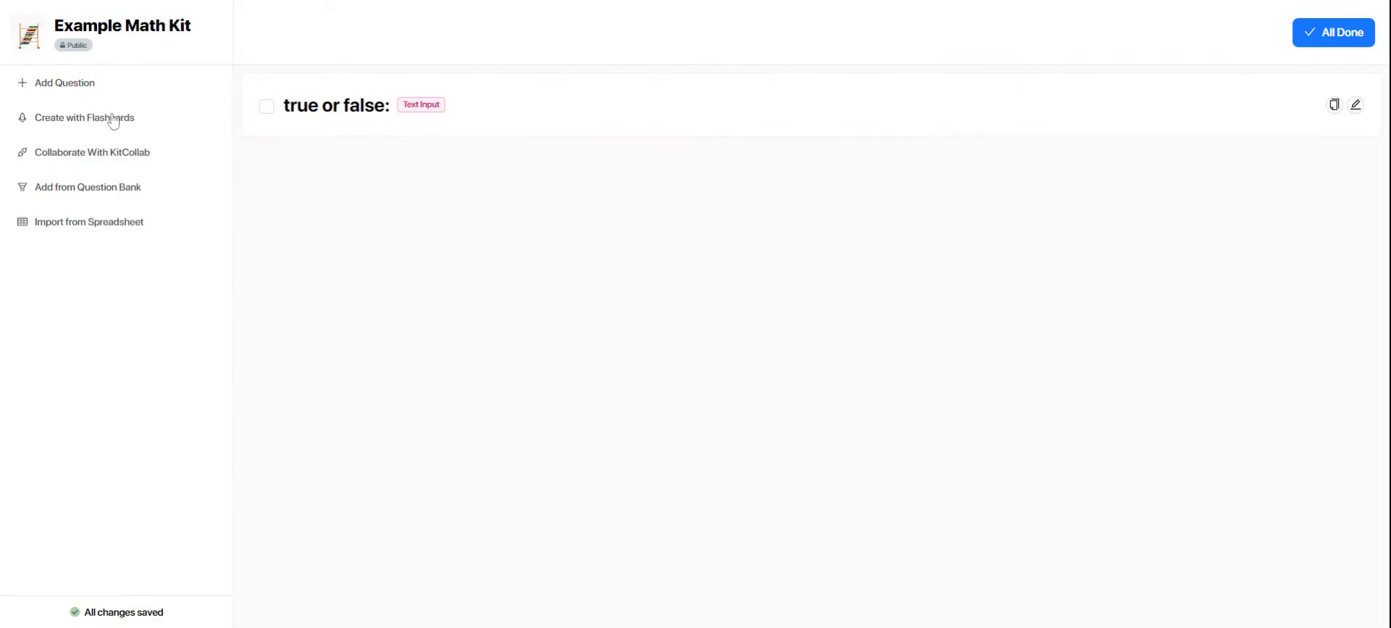
Enable KitCollab for Example Math Kit so a contributor share link appears.
left_click(92, 152)
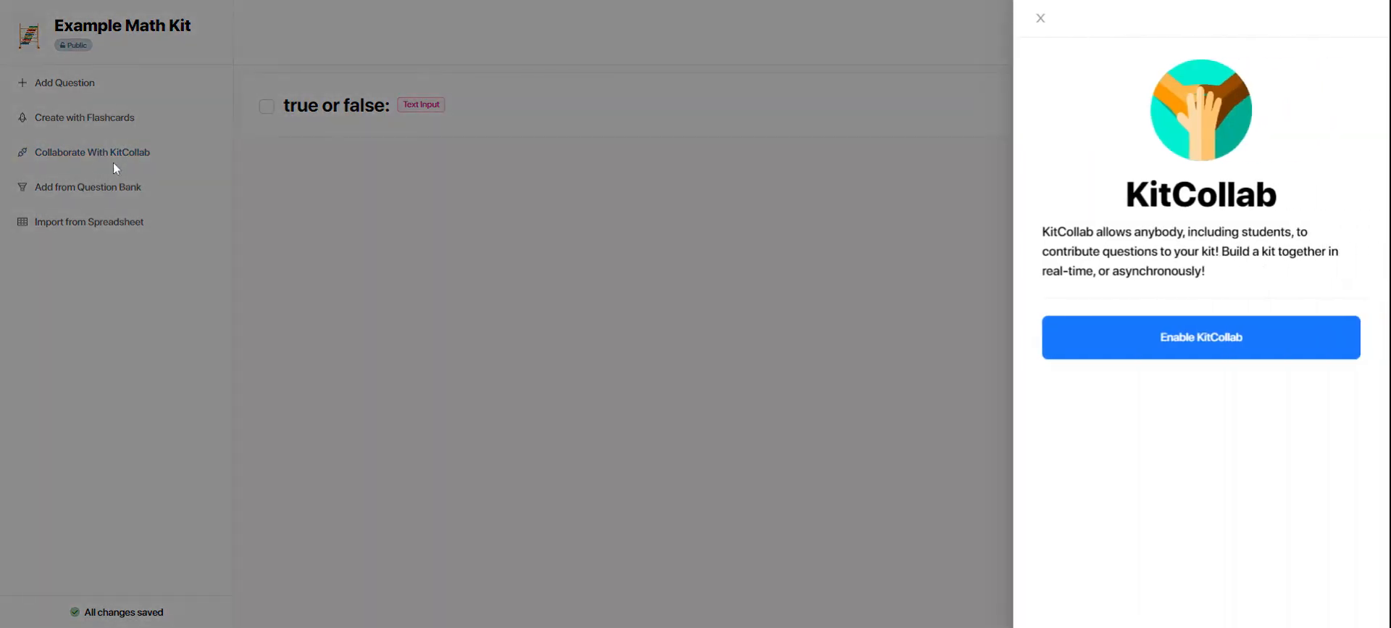
mouse_move(212, 206)
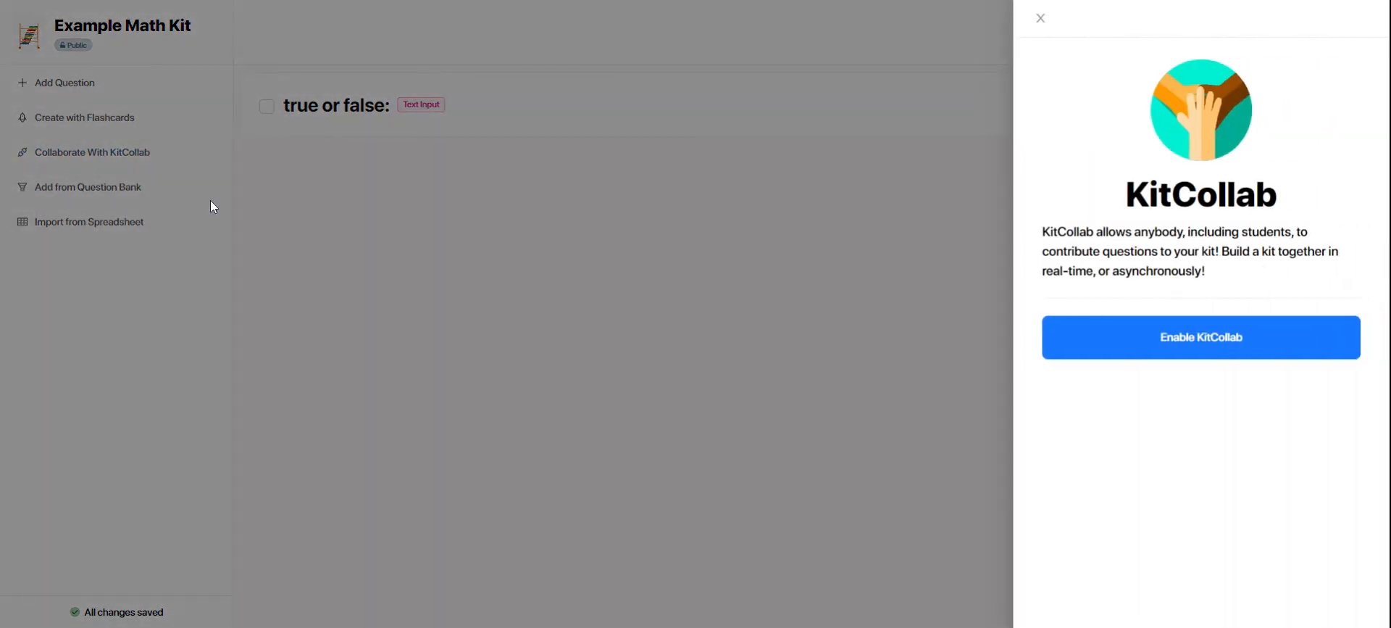
mouse_move(248, 213)
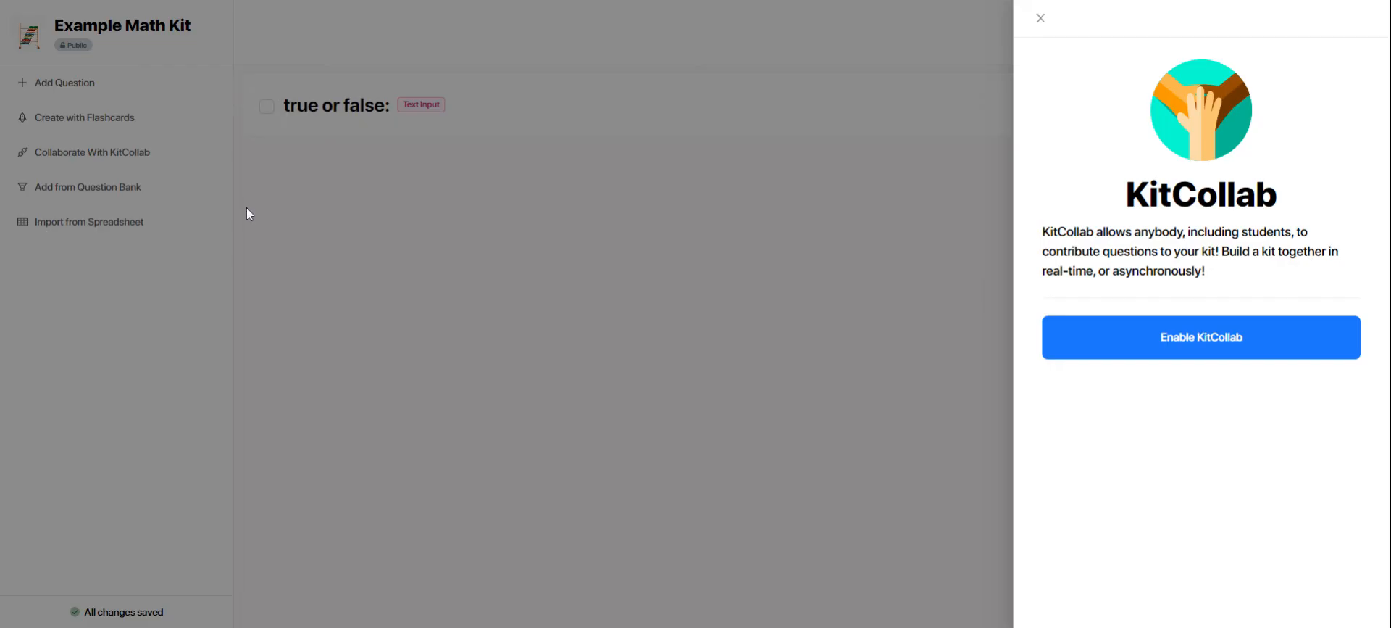
mouse_move(710, 203)
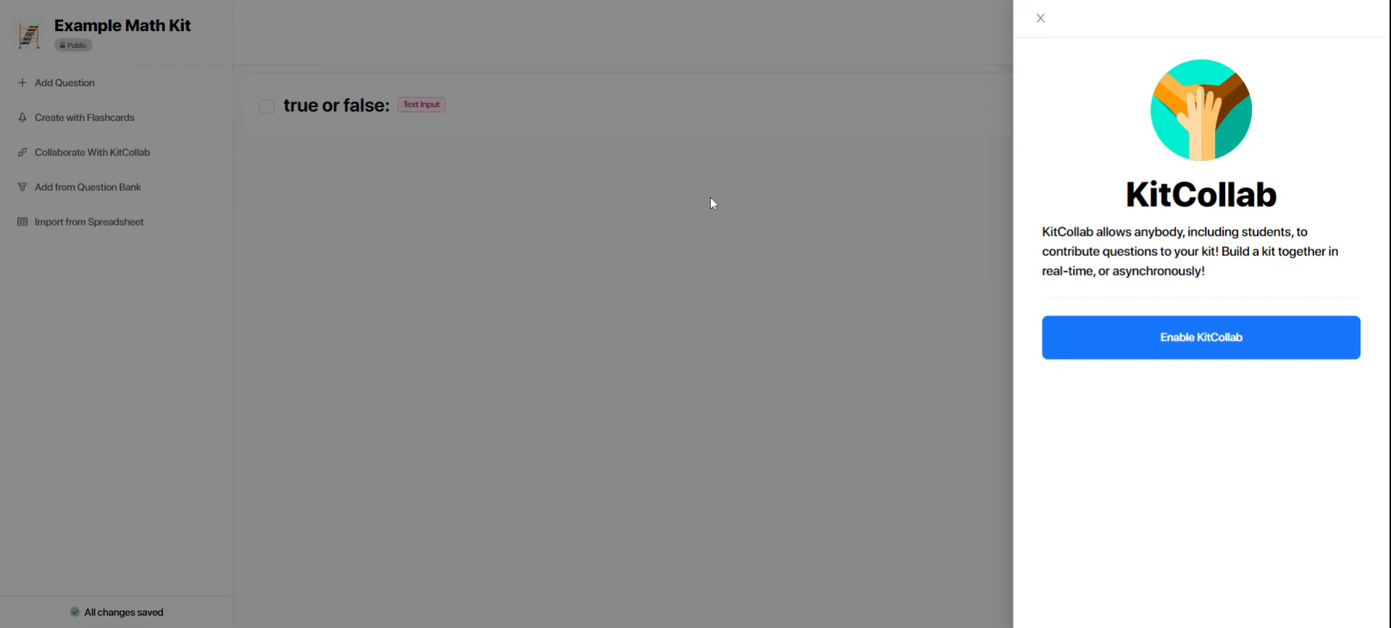
mouse_move(1019, 220)
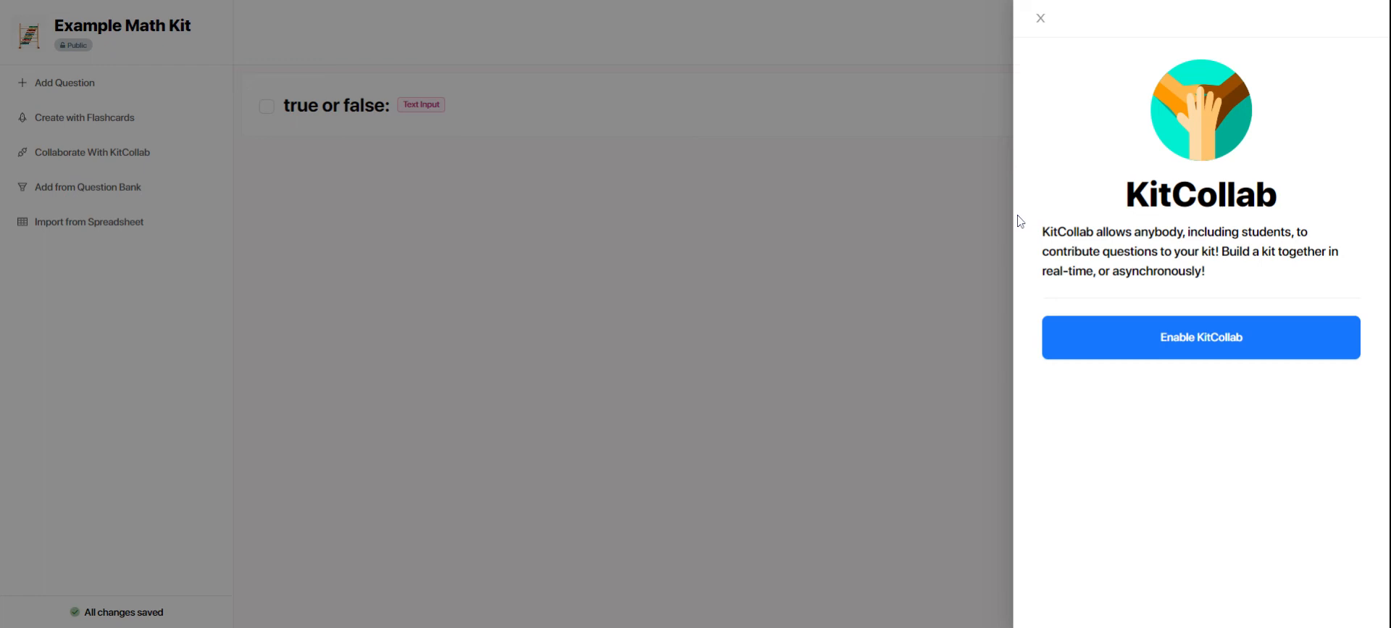
left_click(1200, 336)
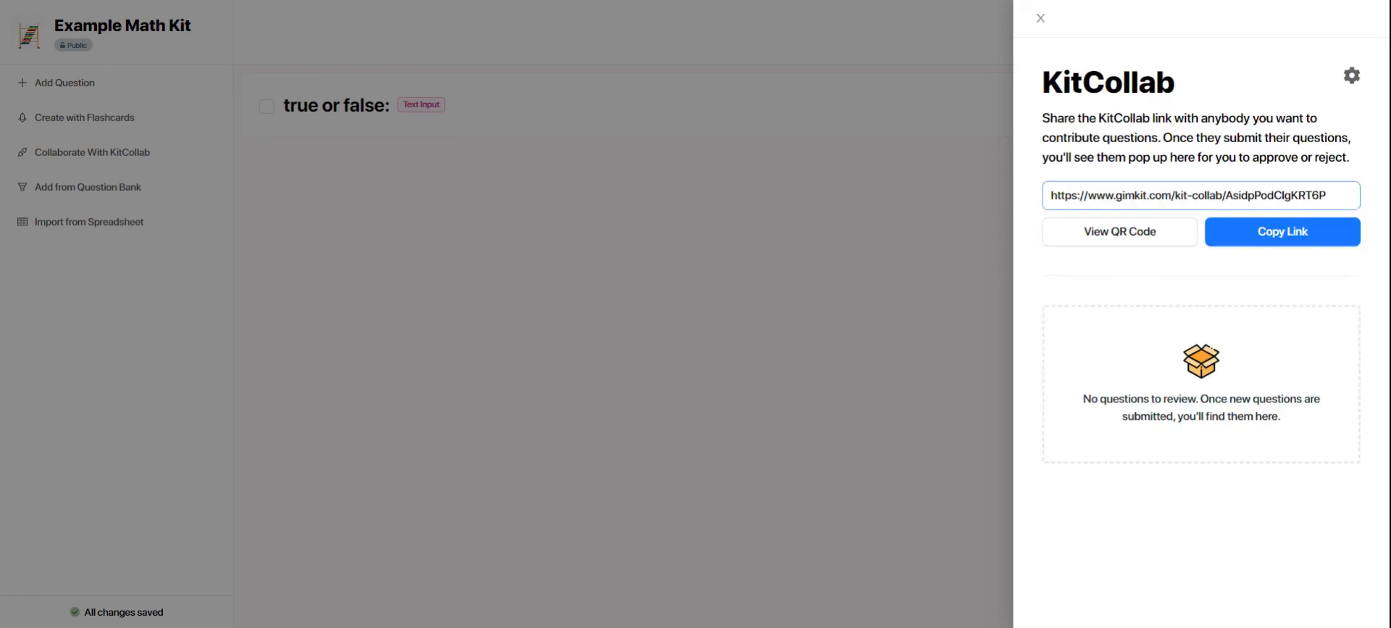
left_click(1282, 231)
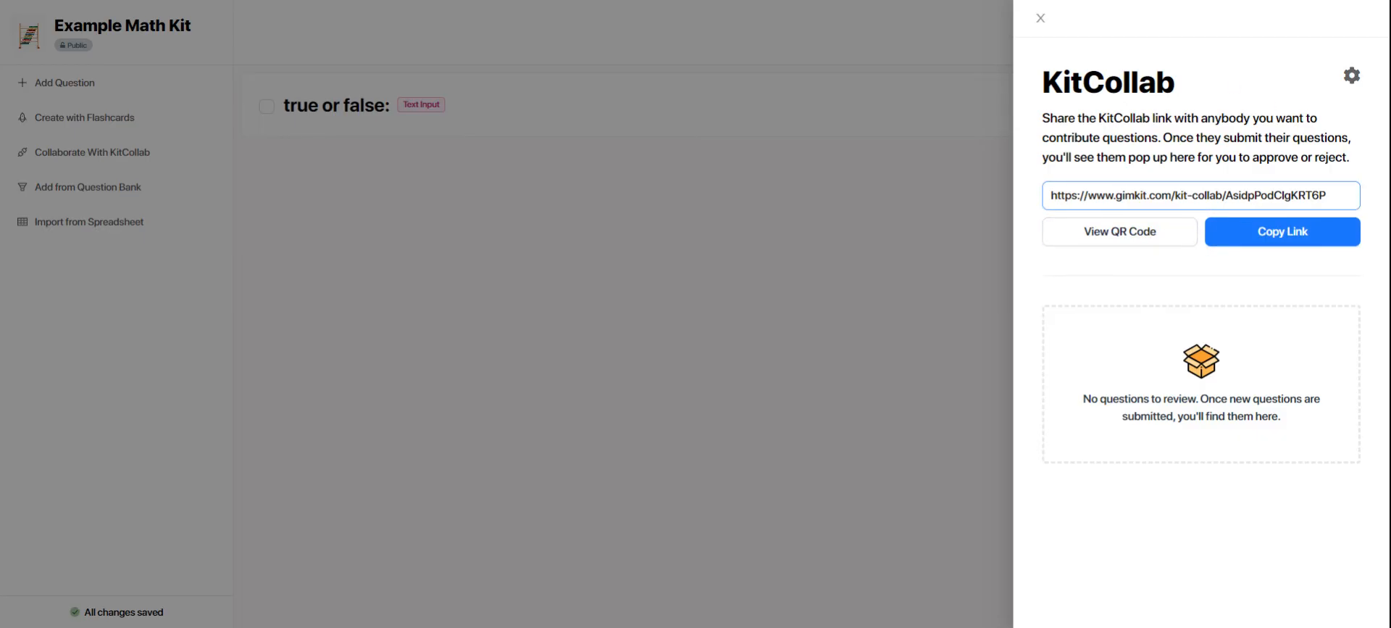
mouse_move(1153, 317)
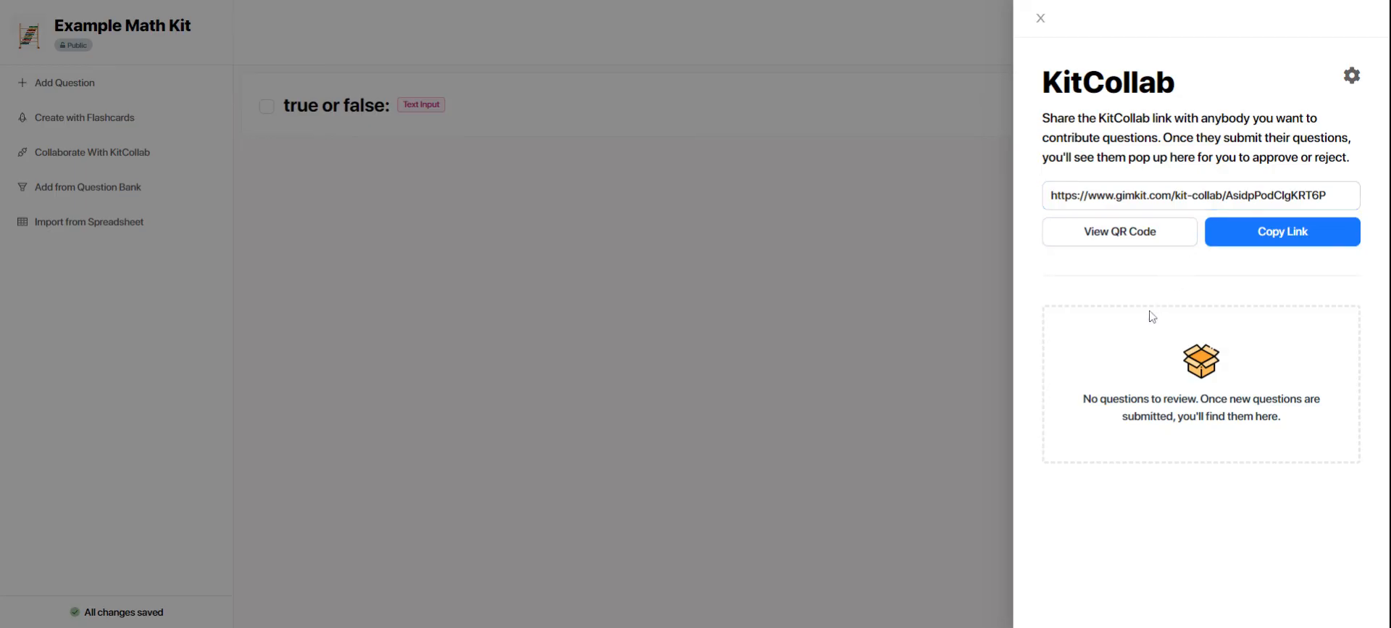
mouse_move(1268, 477)
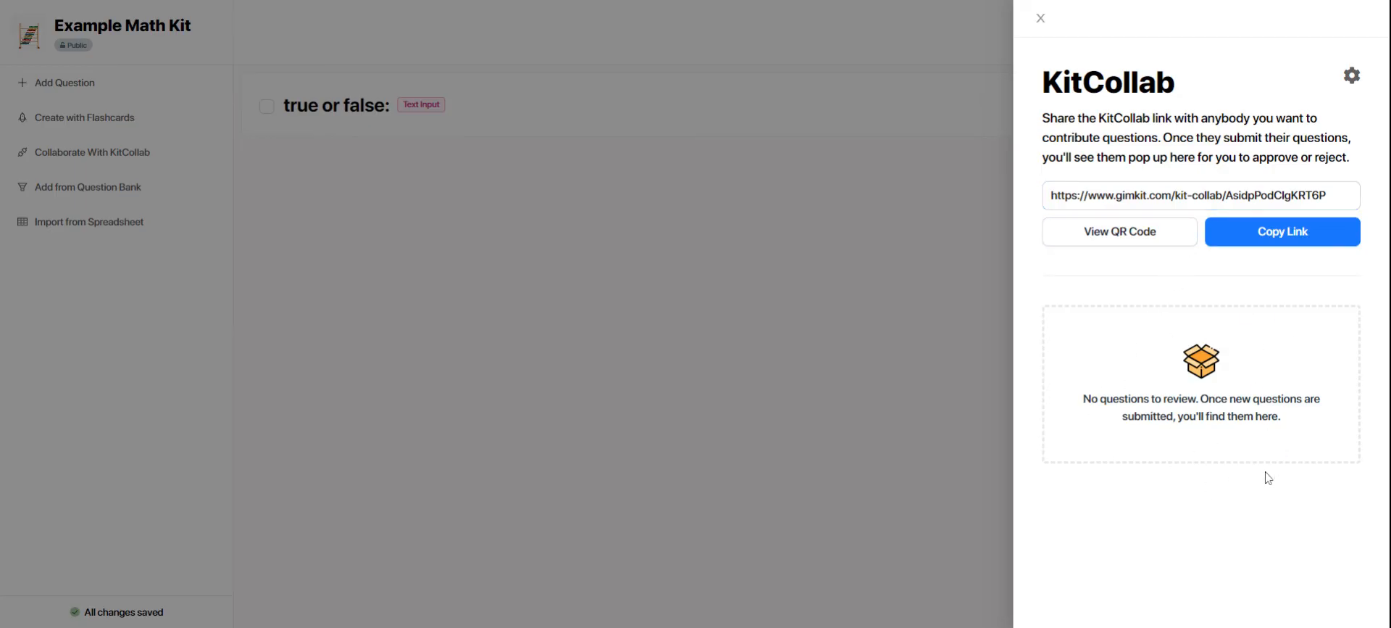
mouse_move(1237, 456)
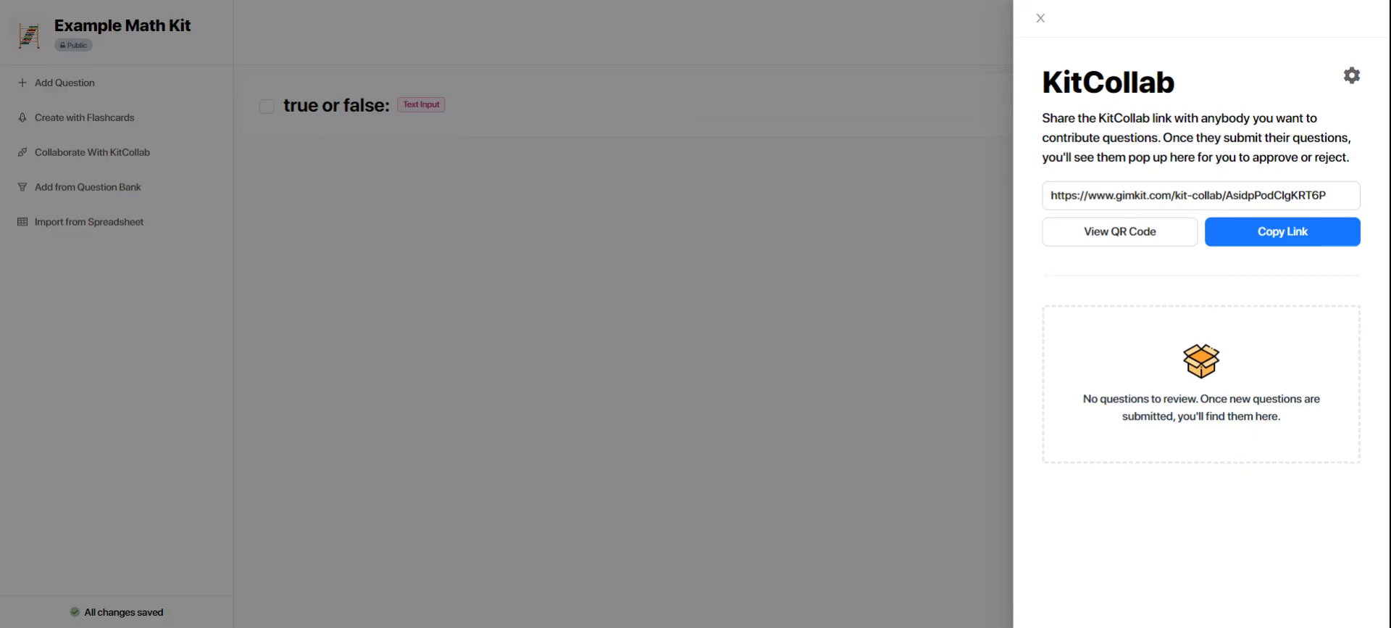
mouse_move(1260, 458)
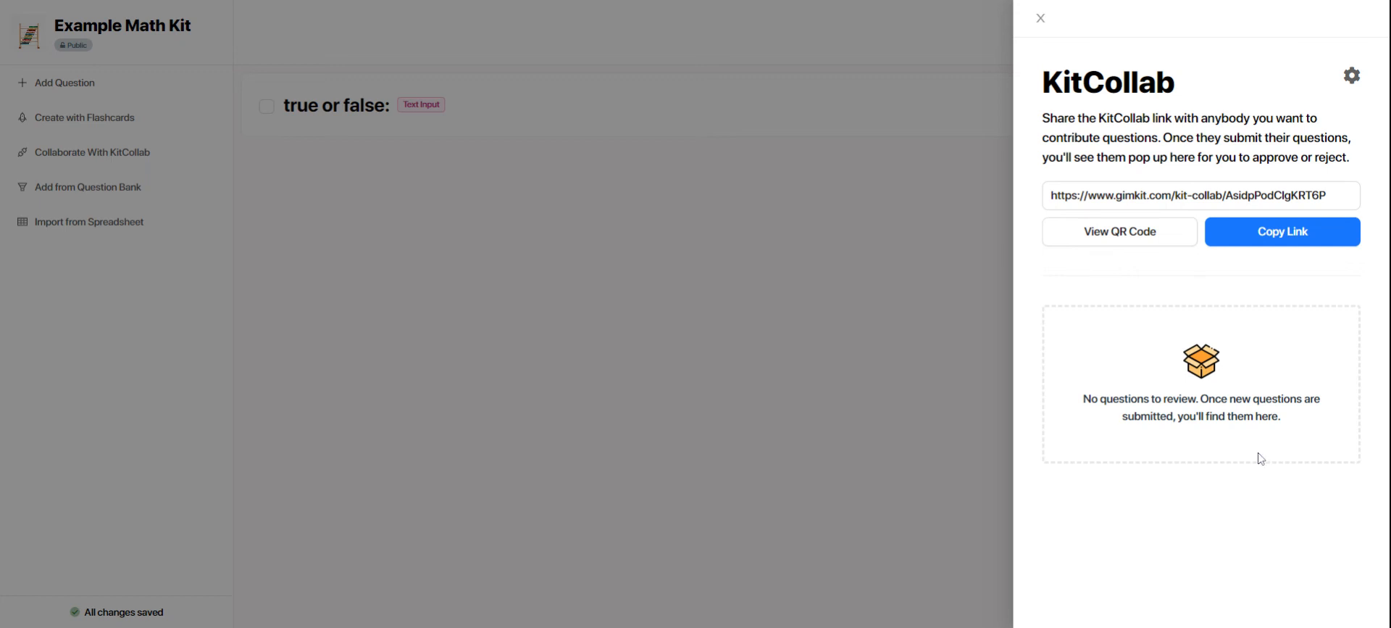
mouse_move(1255, 452)
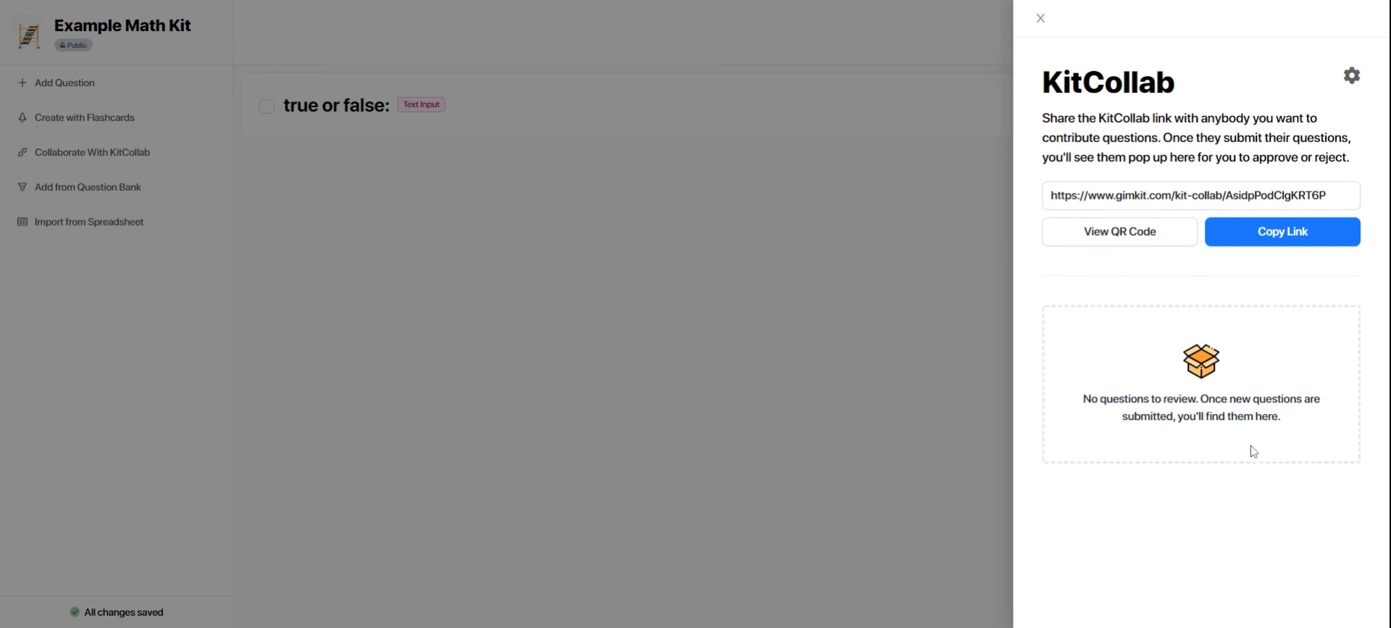
mouse_move(1254, 452)
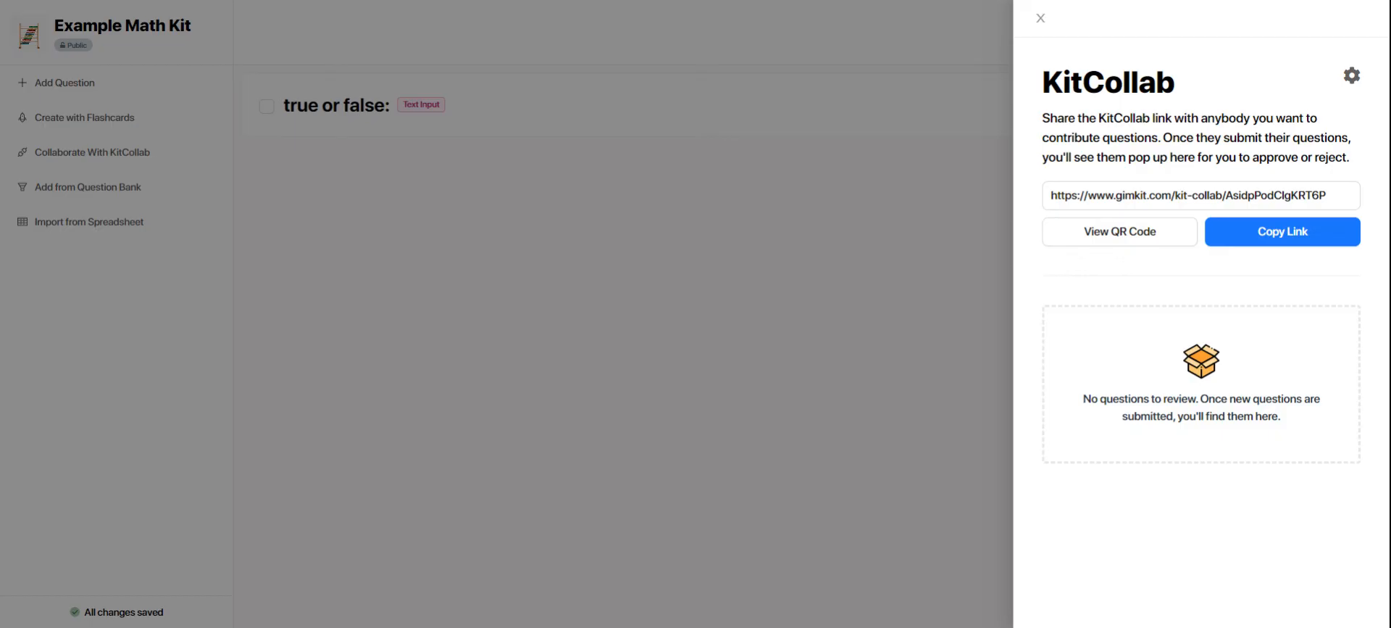
mouse_move(1278, 435)
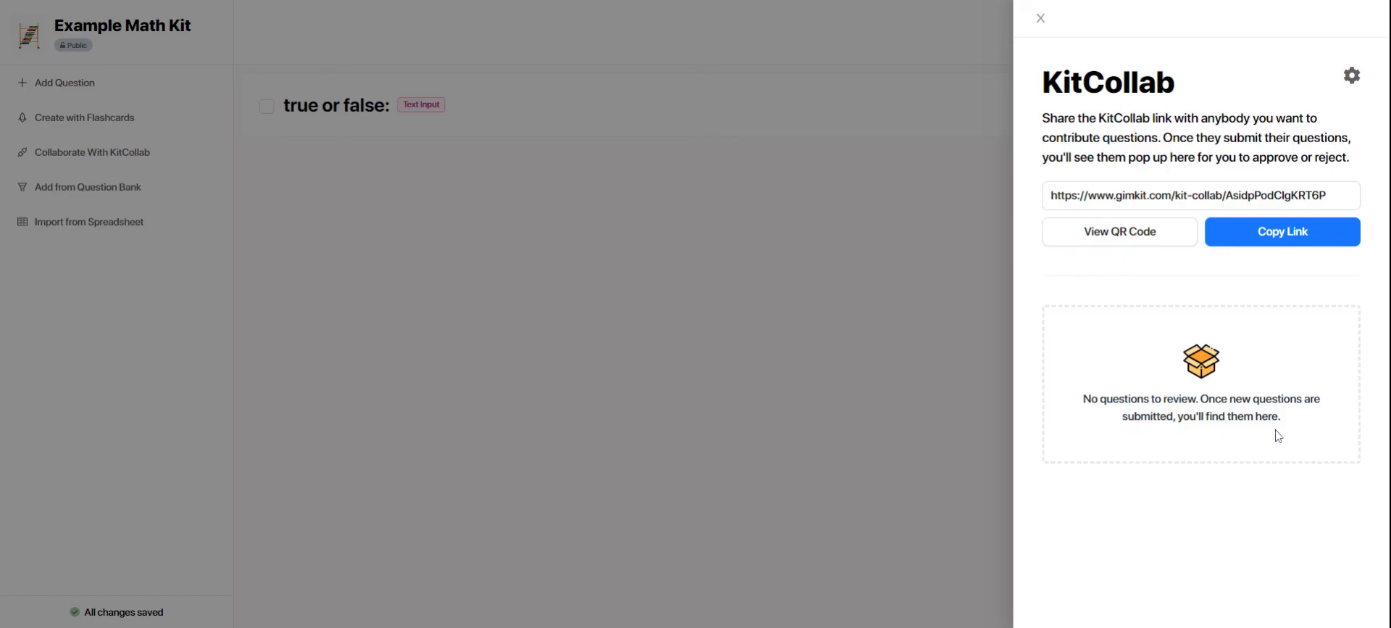
mouse_move(1037, 21)
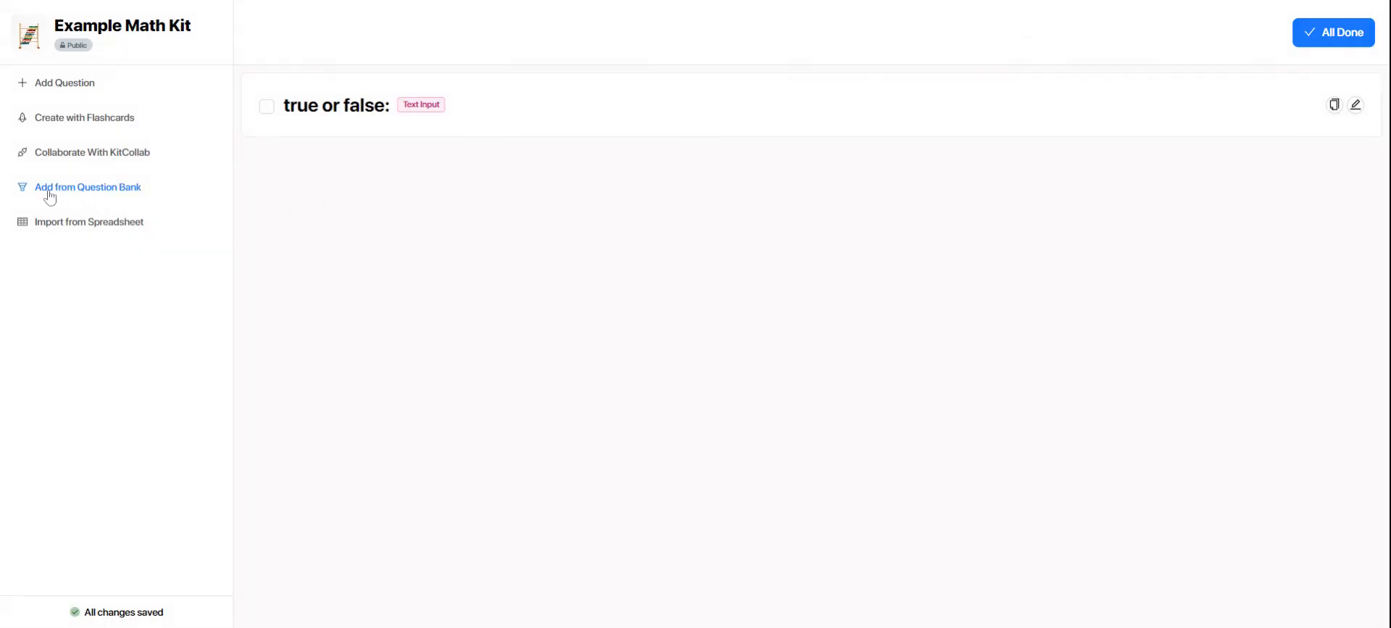
Search the question bank for 'addition' and preview the first Addition kit's questions.
left_click(89, 187)
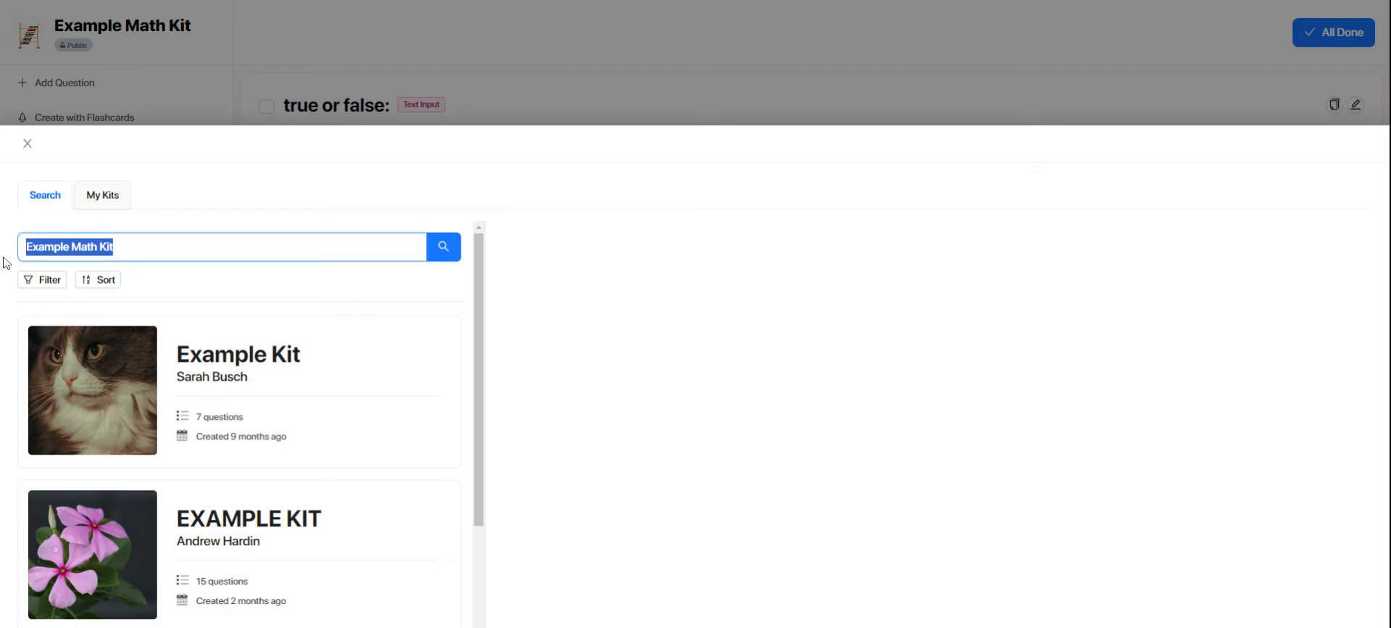
type("math")
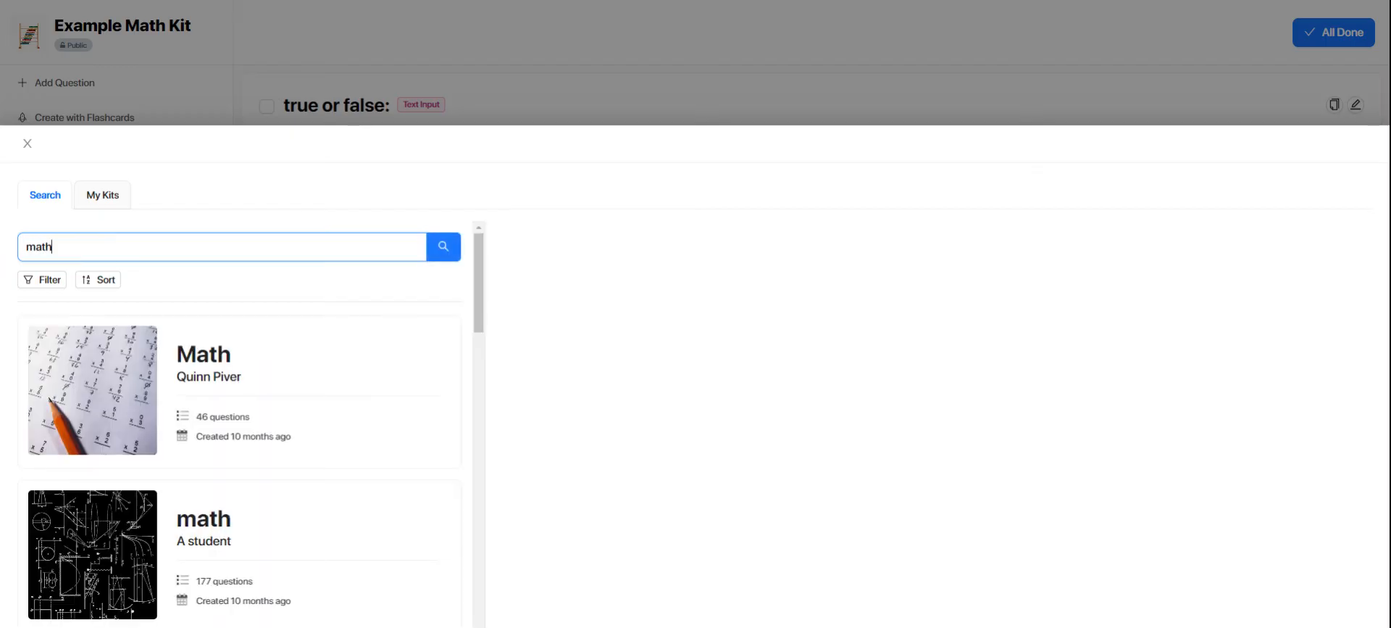
type("additi")
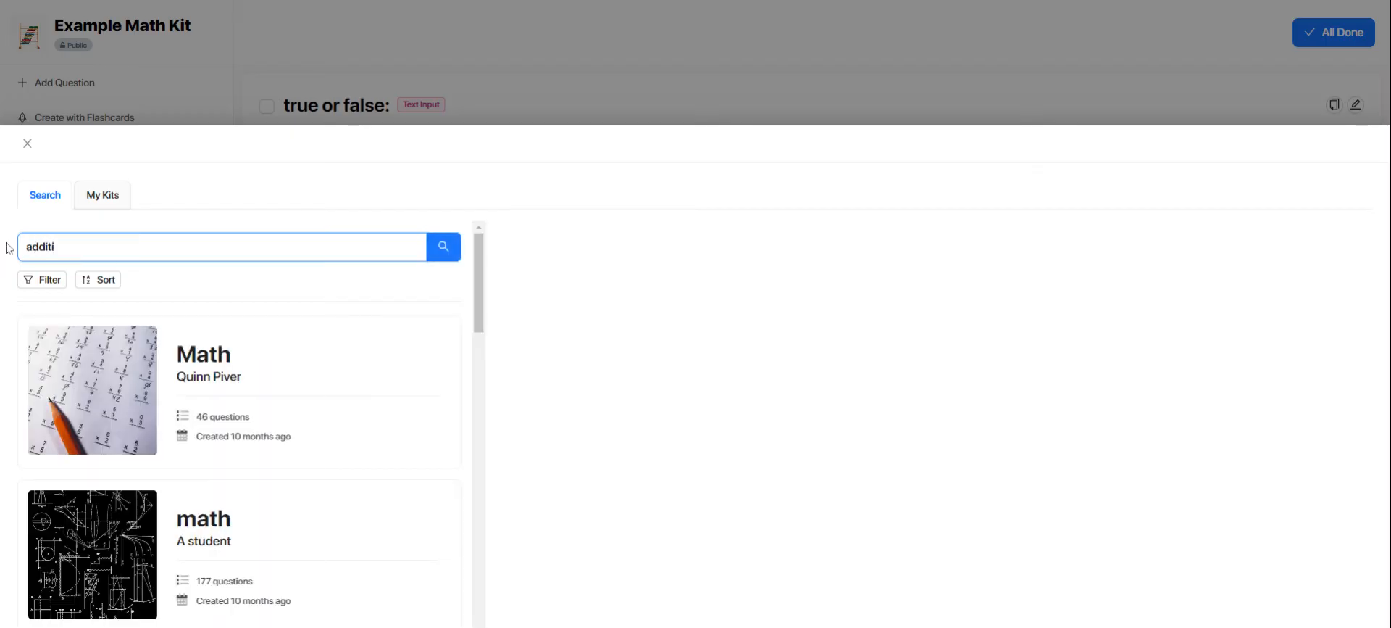
left_click(443, 247)
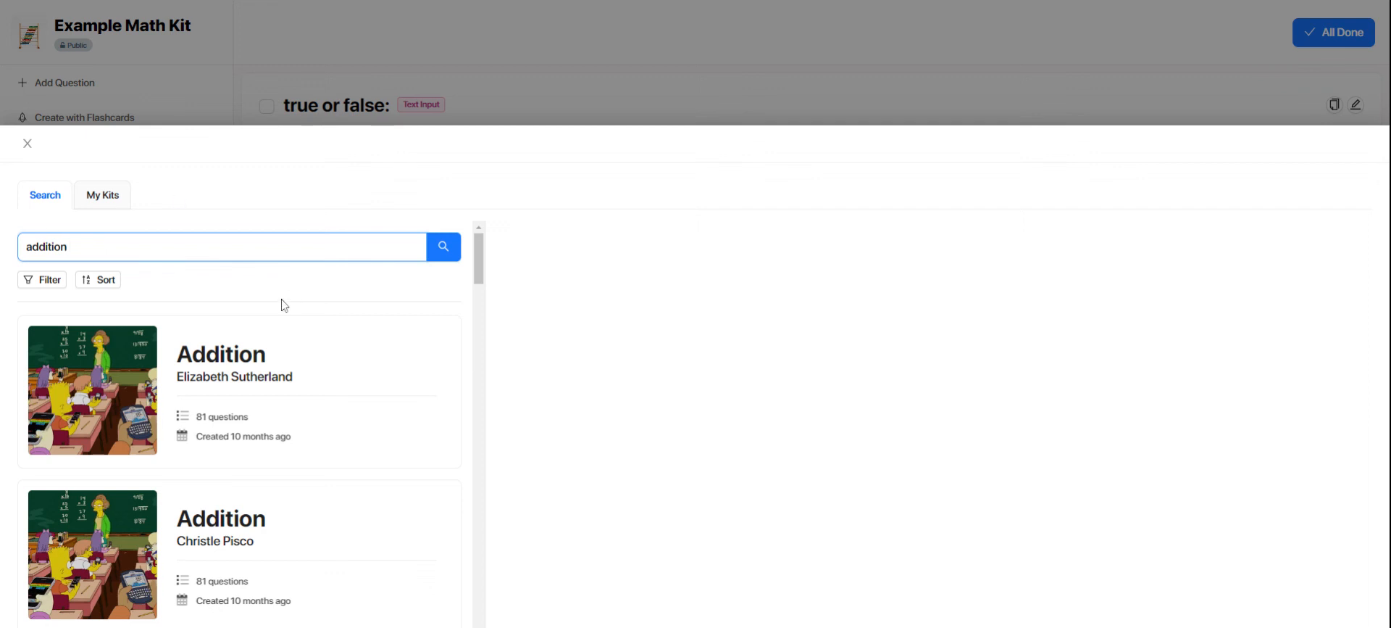
left_click(237, 389)
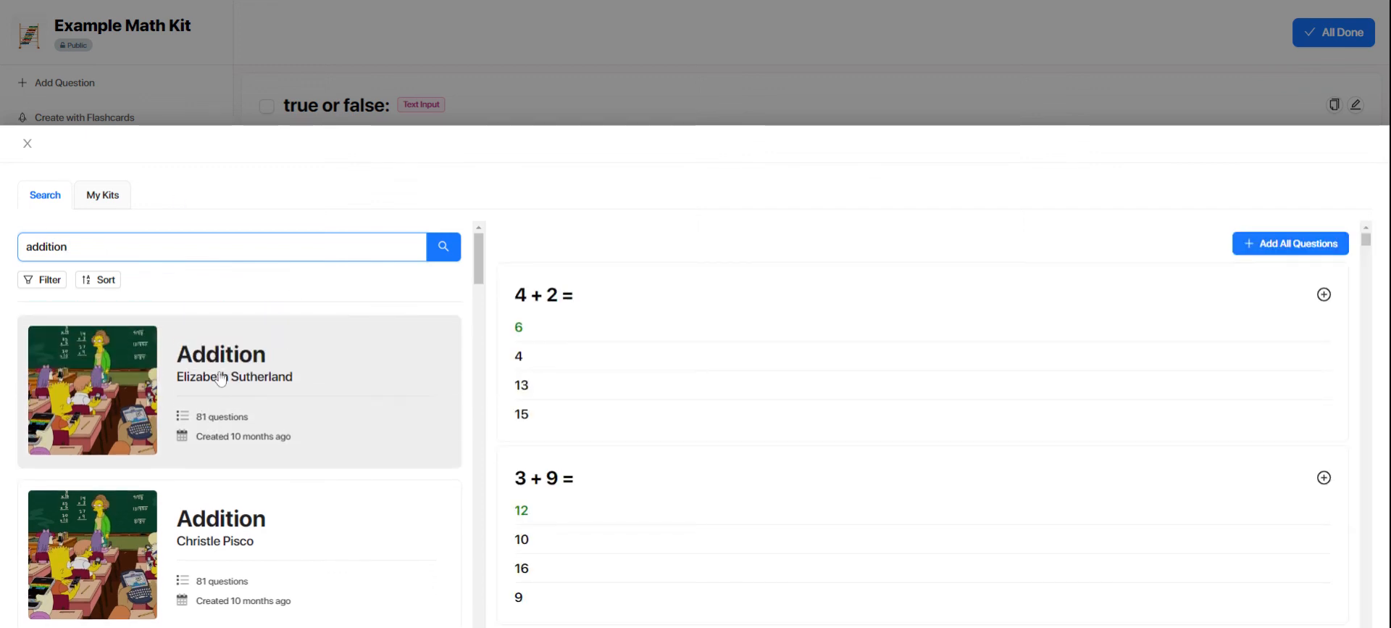
mouse_move(239, 396)
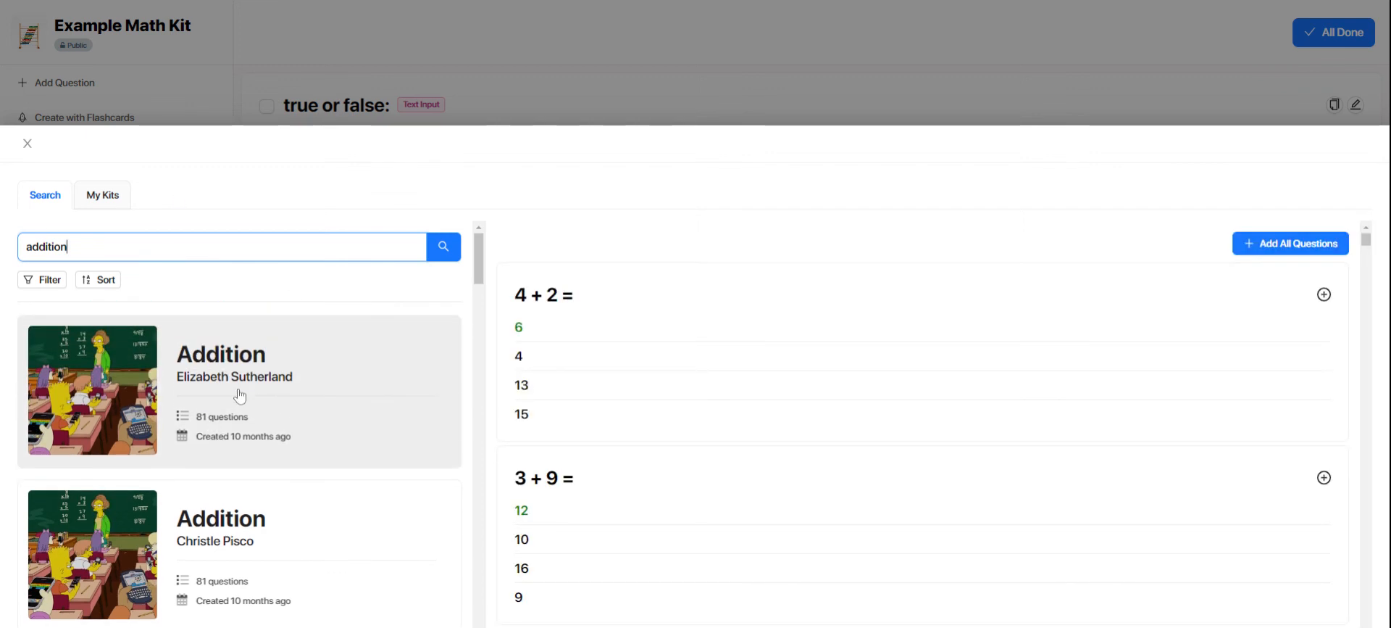
Scroll the Addition kit preview to reach the 3 + 9 and 7 + 8 questions.
scroll("down", 3)
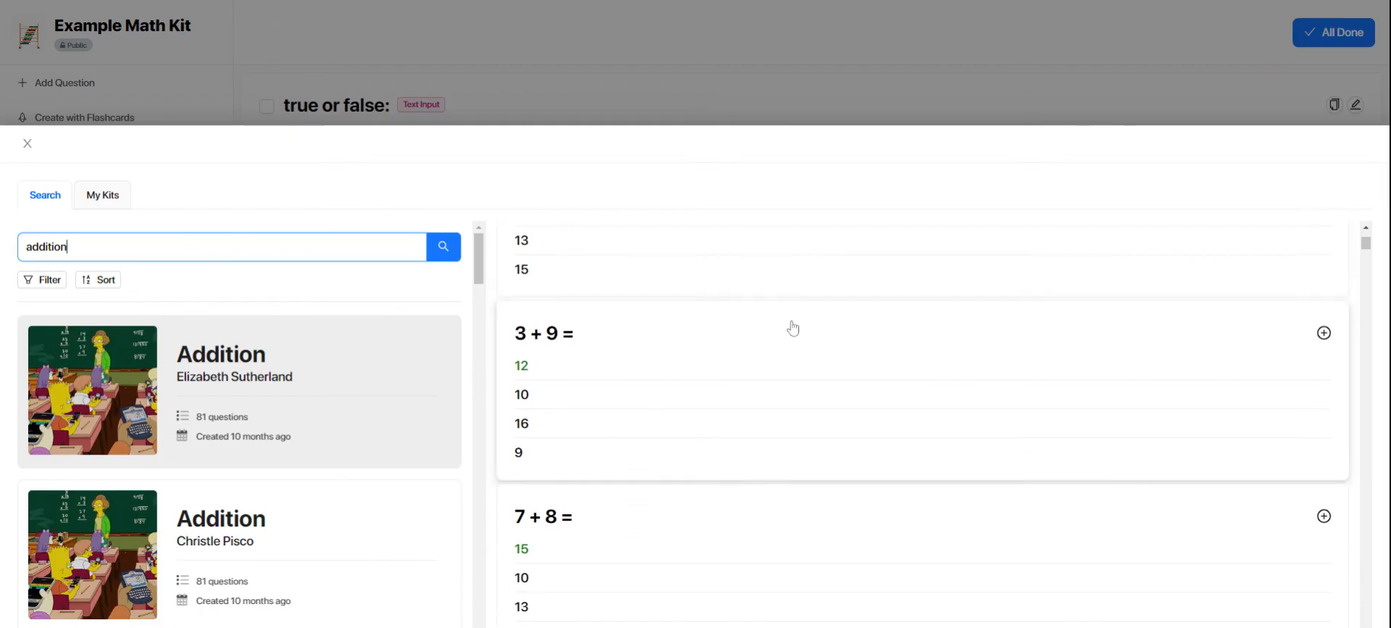
scroll("down", 3)
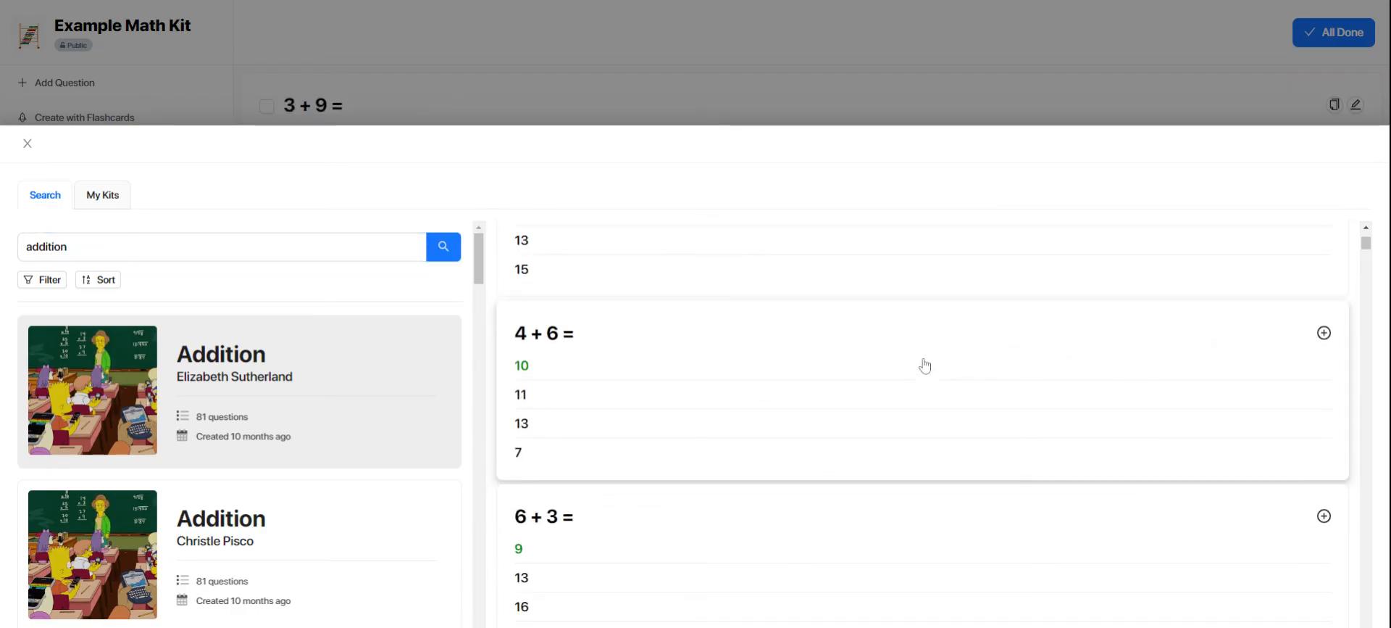
mouse_move(883, 352)
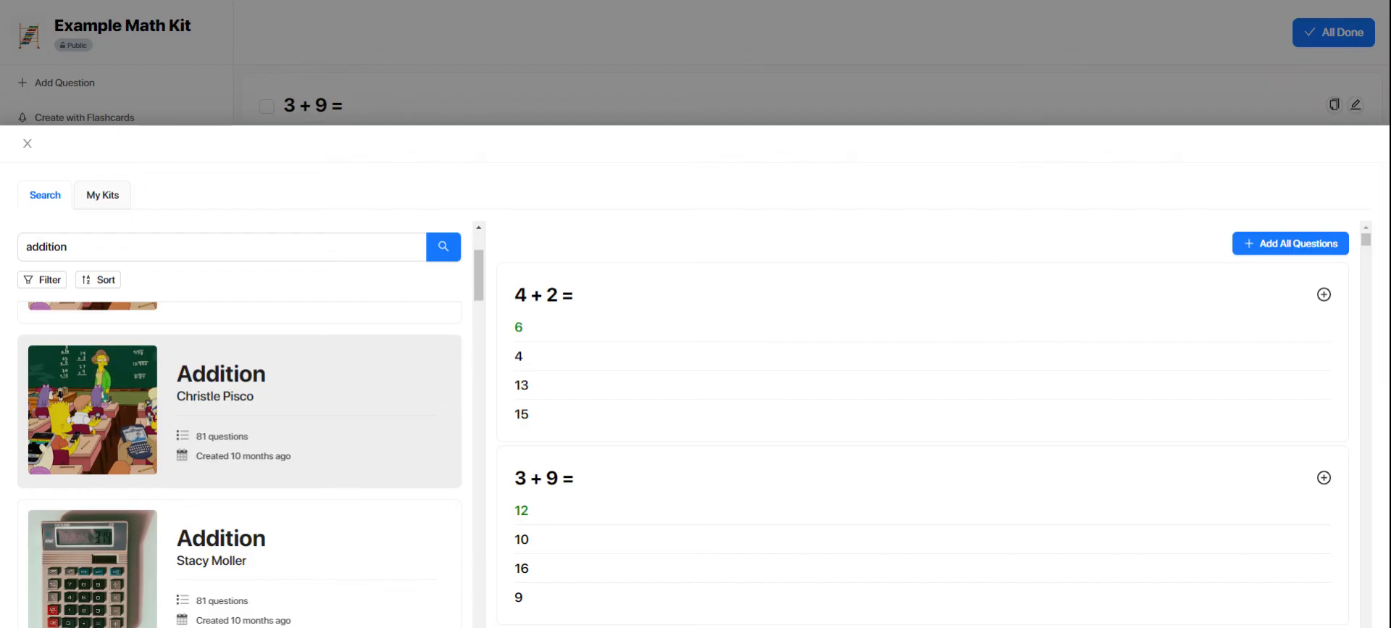
mouse_move(303, 397)
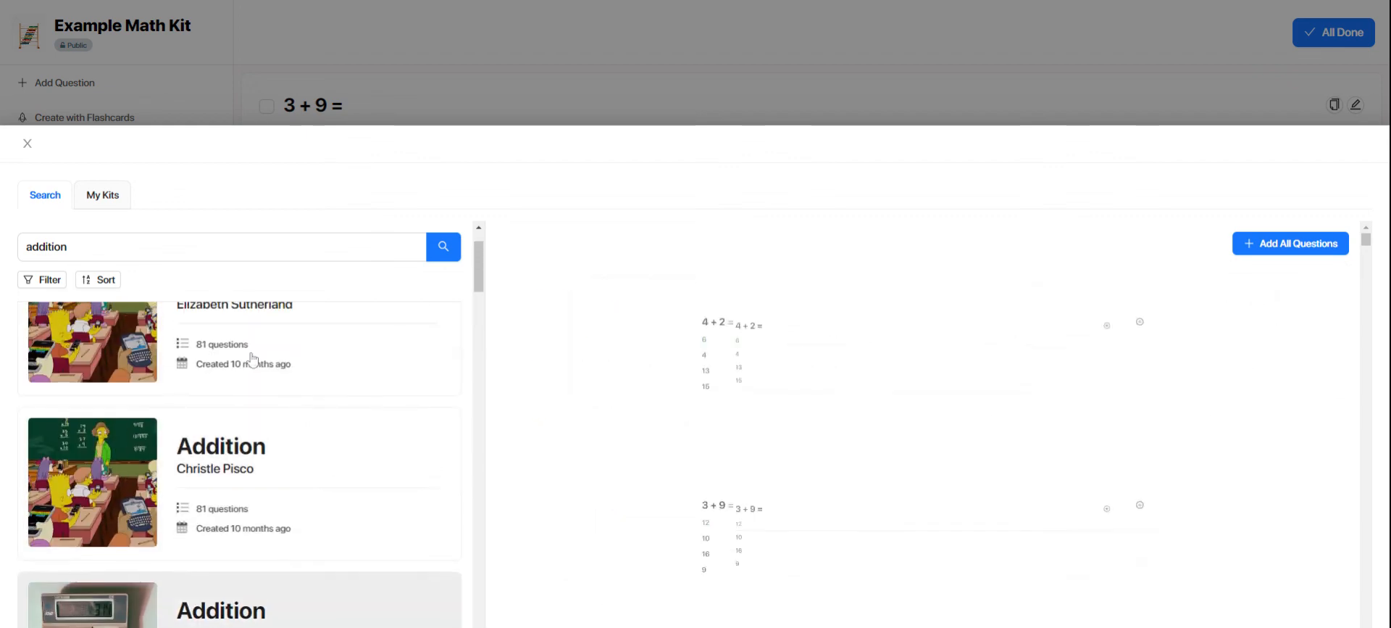
Close the question bank and finish editing, returning to the Kits dashboard.
left_click(26, 144)
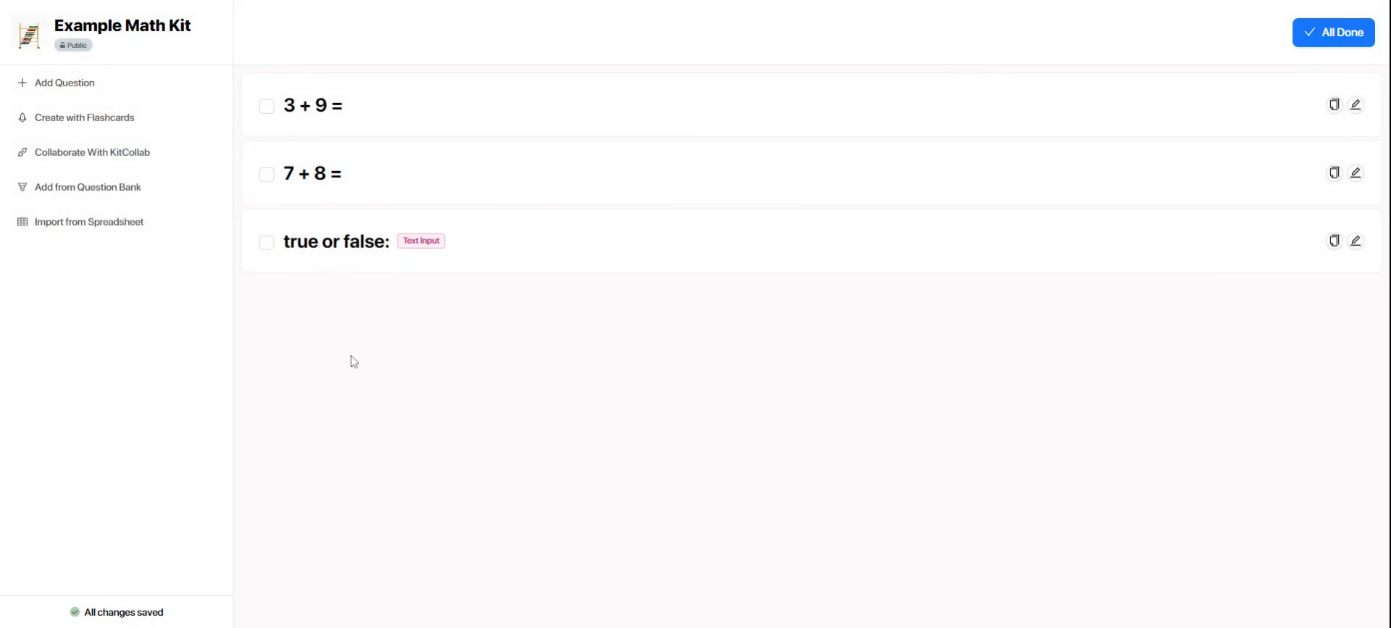
mouse_move(88, 222)
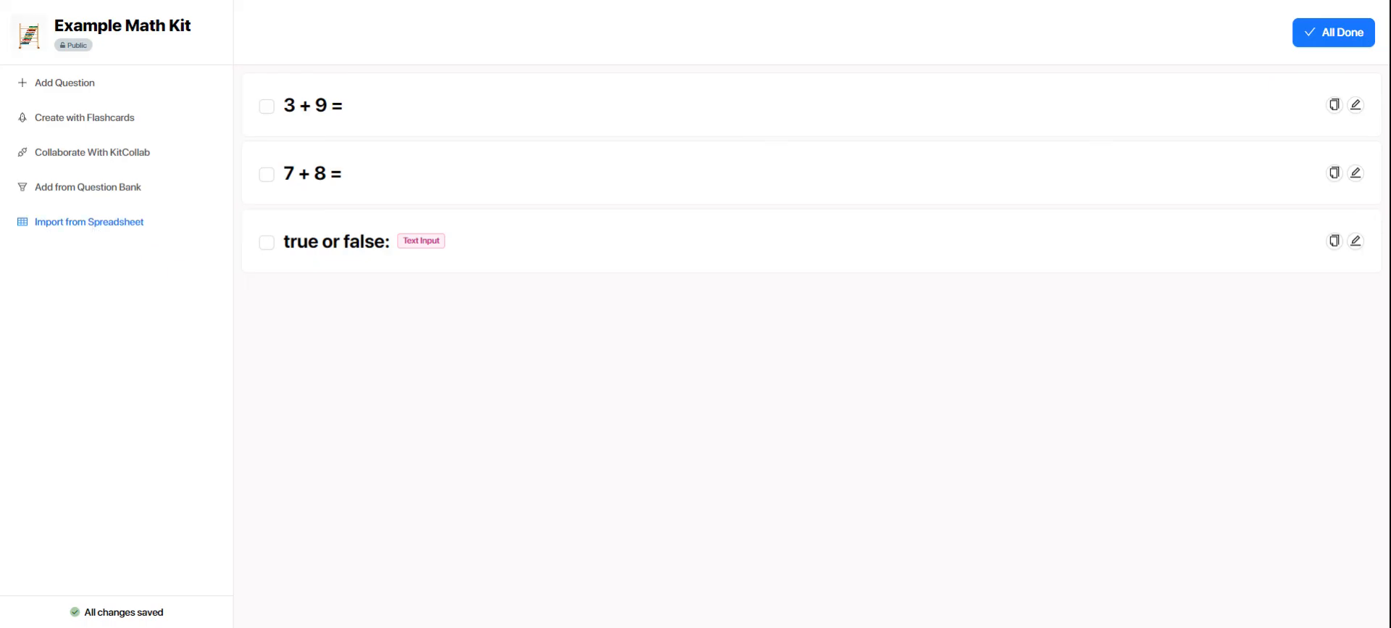
mouse_move(577, 426)
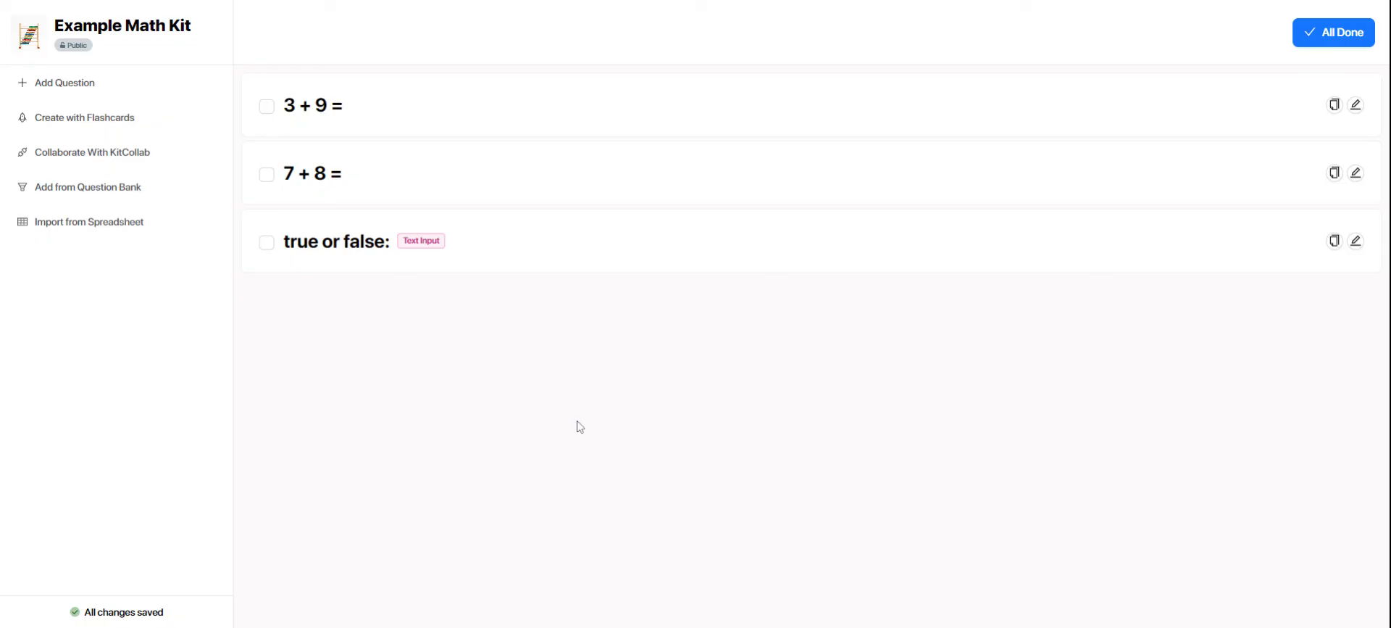
mouse_move(567, 382)
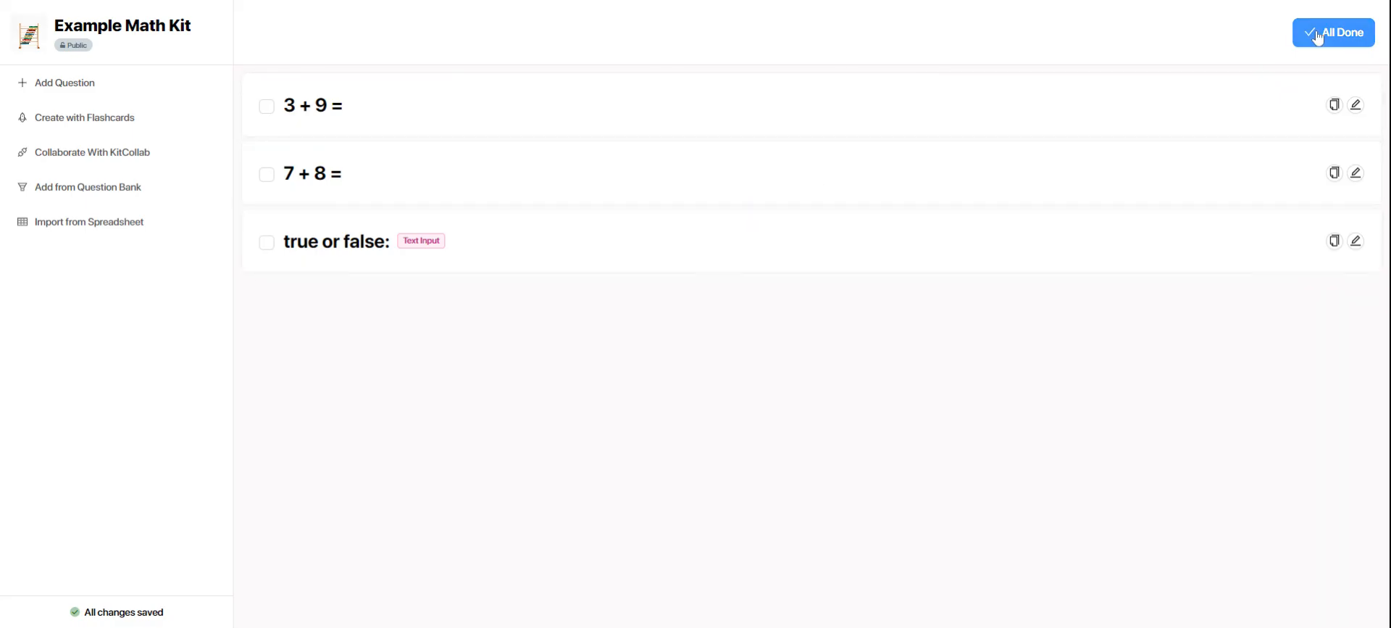
left_click(1333, 32)
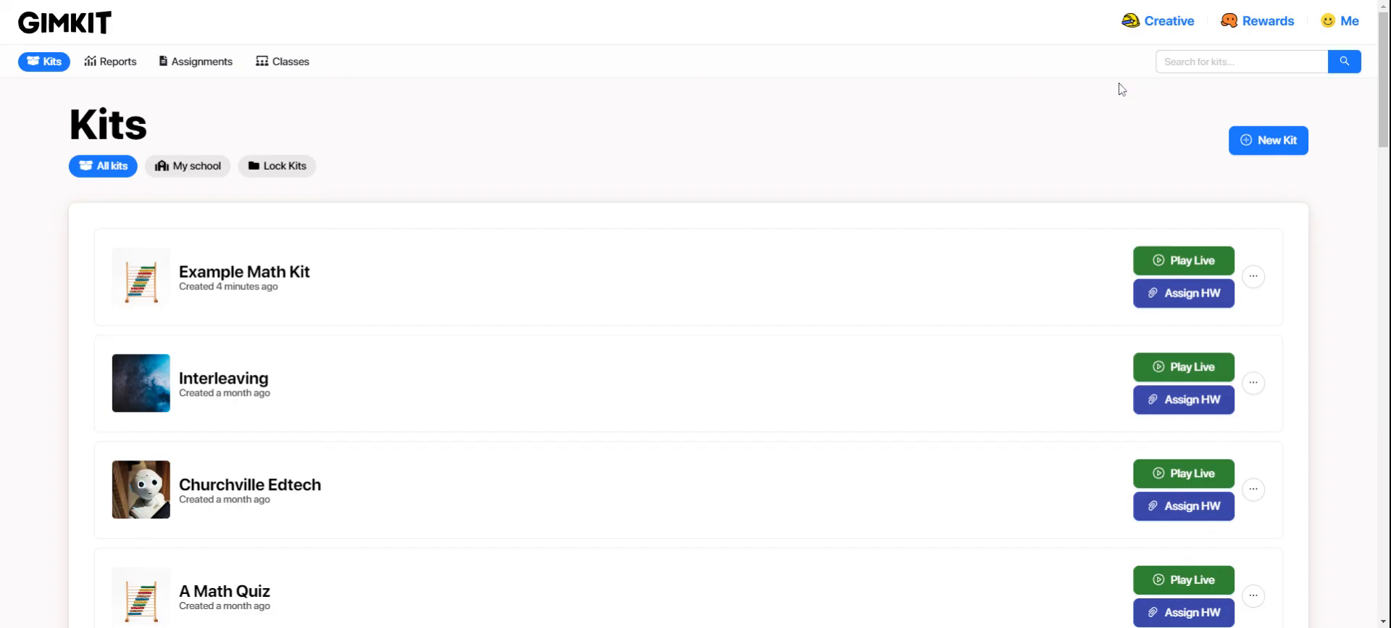
mouse_move(1084, 95)
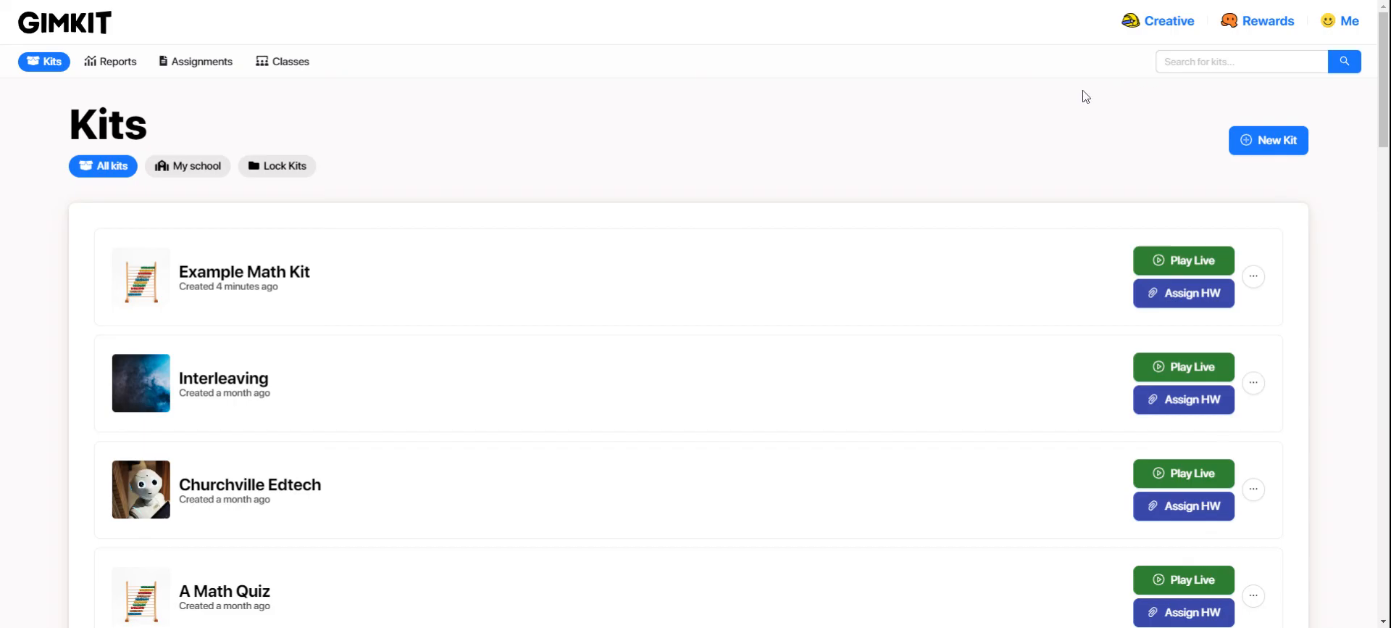
Search all kits for 'addition' and browse the Addition kit results.
type("addition")
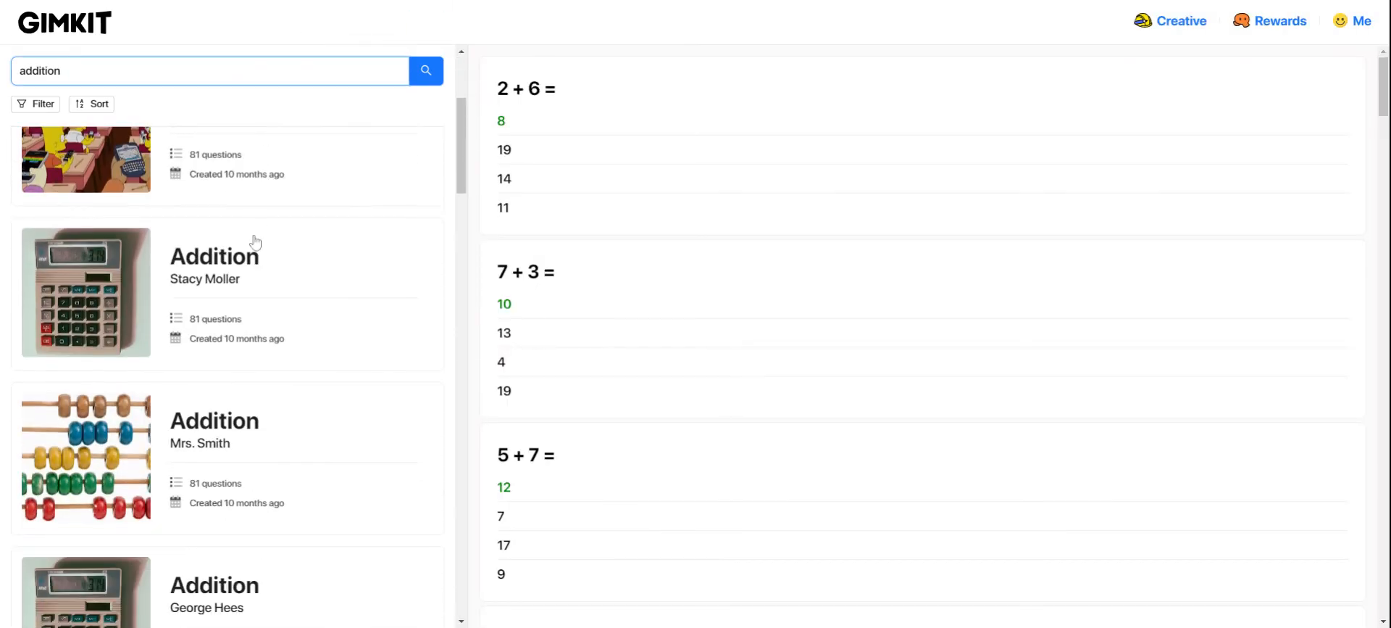
scroll("down", 3)
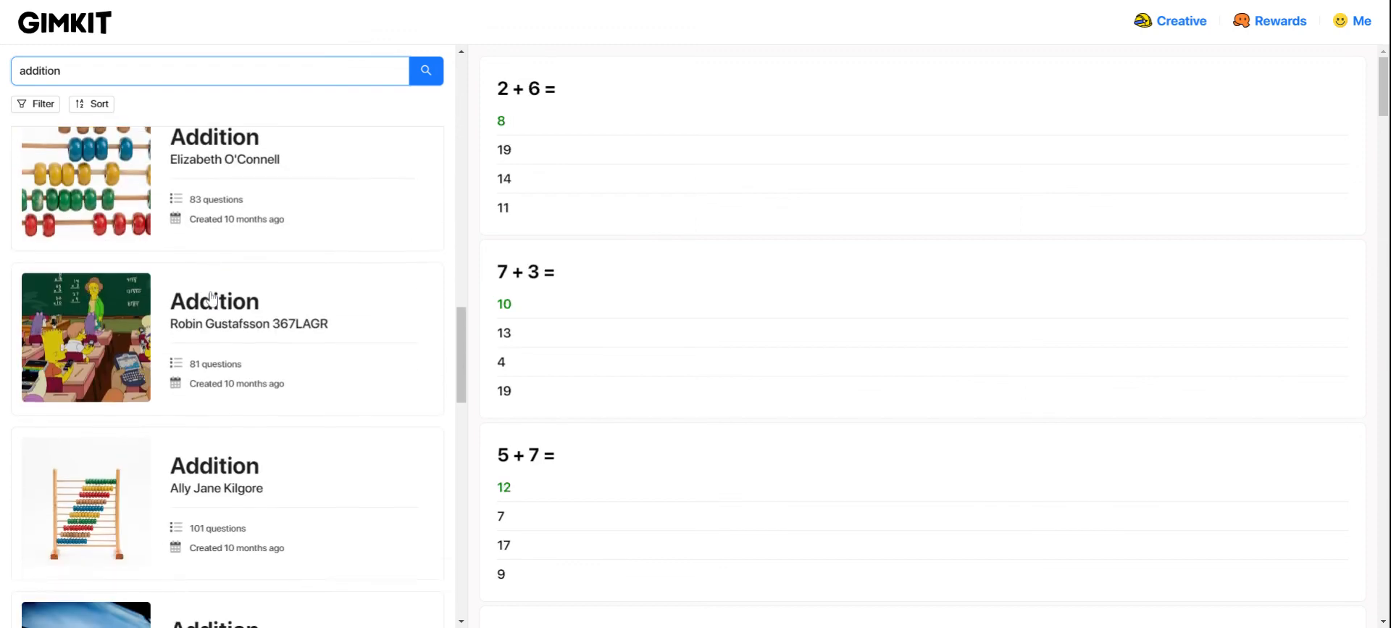
scroll("up", 3)
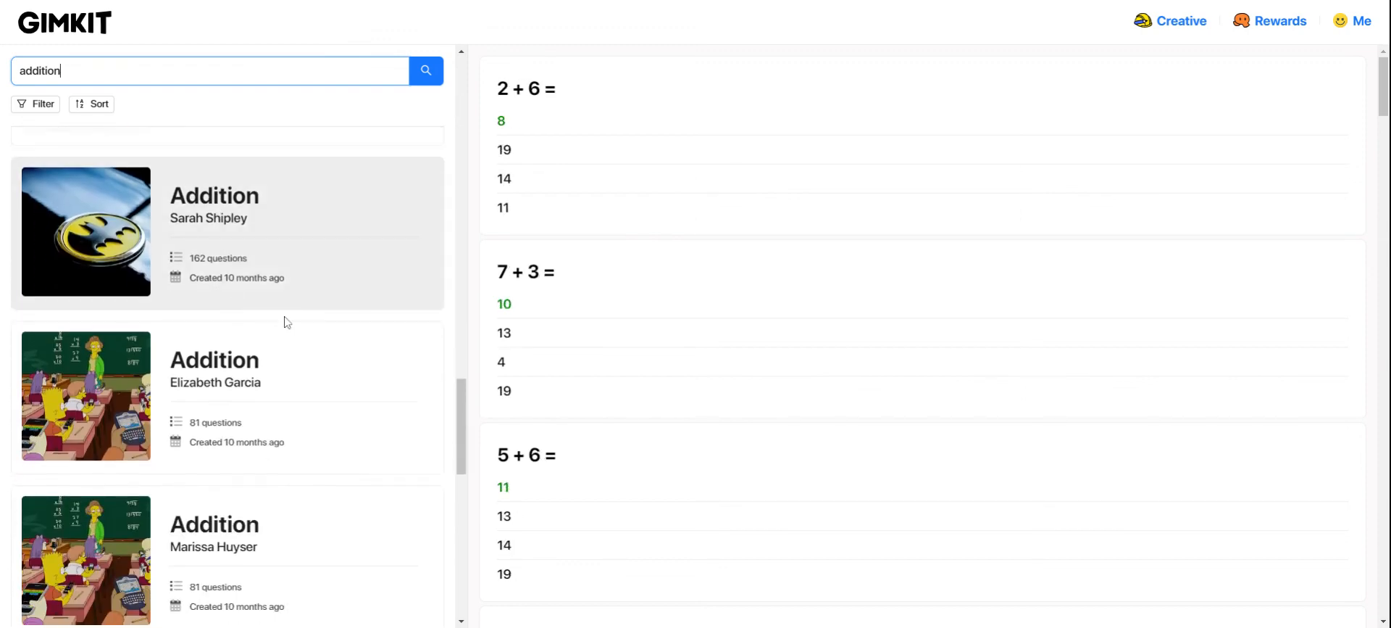
scroll("down", 3)
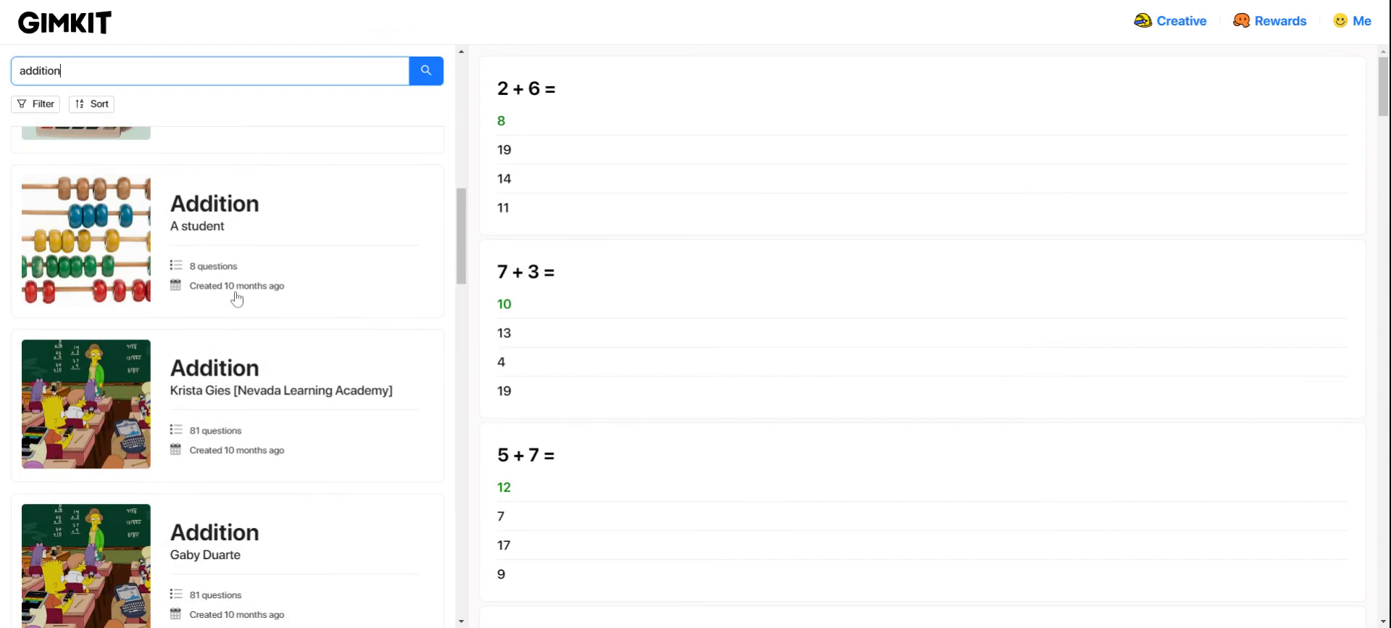
scroll("down", 3)
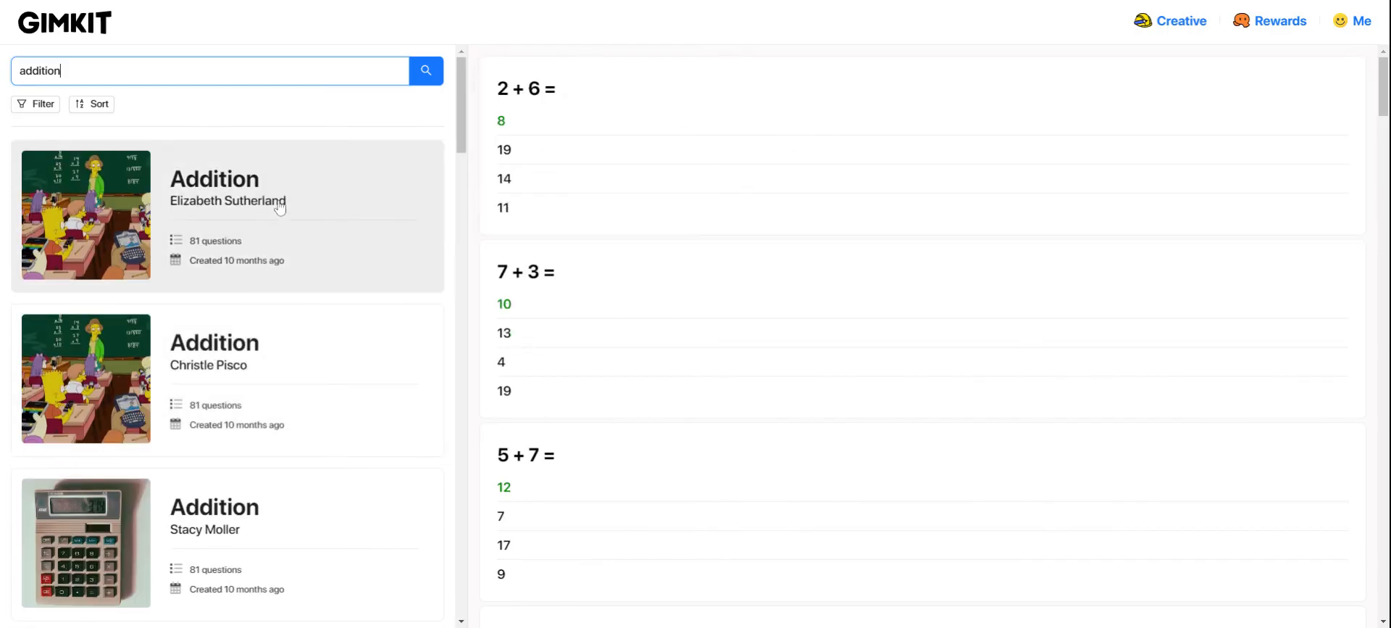
left_click(228, 215)
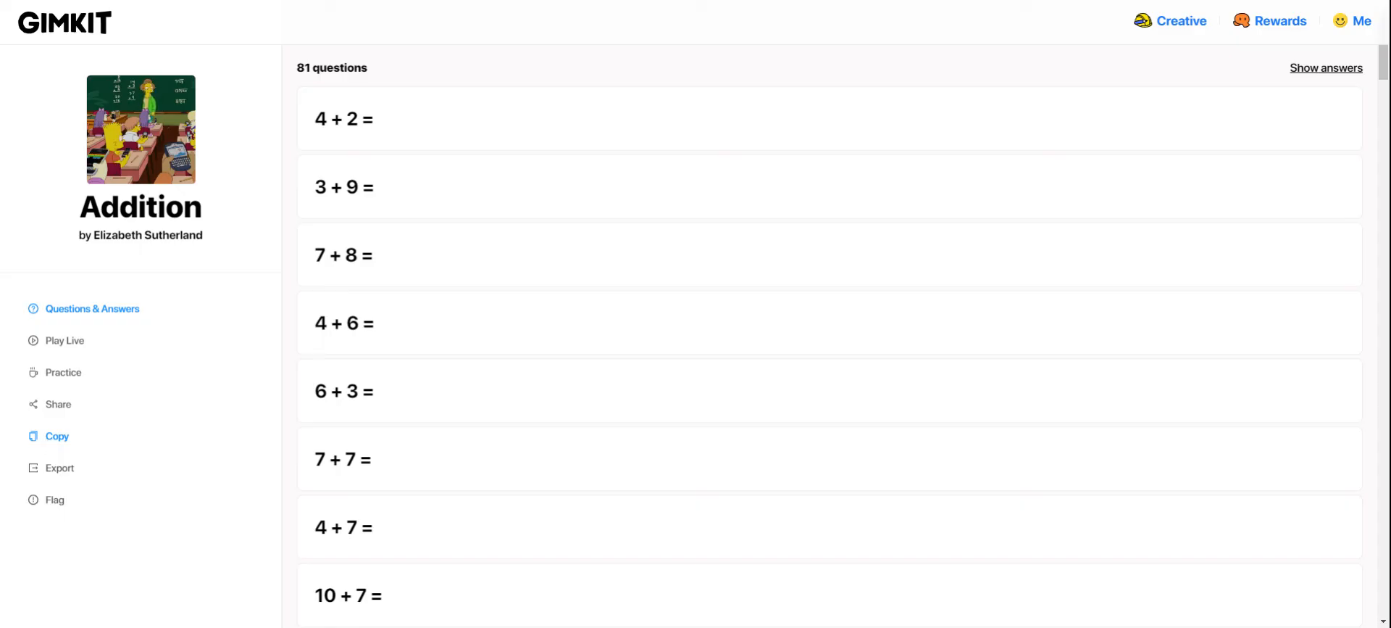
mouse_move(62, 372)
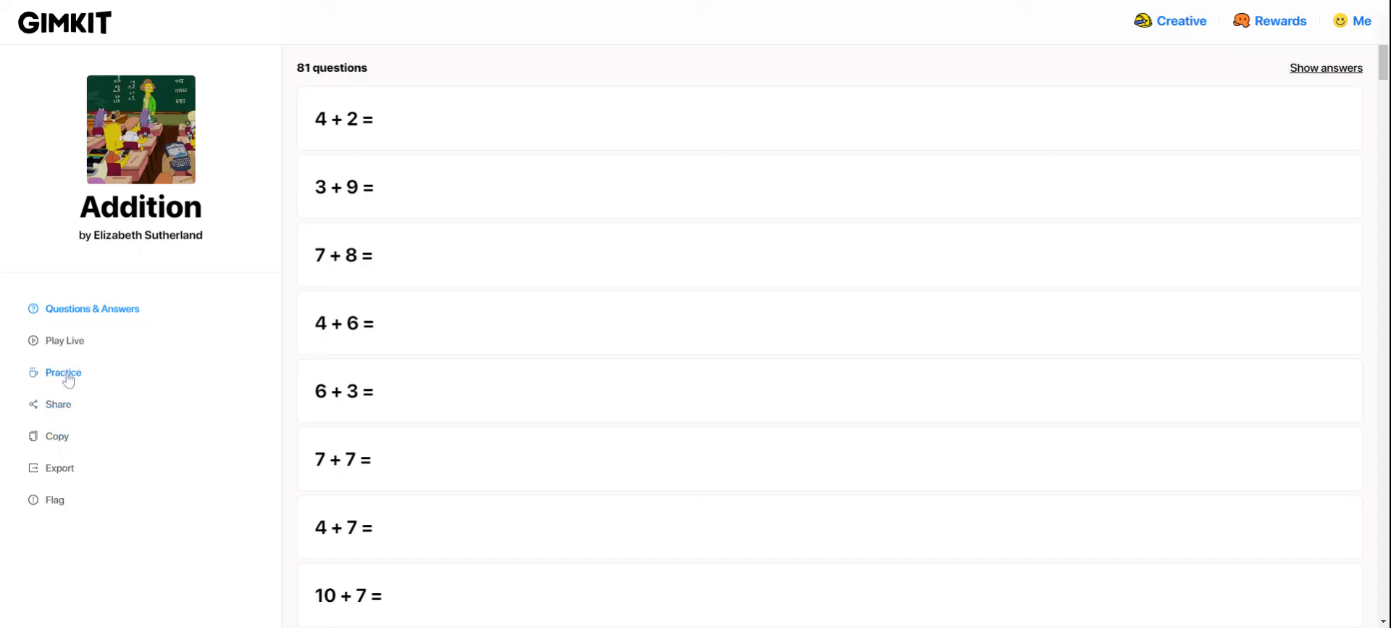
mouse_move(64, 340)
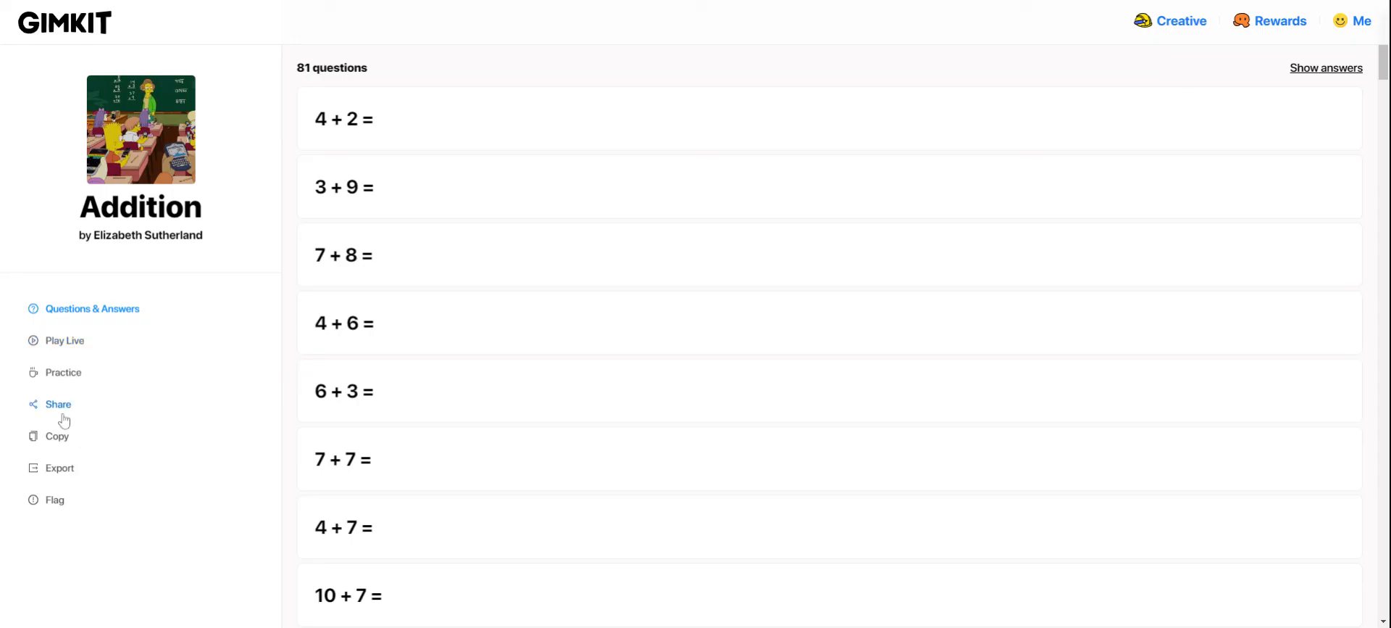
mouse_move(171, 571)
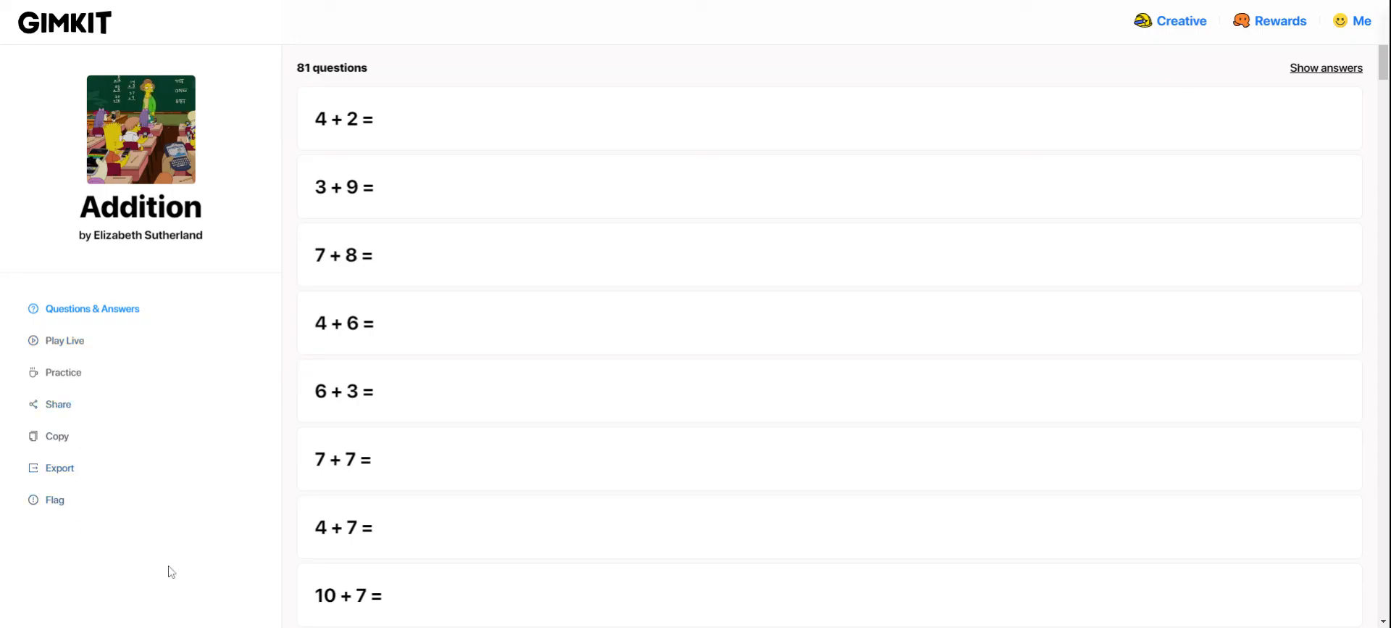
mouse_move(165, 480)
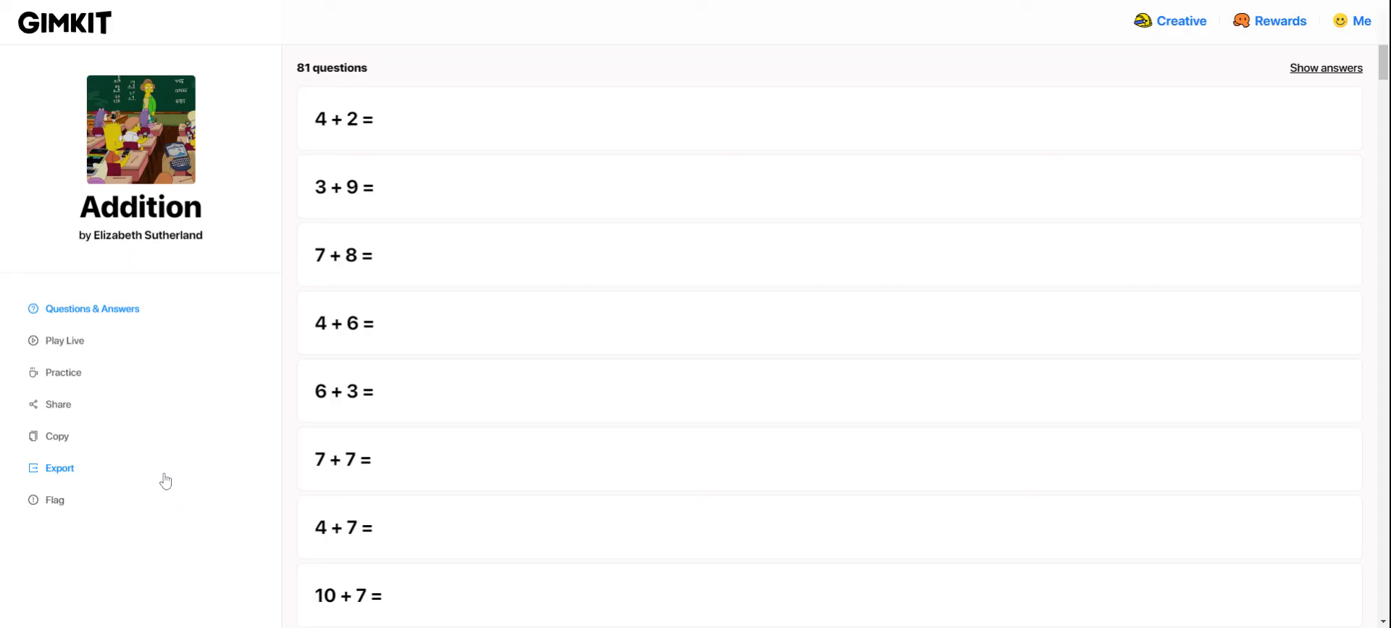
mouse_move(173, 489)
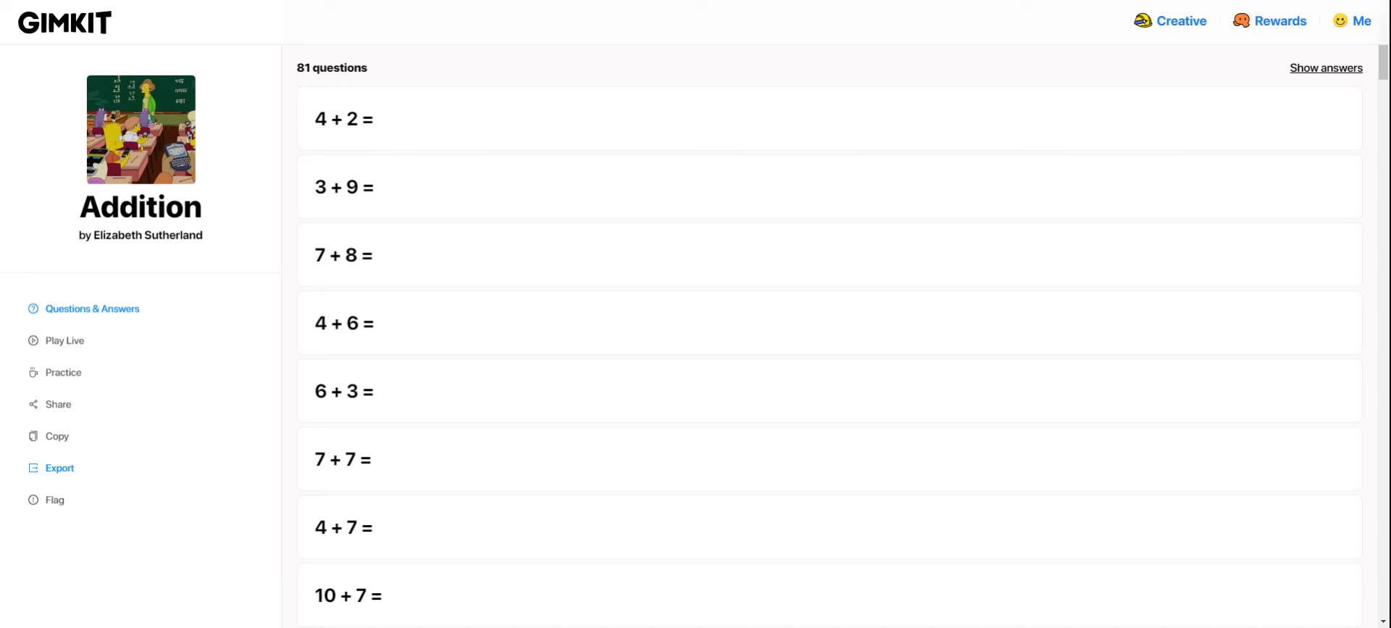
mouse_move(184, 74)
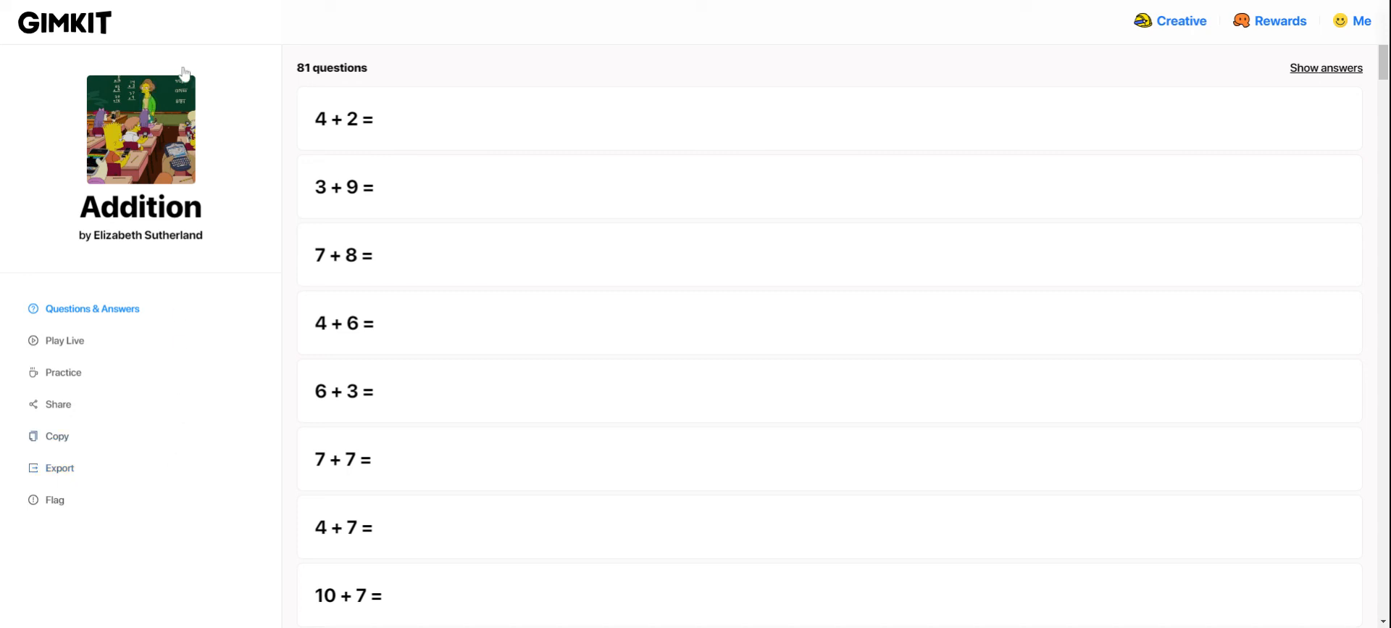